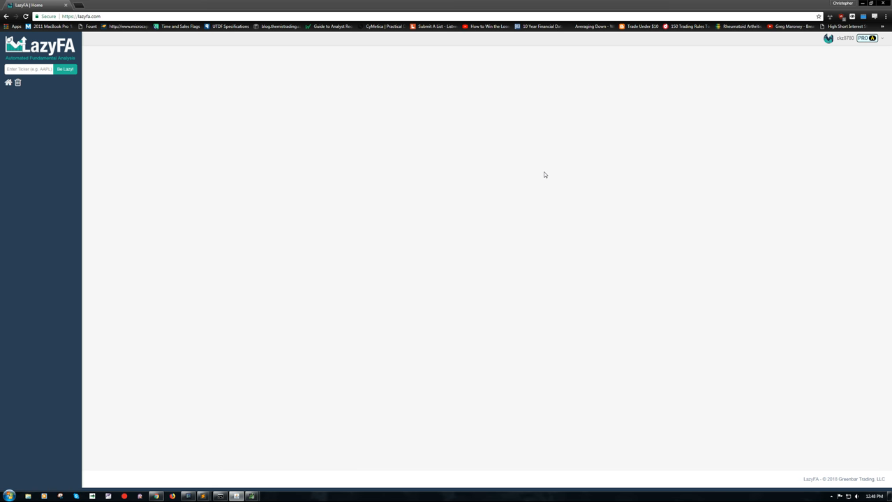
mouse_move(189, 198)
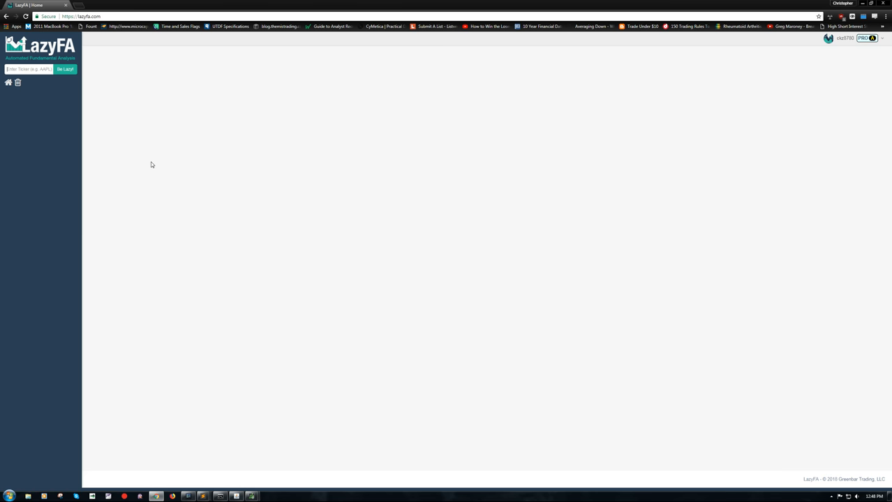
Enter the ticker SORL in LazyFA to request its fundamental analysis.
type("sorl")
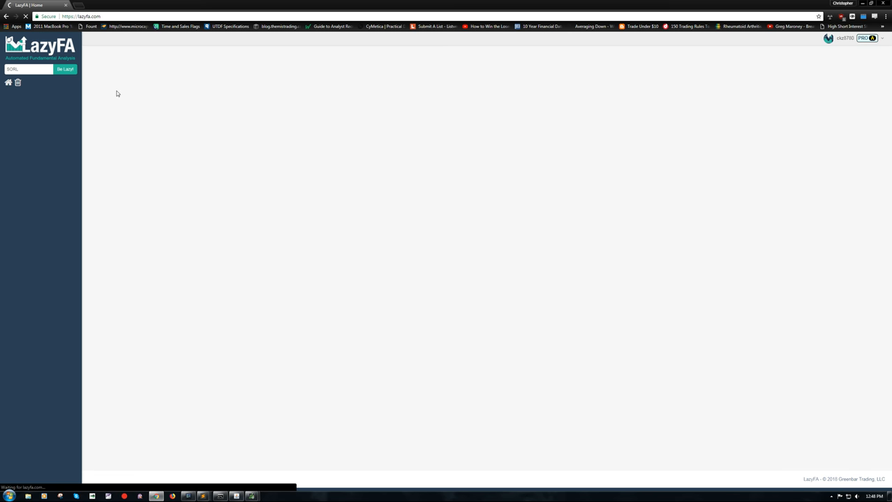
Draw a horizontal support line on the SORL five-year chart in thinkorswim.
left_click(65, 69)
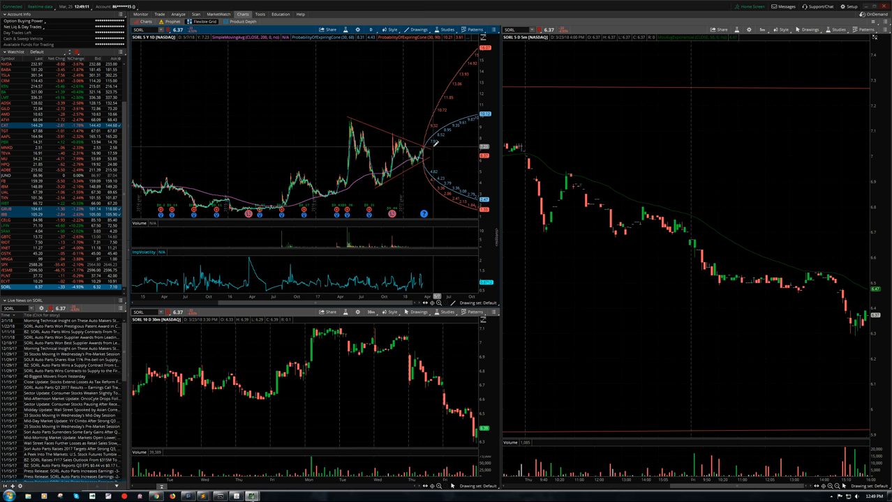
mouse_move(437, 152)
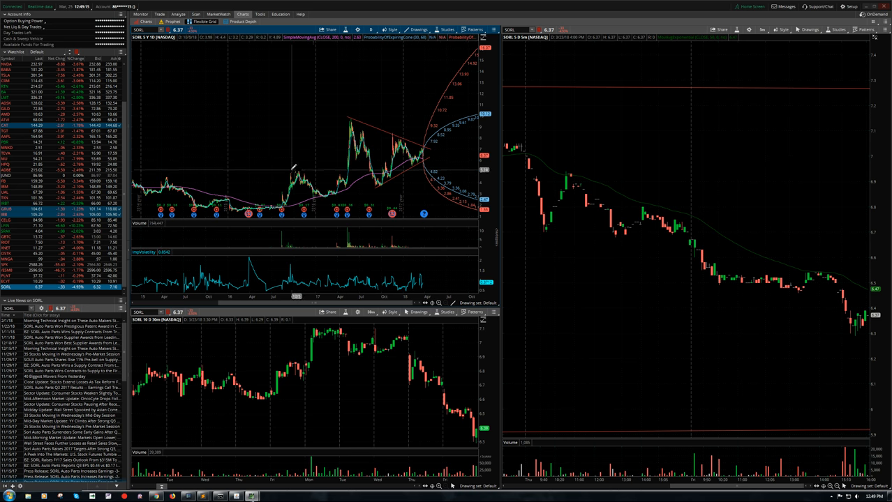
left_click_drag(286, 171, 464, 168)
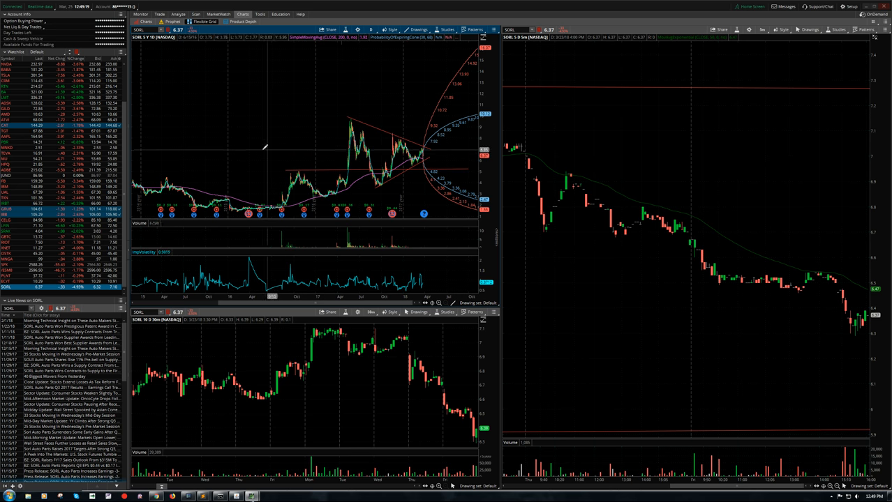
mouse_move(275, 165)
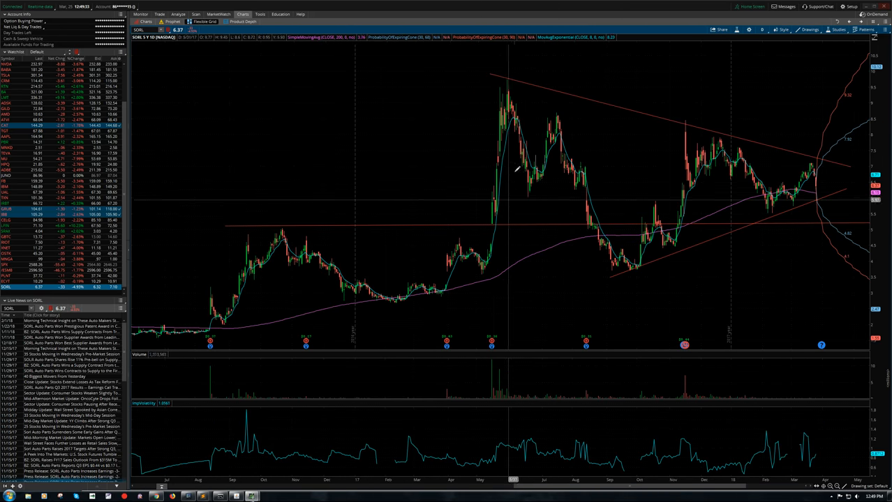
mouse_move(844, 171)
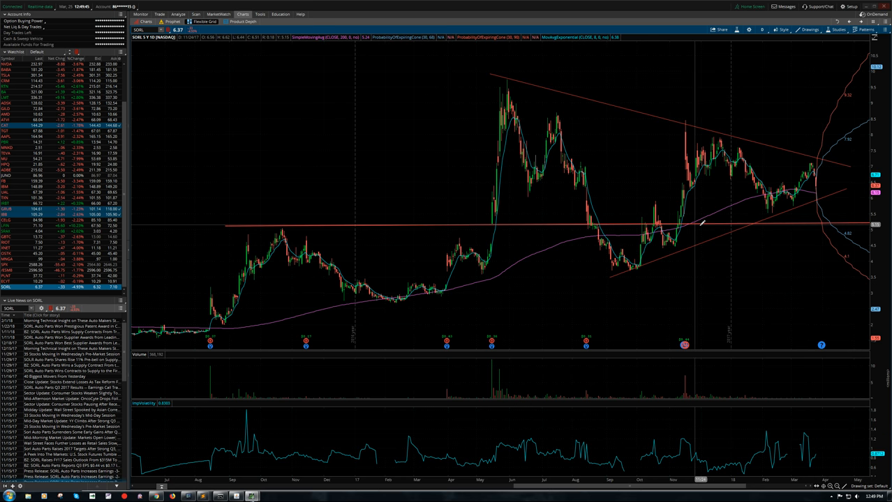
mouse_move(723, 220)
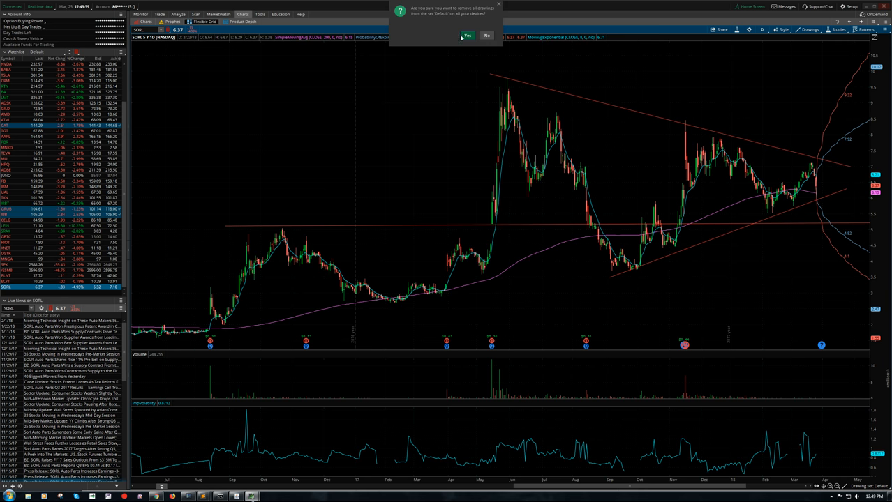
Confirm removing all drawings from the Default drawing set.
left_click(466, 36)
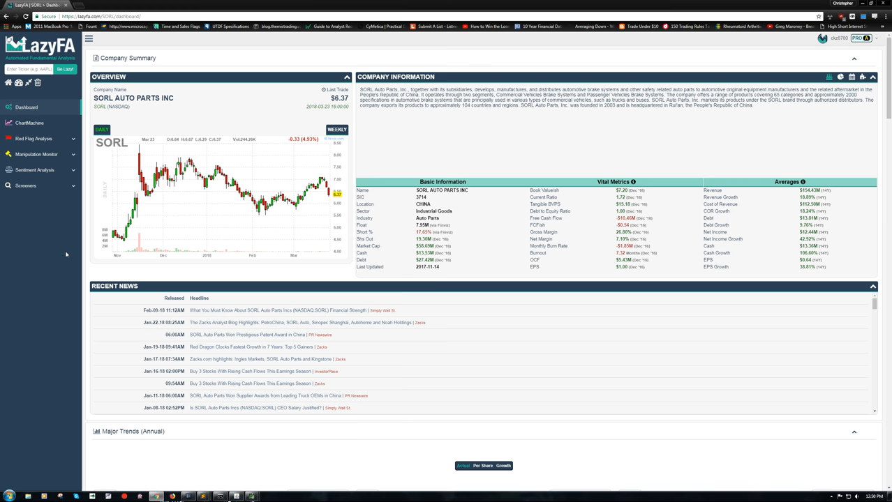
mouse_move(94, 233)
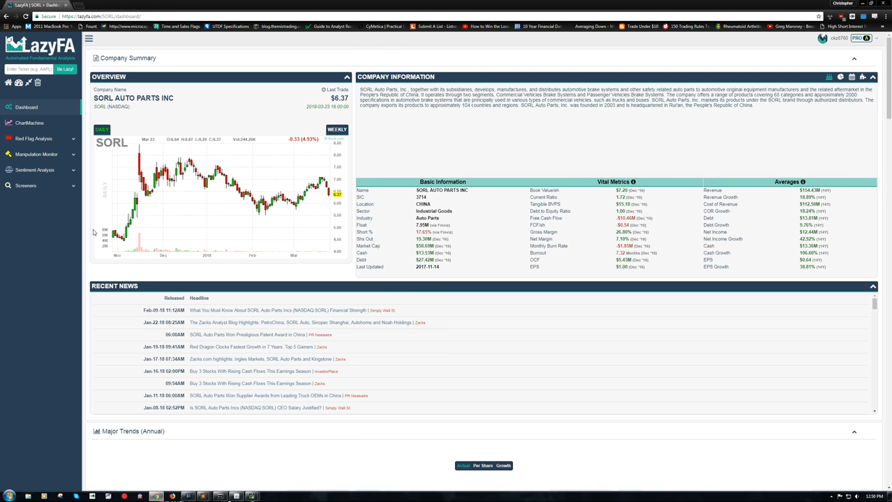
Scroll to Major Trends and browse the Red Flag, Manipulation Monitor and Sentiment Analysis sidebar reports.
scroll("down", 3)
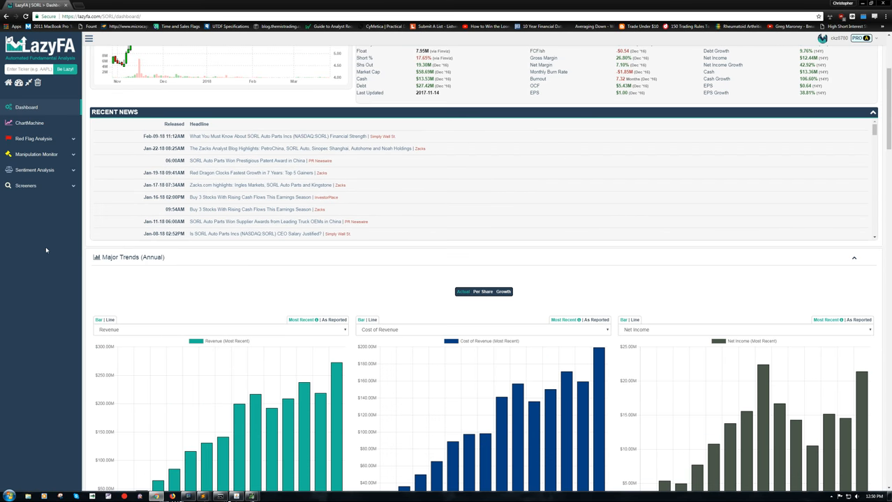
scroll("down", 3)
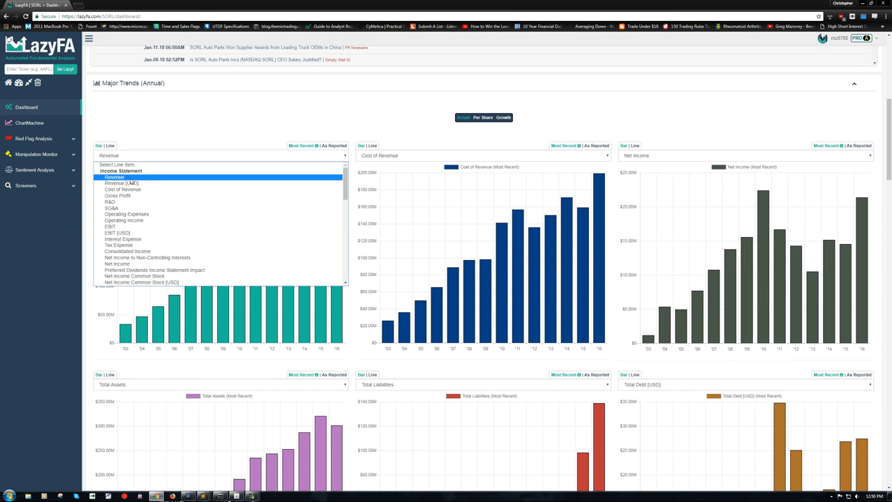
scroll("down", 3)
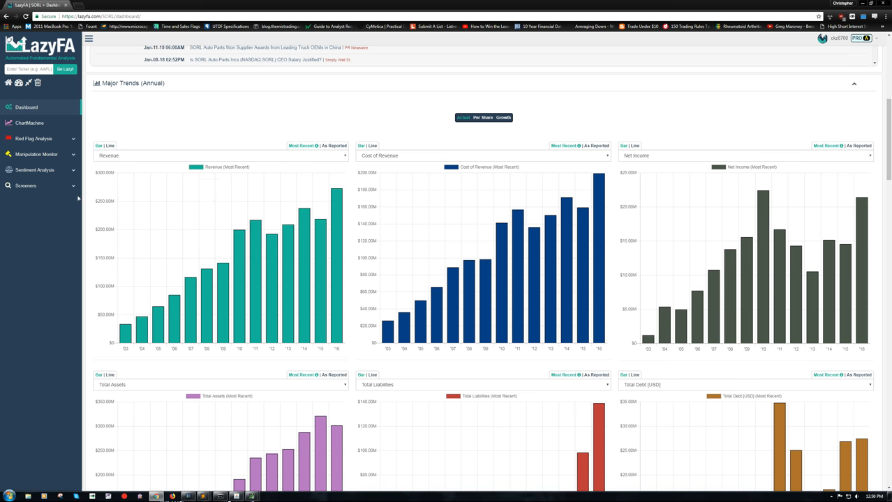
mouse_move(81, 199)
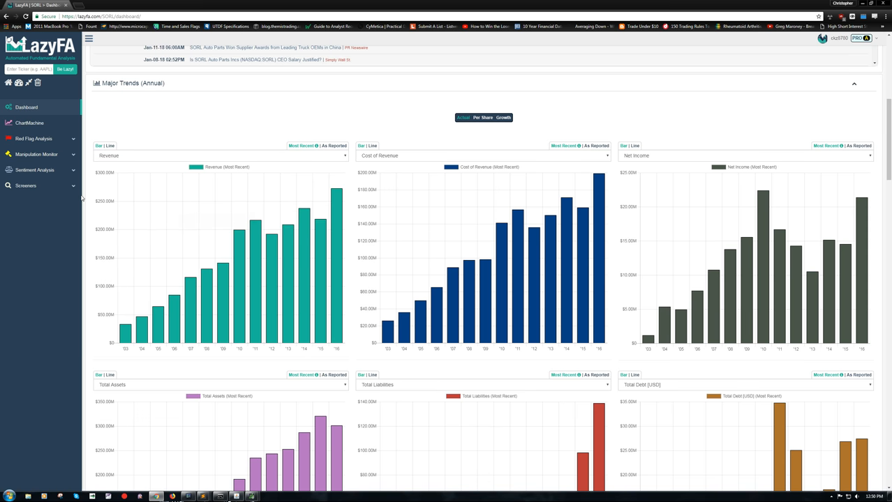
left_click(34, 138)
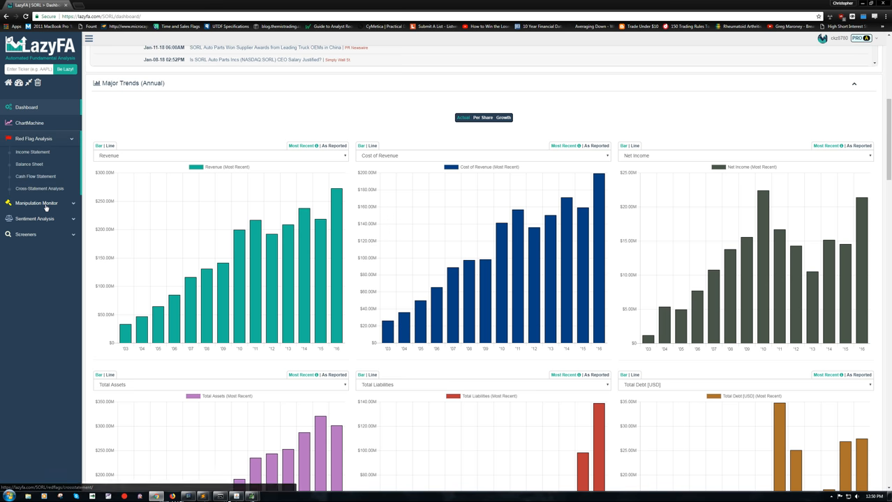
left_click(36, 203)
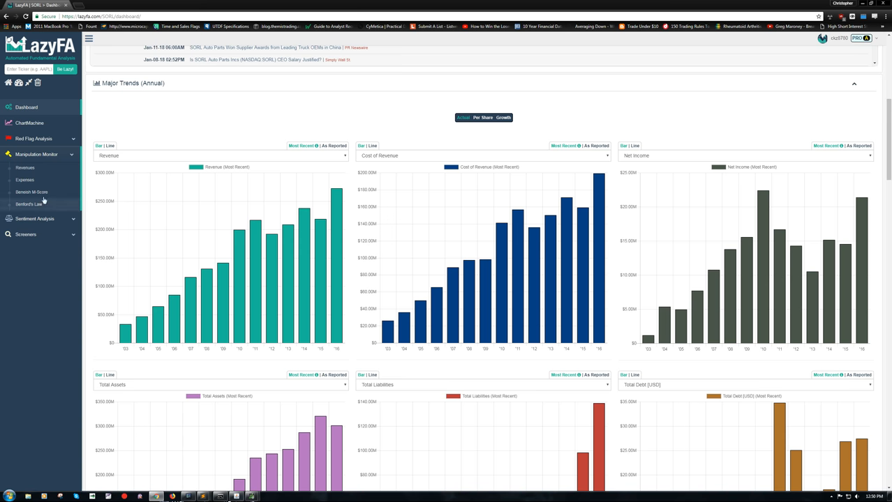
left_click(34, 169)
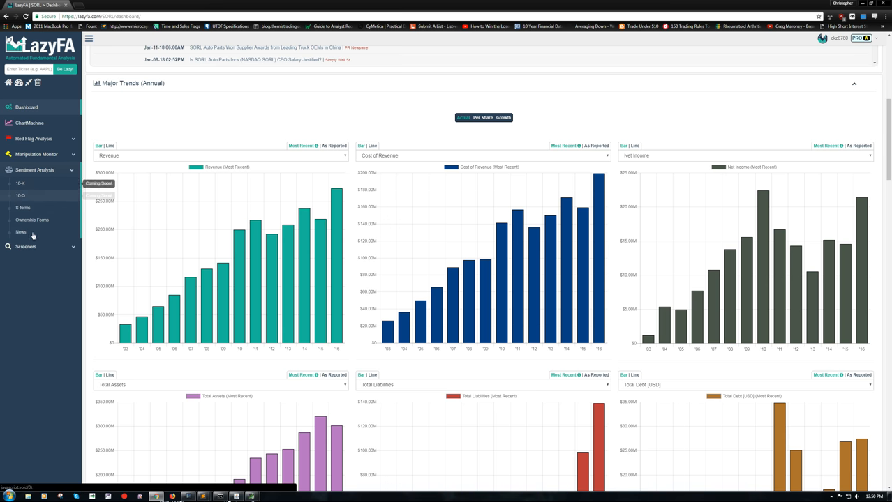
mouse_move(37, 213)
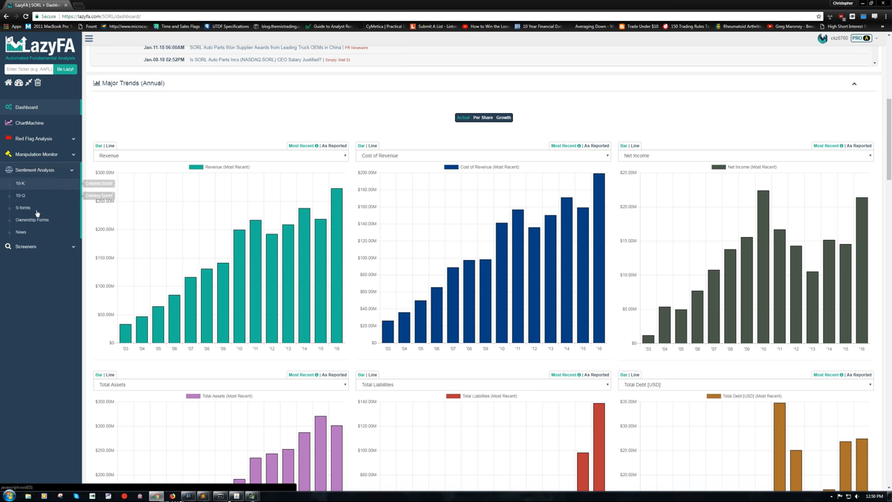
mouse_move(32, 293)
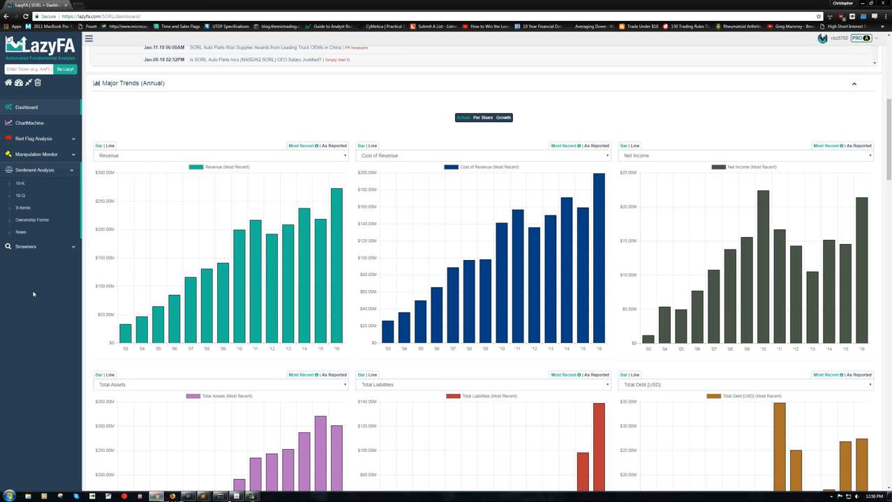
mouse_move(56, 177)
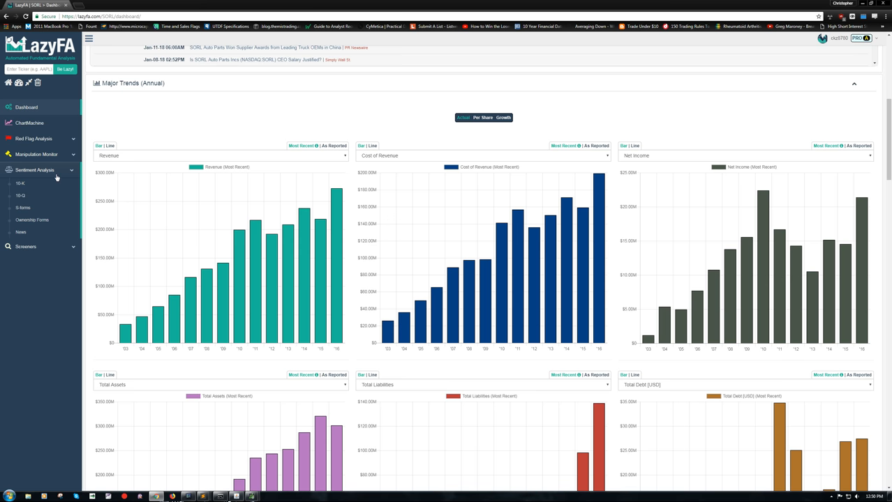
left_click(34, 169)
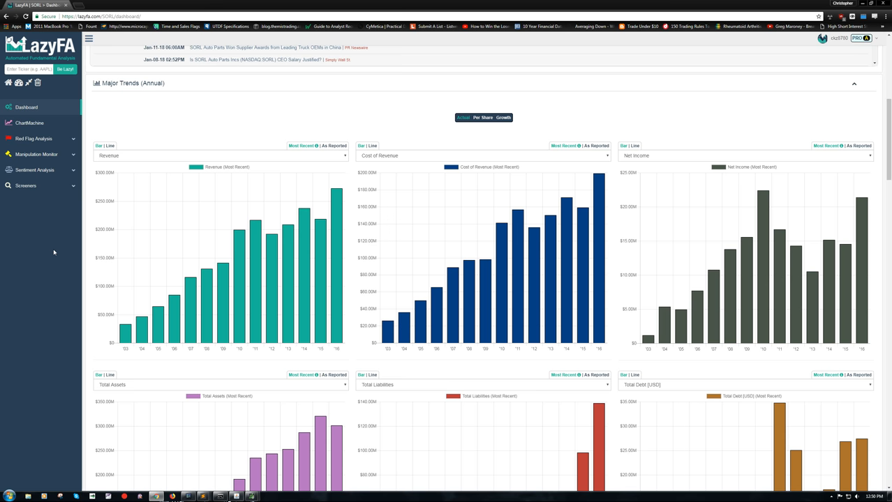
mouse_move(175, 155)
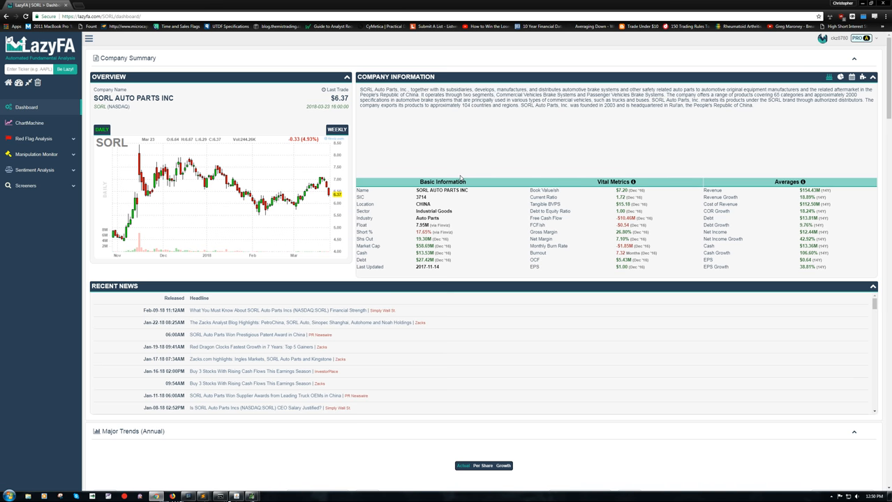
mouse_move(481, 116)
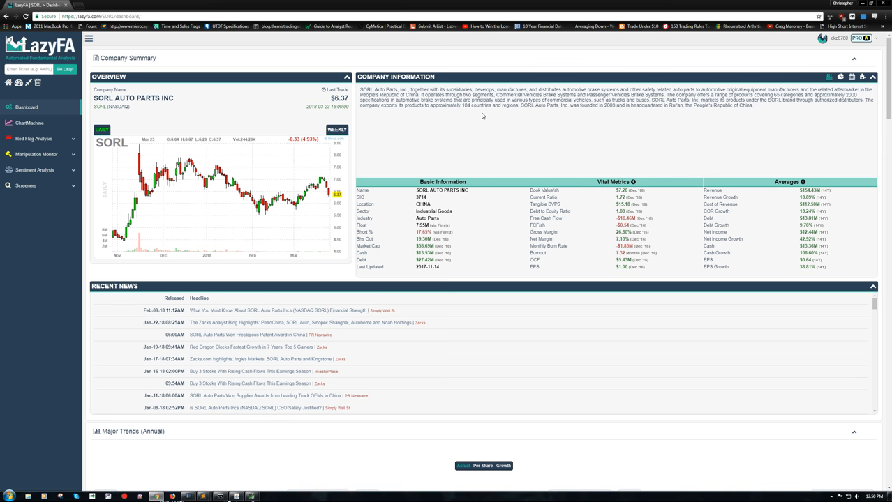
mouse_move(452, 127)
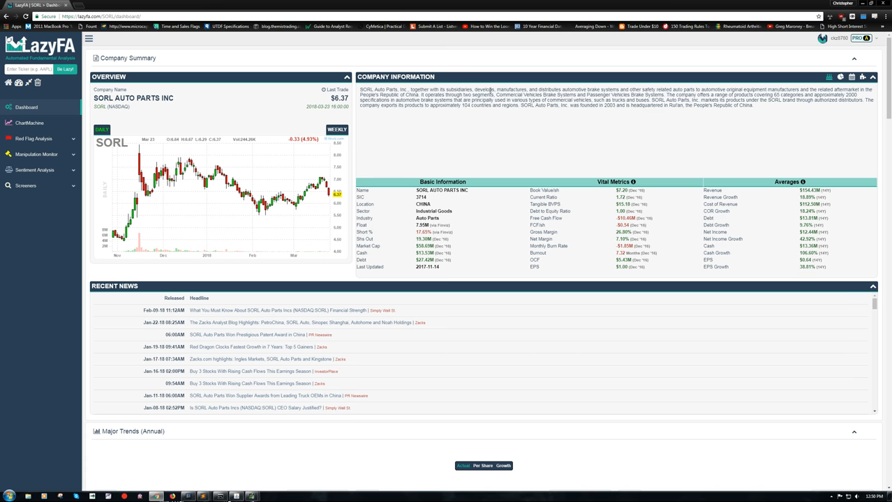
mouse_move(520, 118)
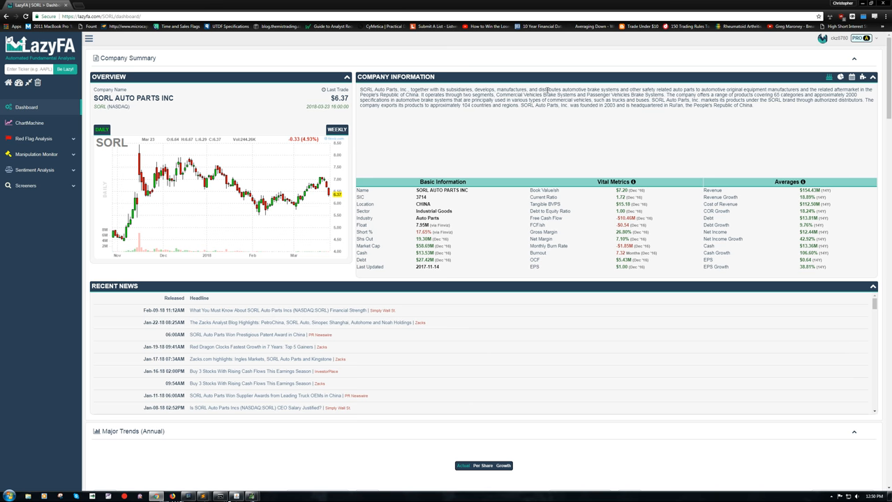
mouse_move(687, 111)
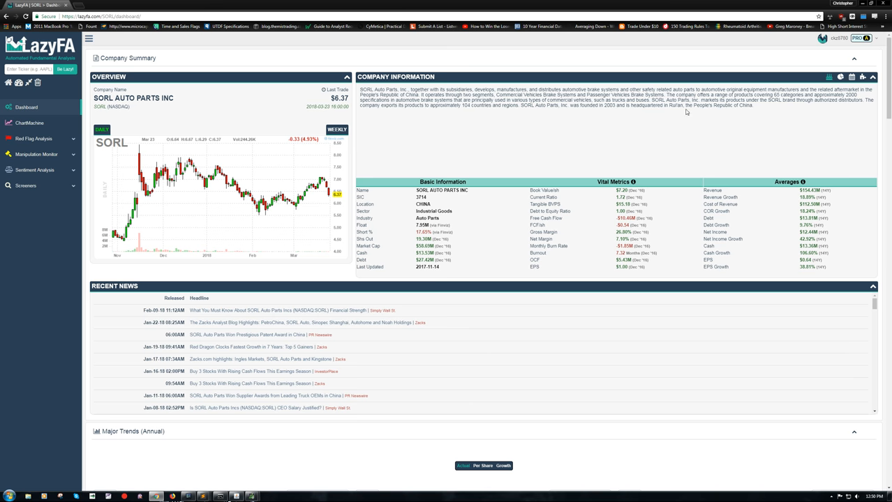
mouse_move(635, 148)
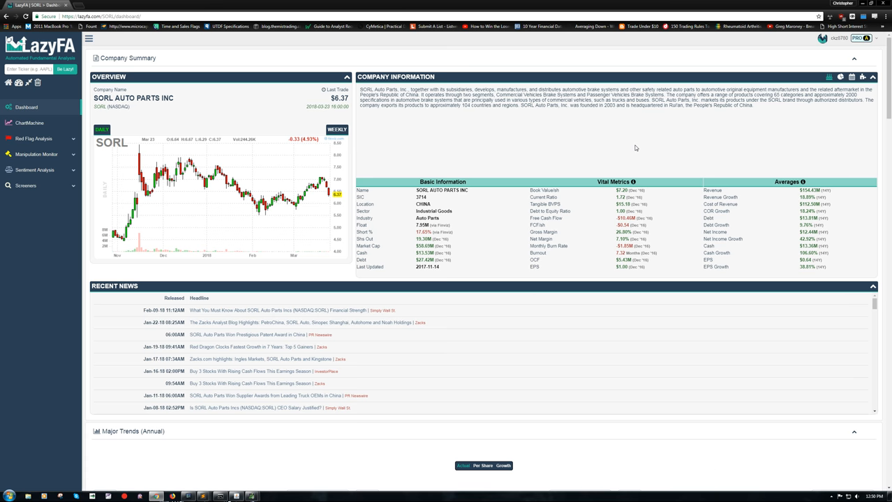
mouse_move(777, 102)
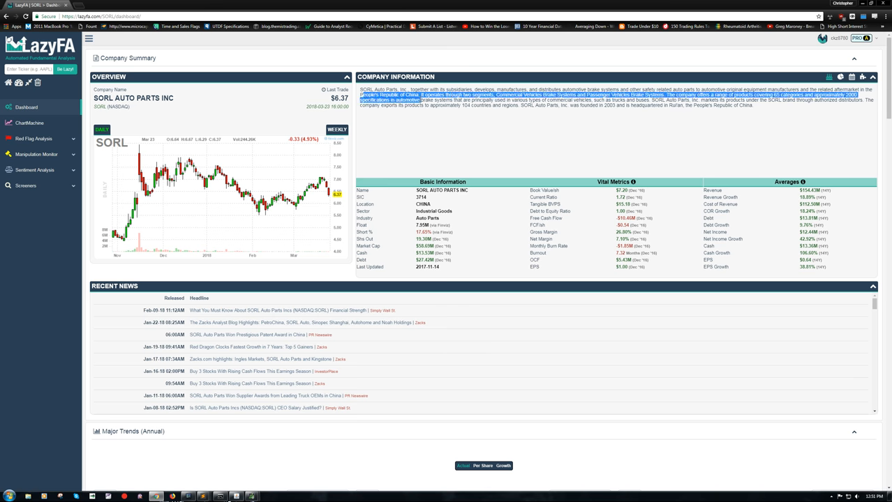
left_click(419, 122)
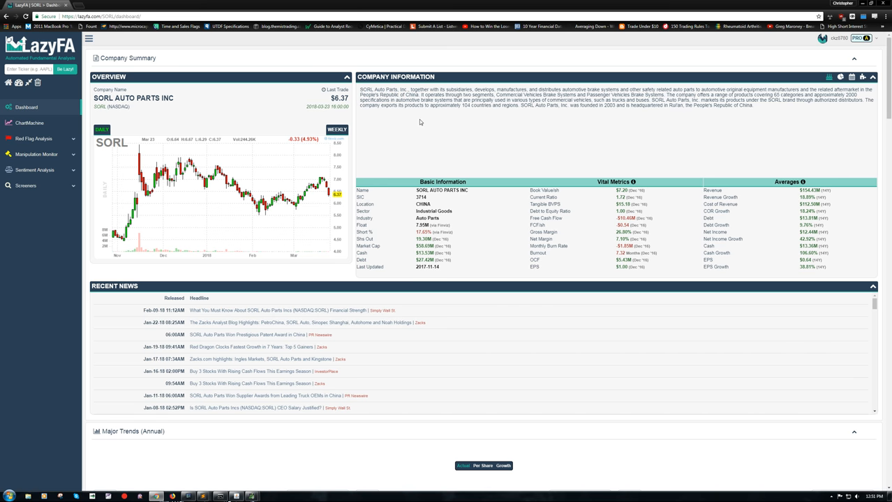
mouse_move(548, 154)
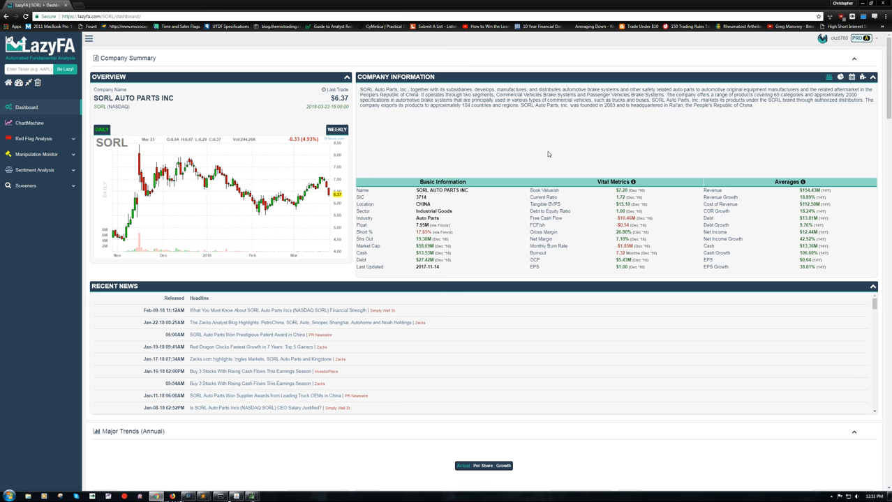
mouse_move(235, 101)
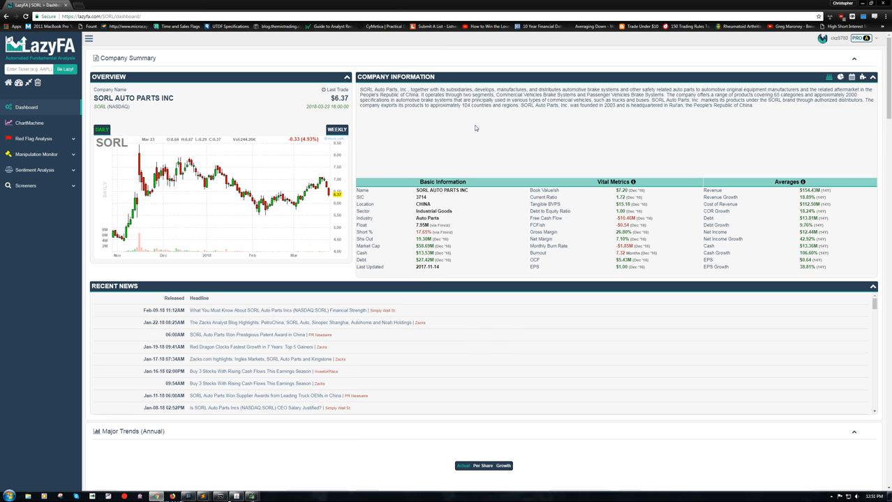
mouse_move(528, 100)
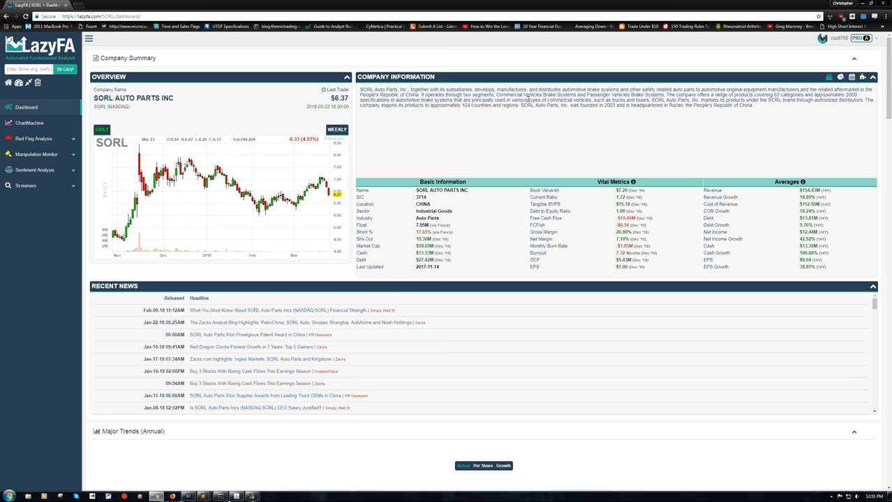
left_click_drag(496, 95, 588, 95)
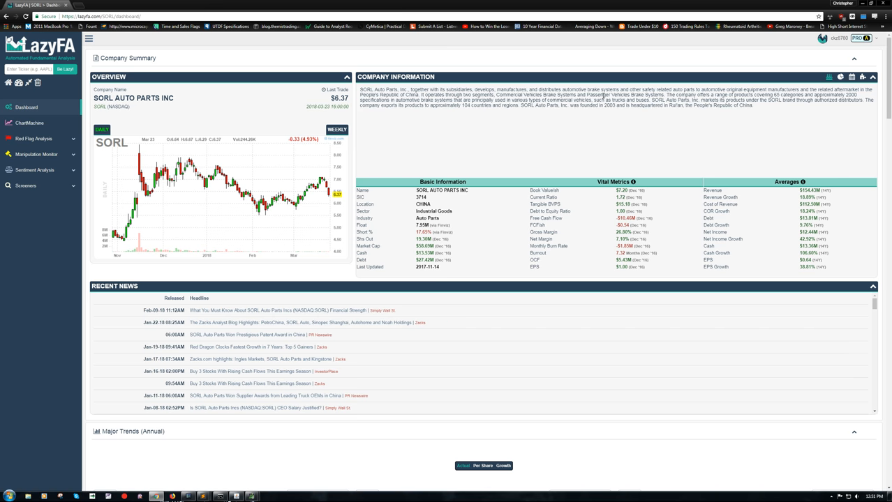
mouse_move(680, 121)
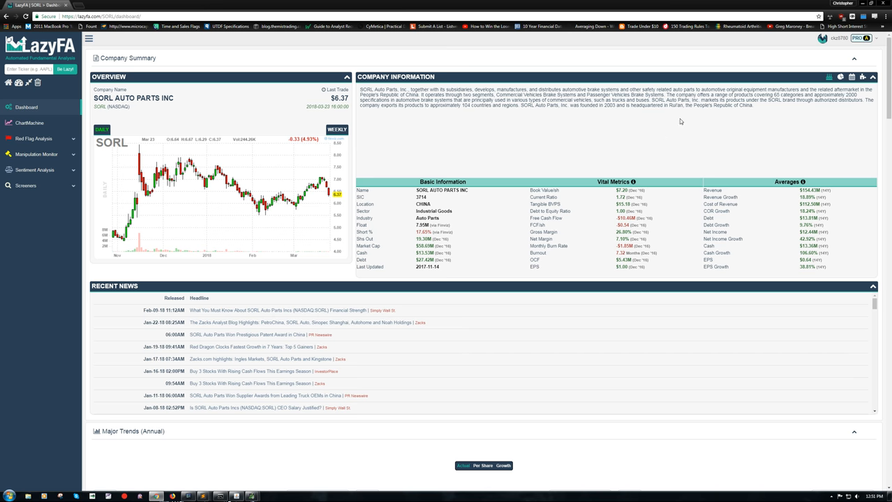
mouse_move(680, 121)
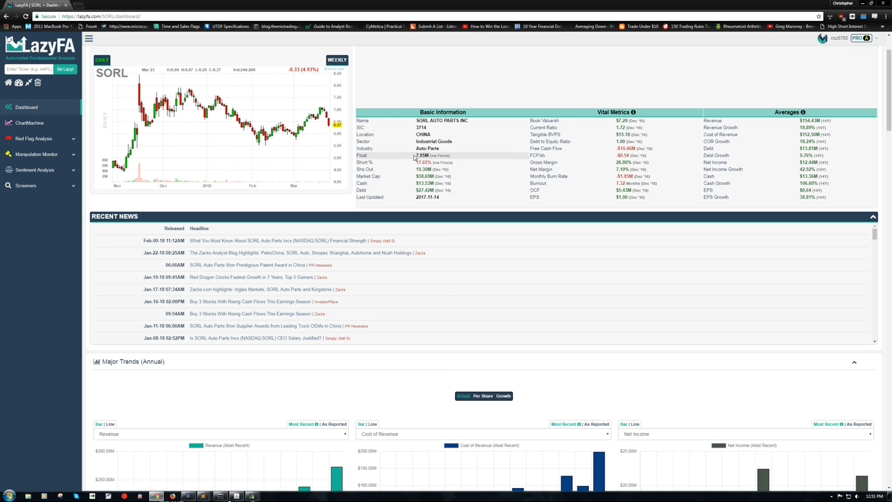
Switch Vital Metrics to Sep '17 quarterly figures and reach the Major Trends (Annual) charts.
double_click(422, 154)
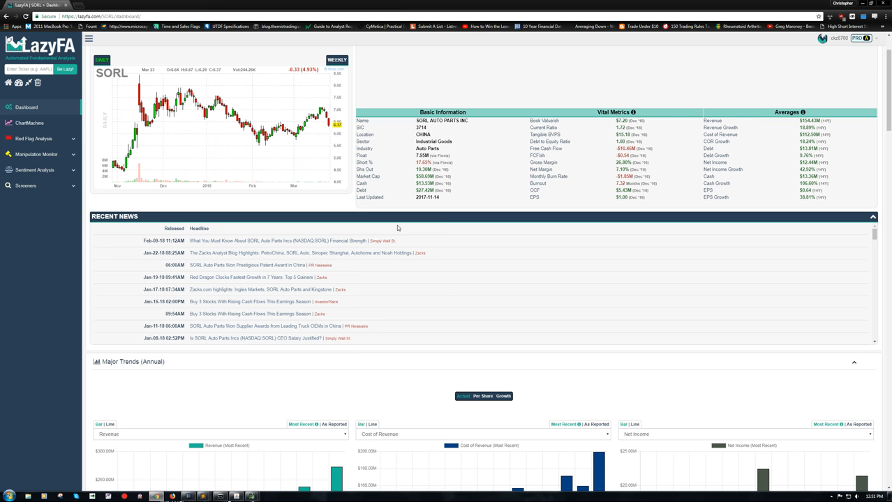
scroll("down", 3)
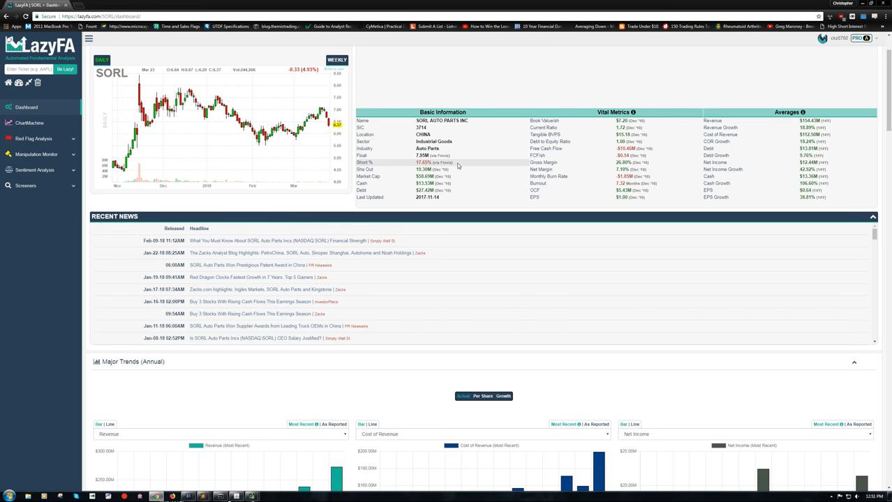
mouse_move(380, 155)
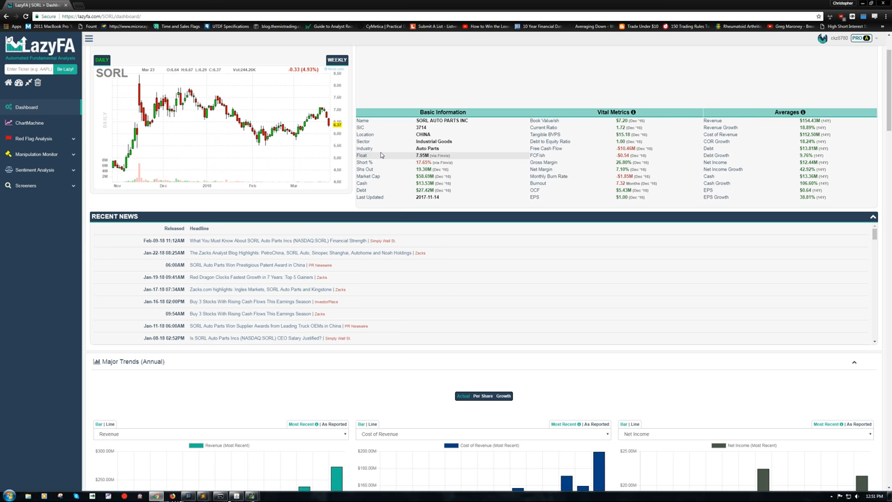
mouse_move(546, 149)
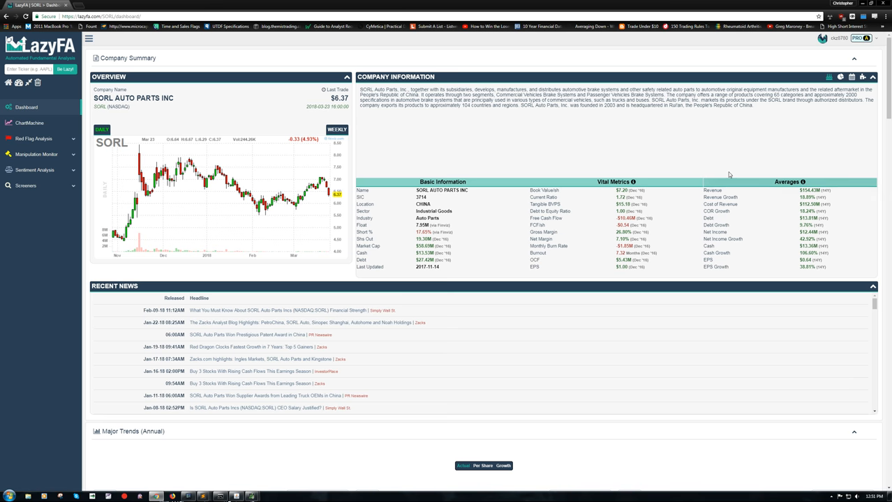
mouse_move(731, 128)
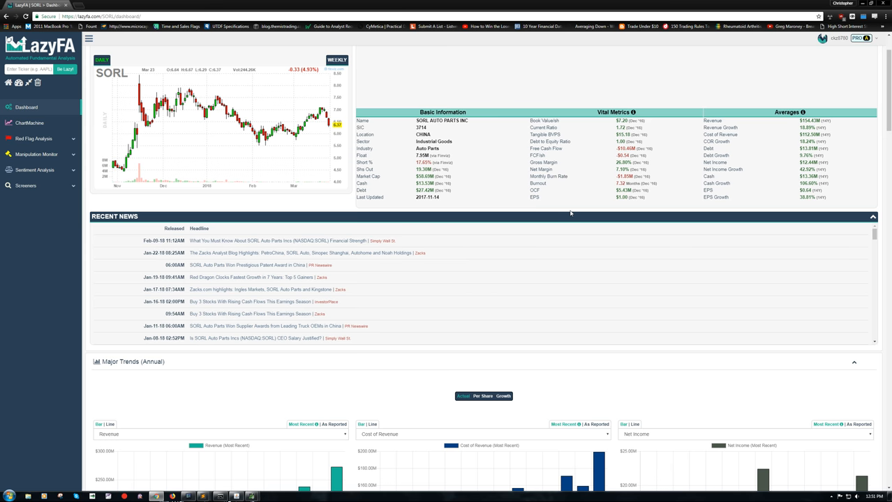
mouse_move(561, 176)
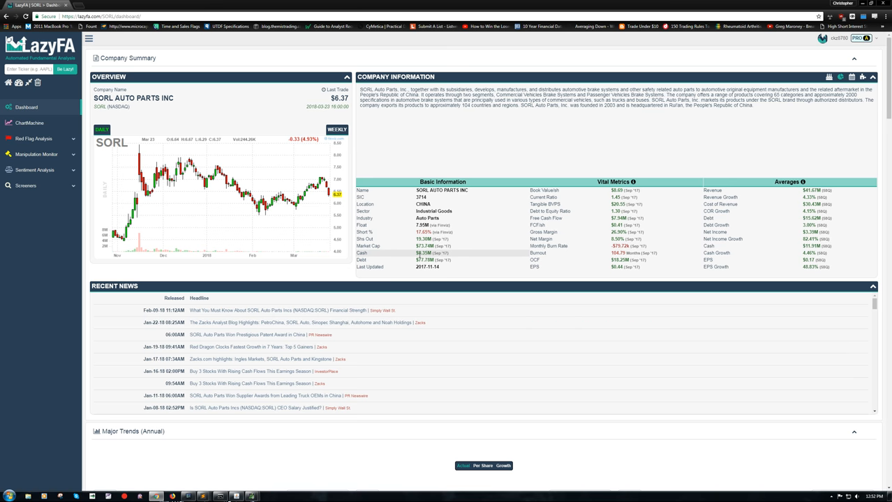
scroll("down", 3)
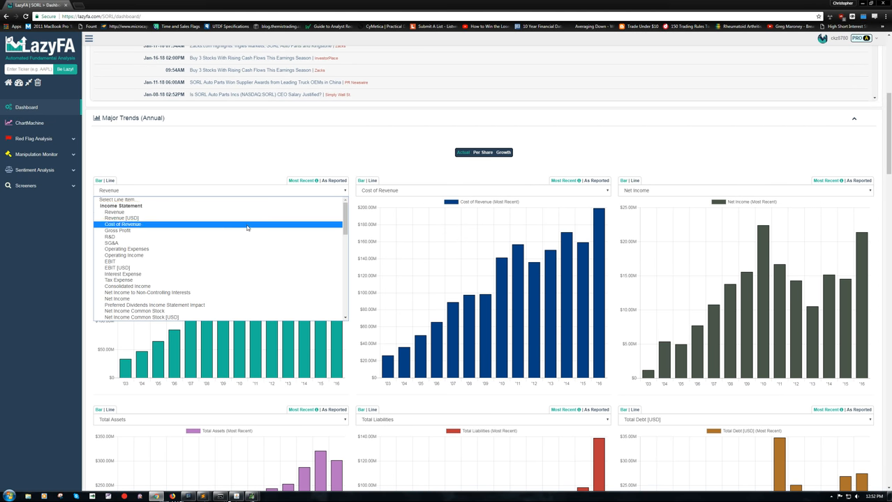
scroll("down", 3)
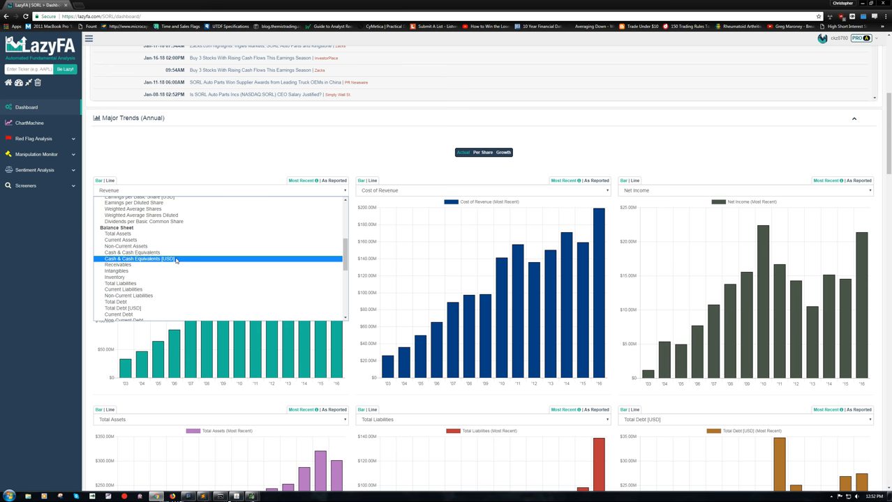
Chart Cash & Cash Equivalents in the first annual and first quarterly trend charts.
left_click(139, 259)
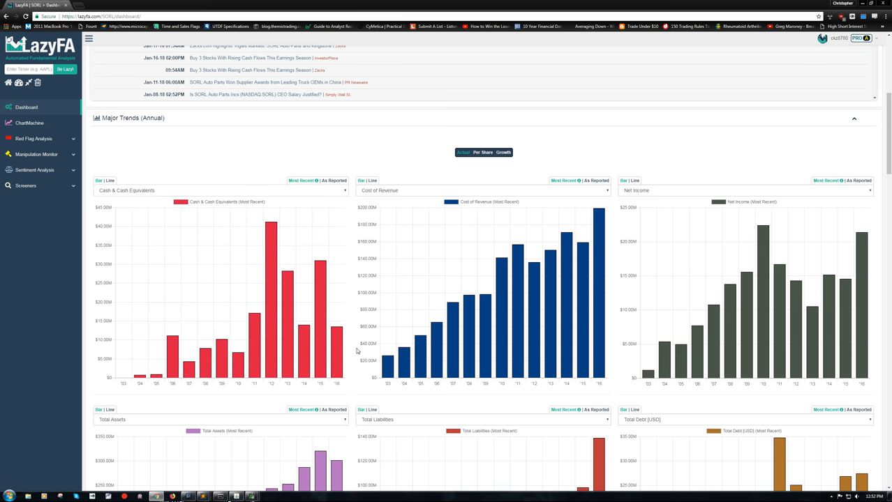
mouse_move(338, 349)
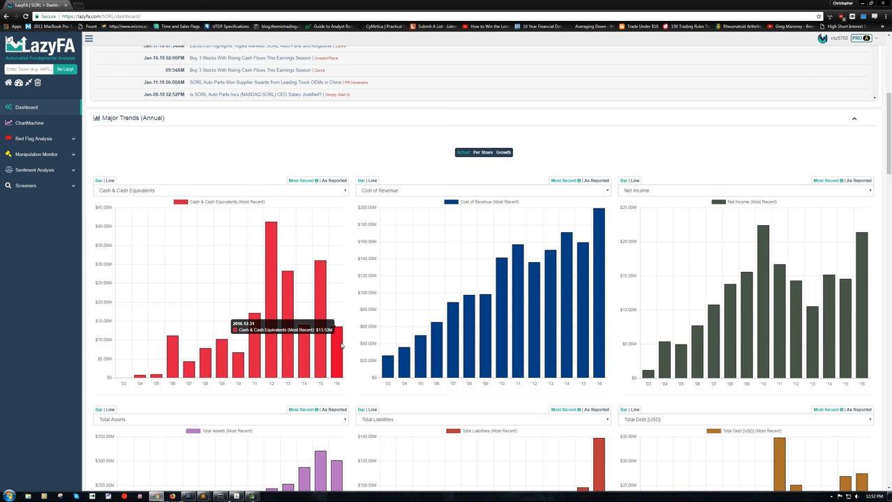
scroll("down", 3)
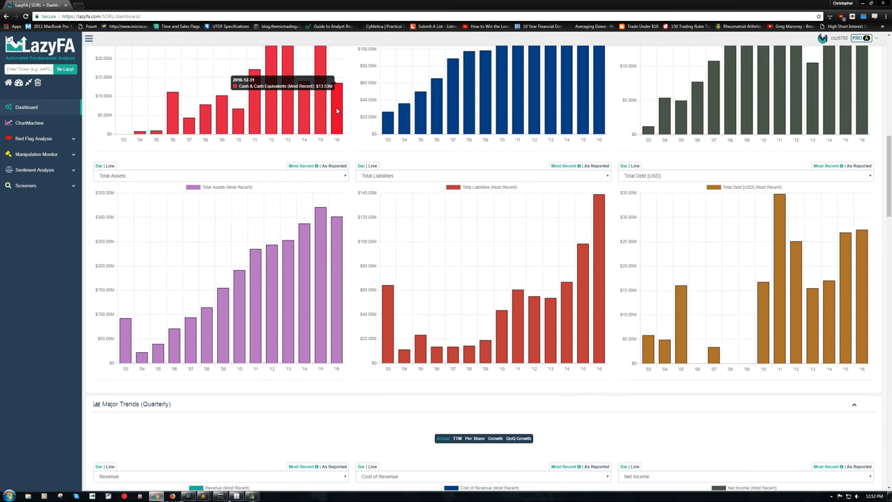
scroll("down", 3)
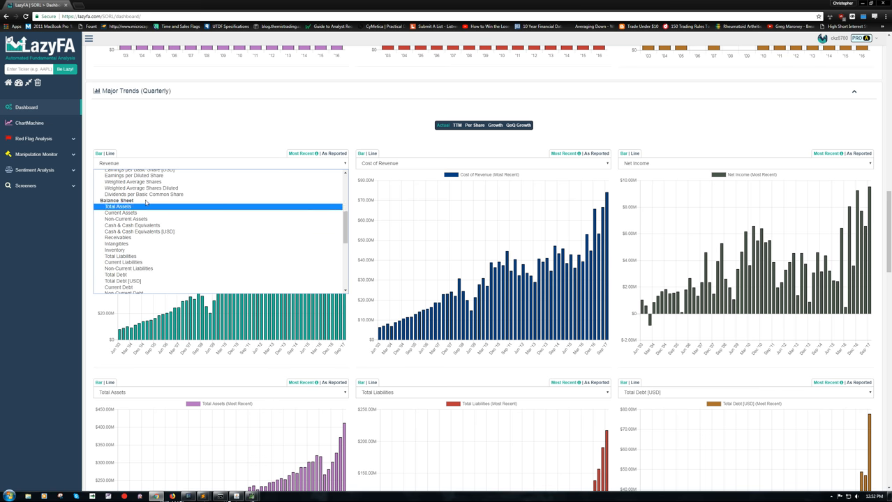
left_click(132, 225)
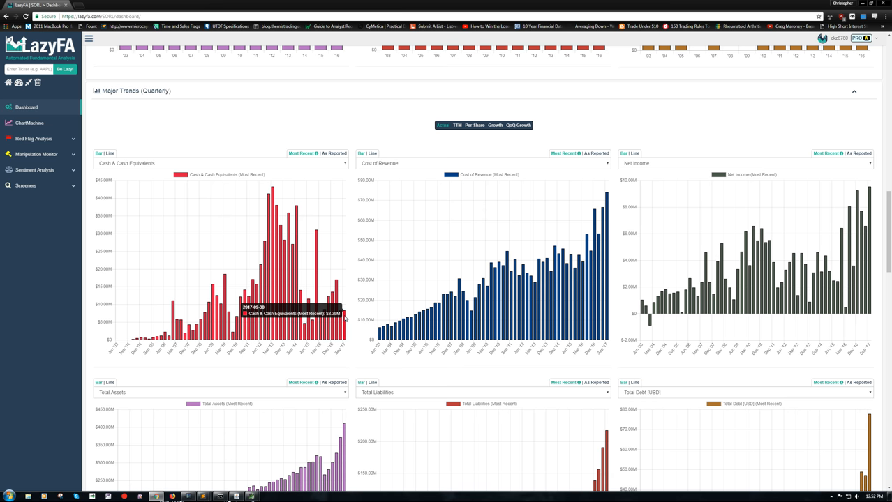
scroll("down", 3)
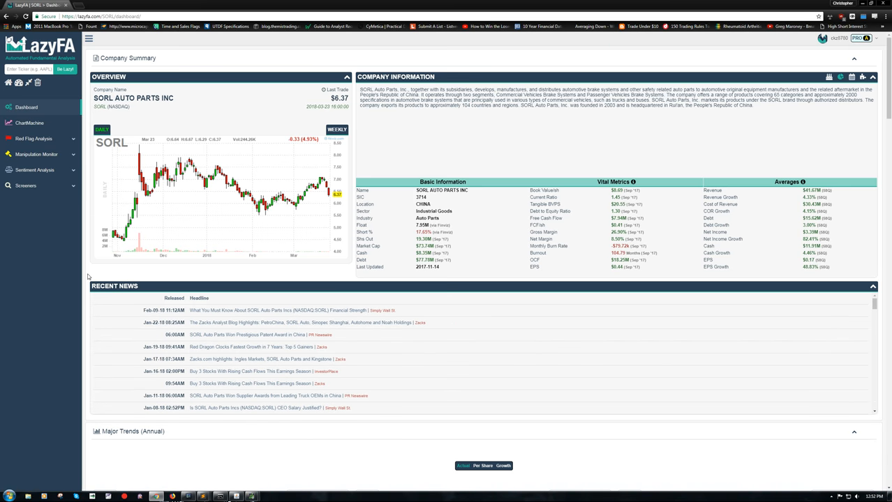
mouse_move(220, 479)
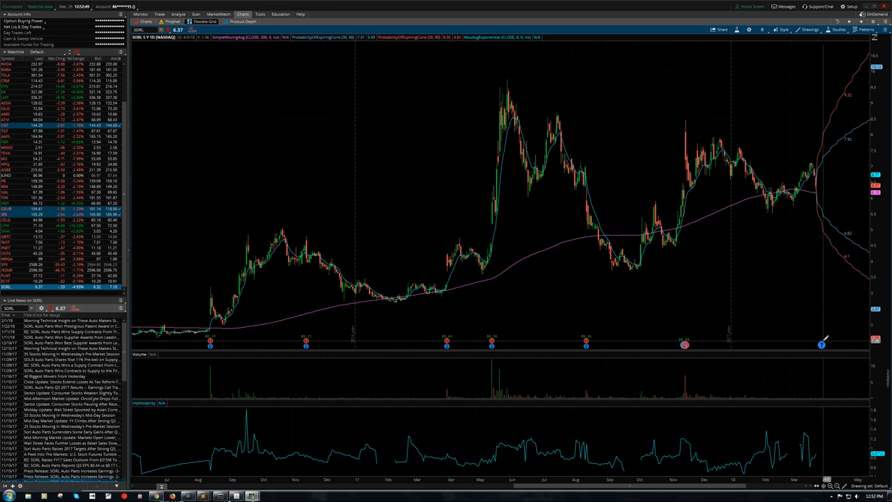
mouse_move(822, 343)
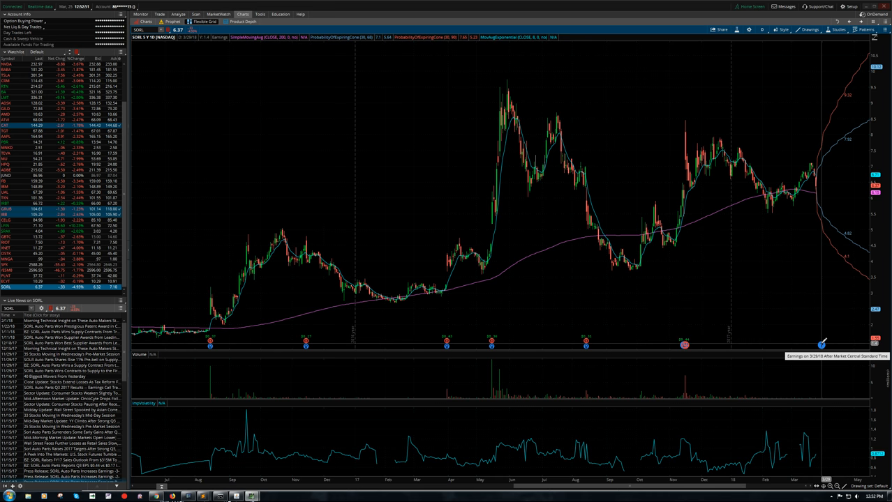
mouse_move(398, 389)
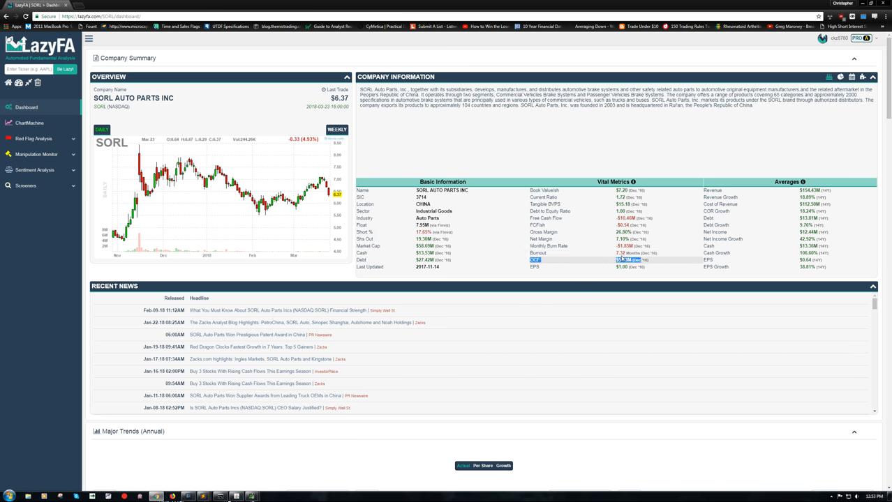
mouse_move(571, 250)
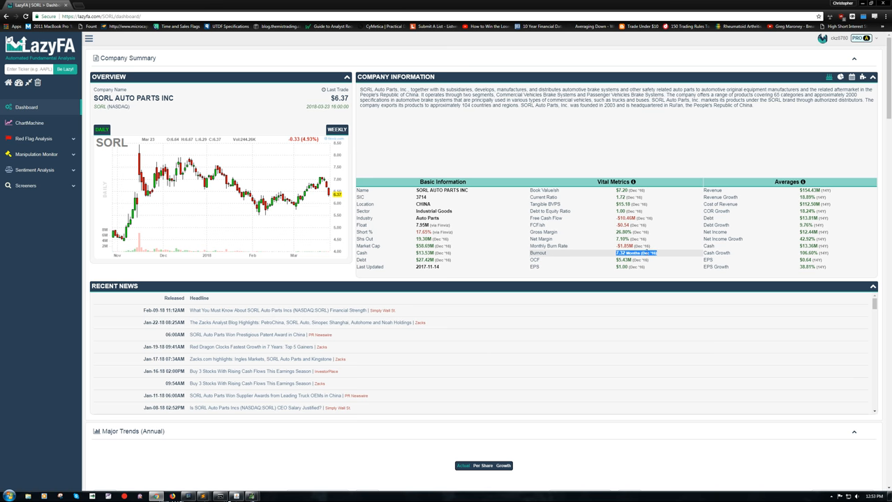
mouse_move(602, 253)
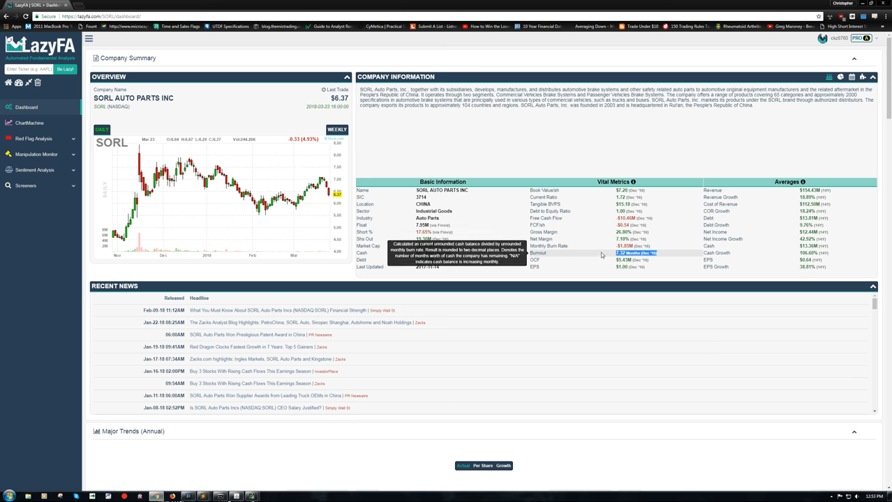
mouse_move(620, 246)
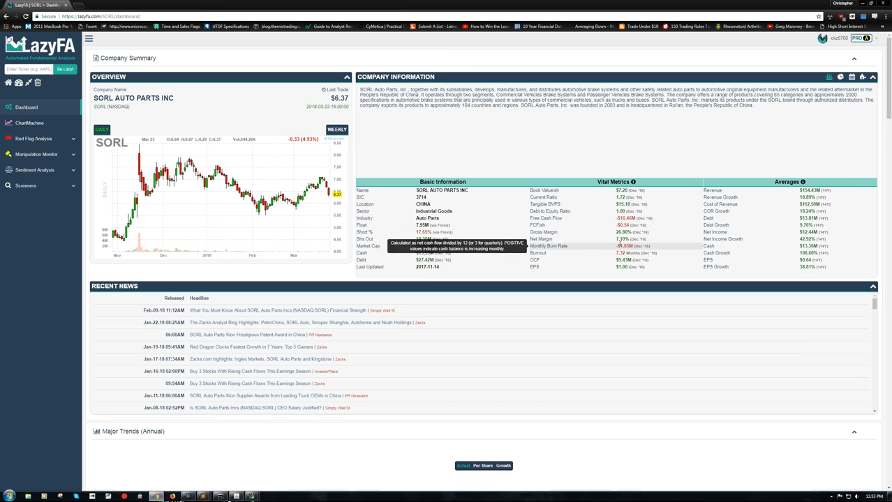
mouse_move(596, 253)
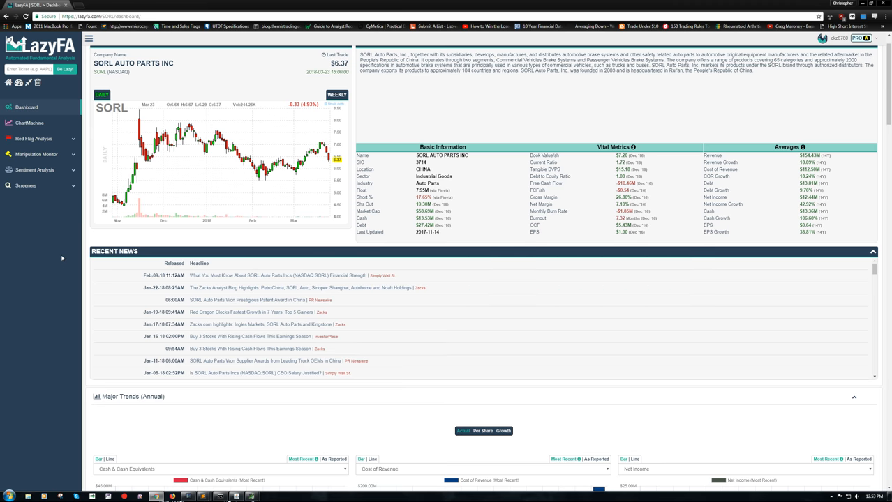
Set the first annual trend chart's line item to Revenue.
scroll("down", 3)
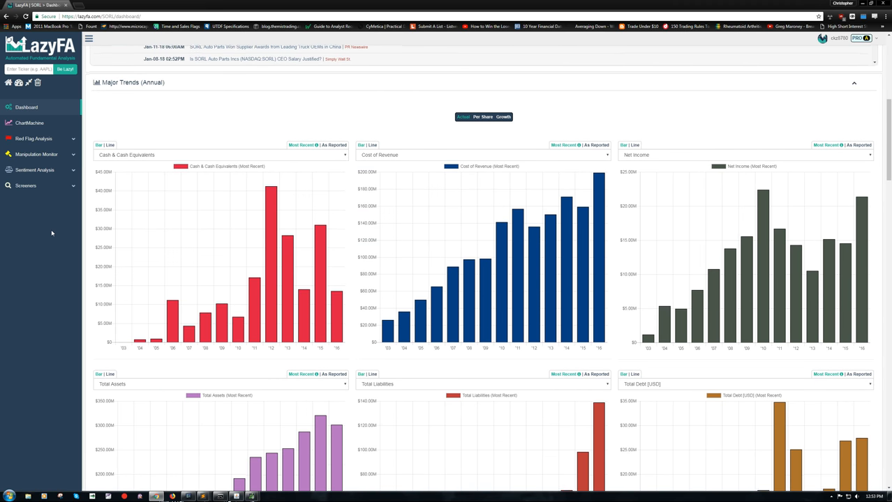
scroll("down", 3)
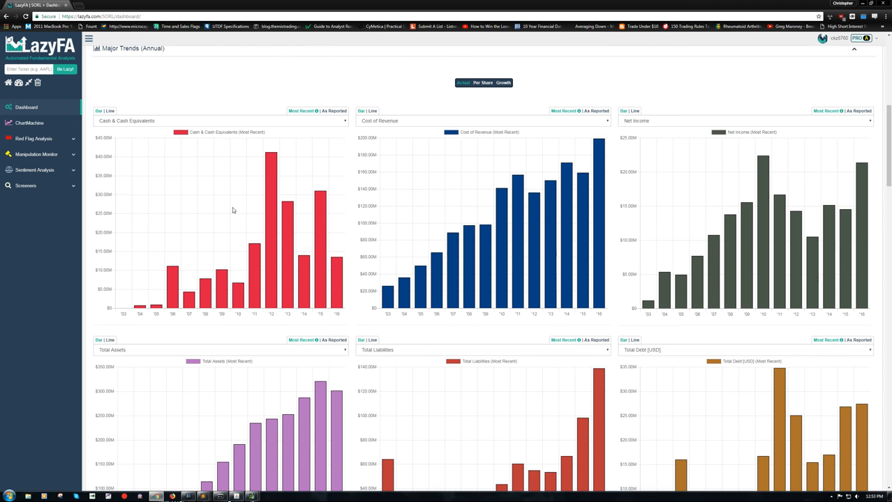
left_click(220, 121)
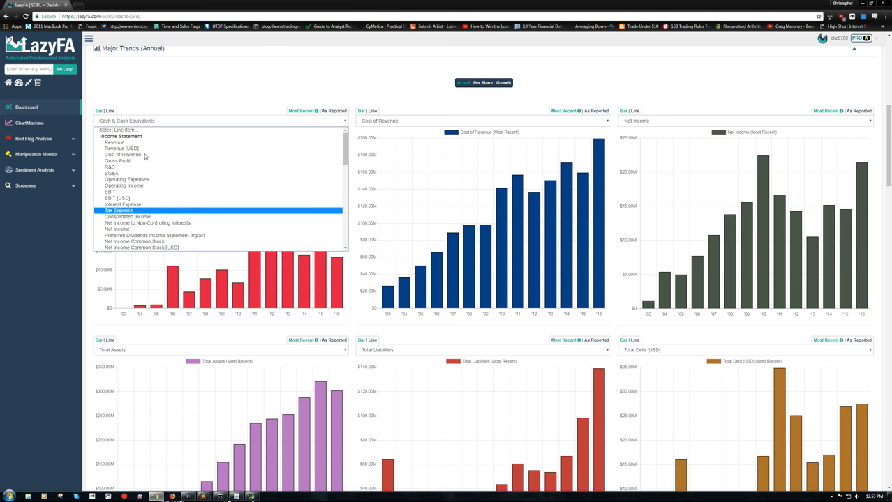
left_click(114, 142)
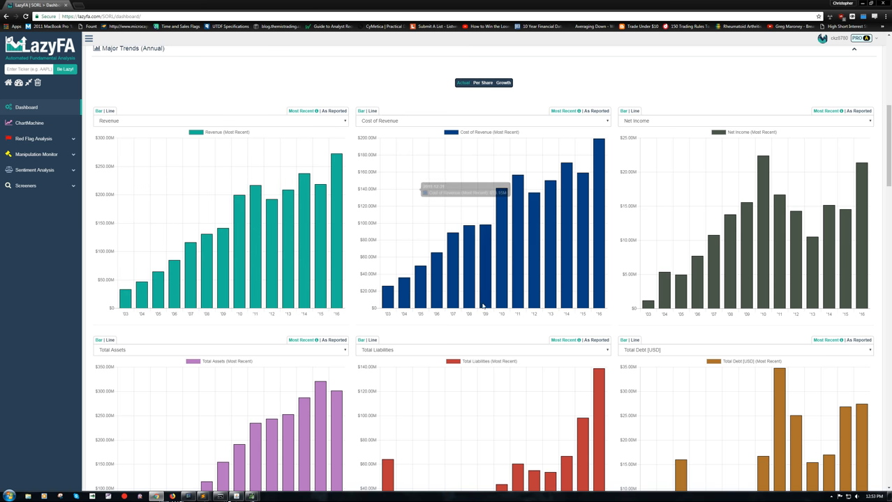
mouse_move(137, 140)
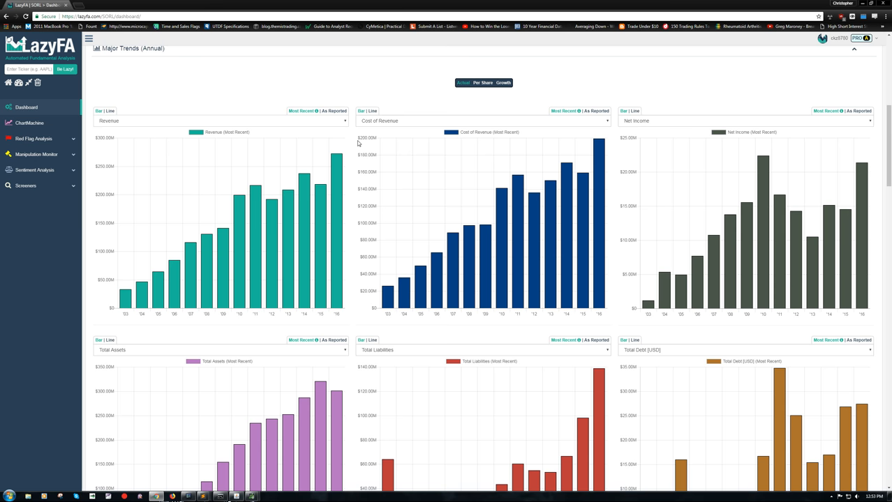
mouse_move(574, 170)
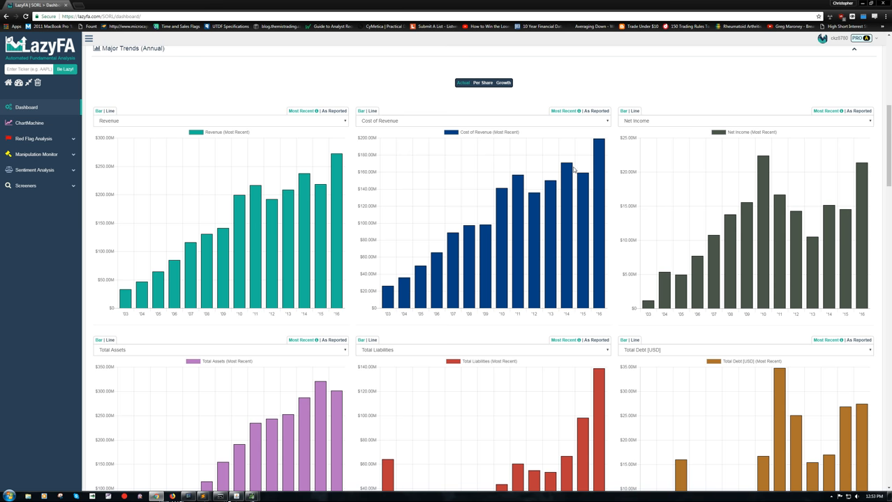
Show Gross Profit in the middle annual chart and reach the quarterly trends.
left_click(484, 121)
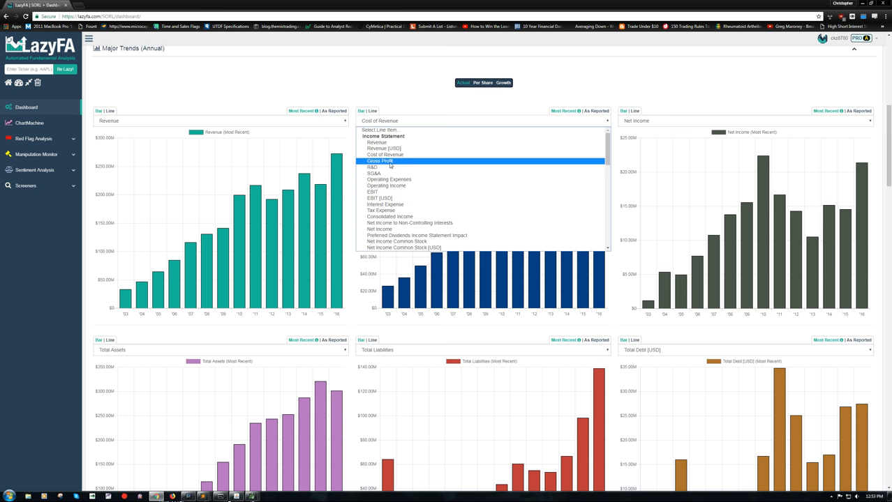
left_click(380, 162)
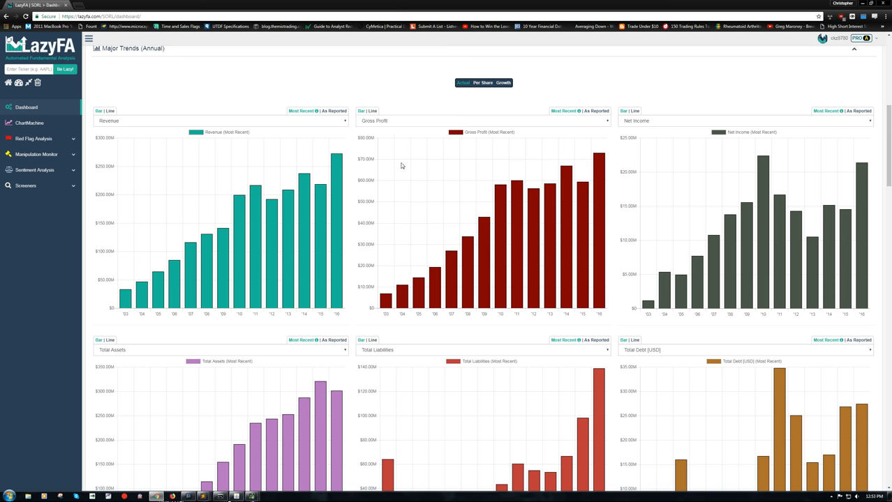
mouse_move(859, 175)
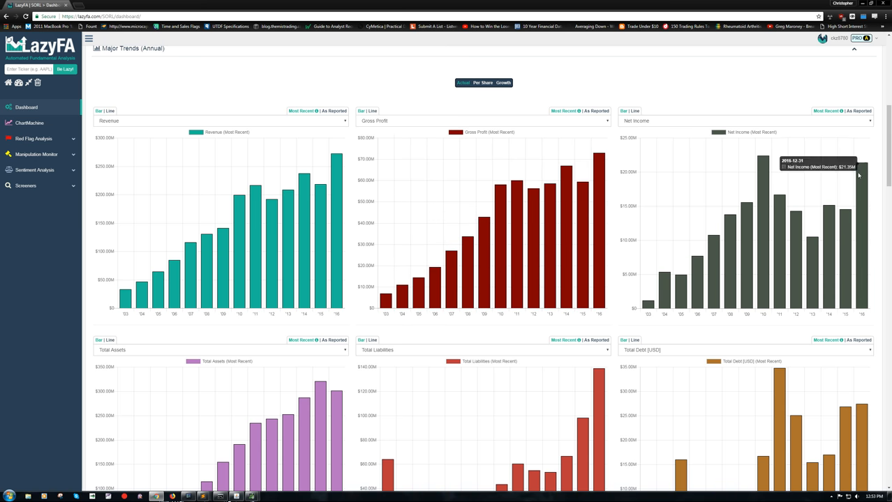
scroll("down", 3)
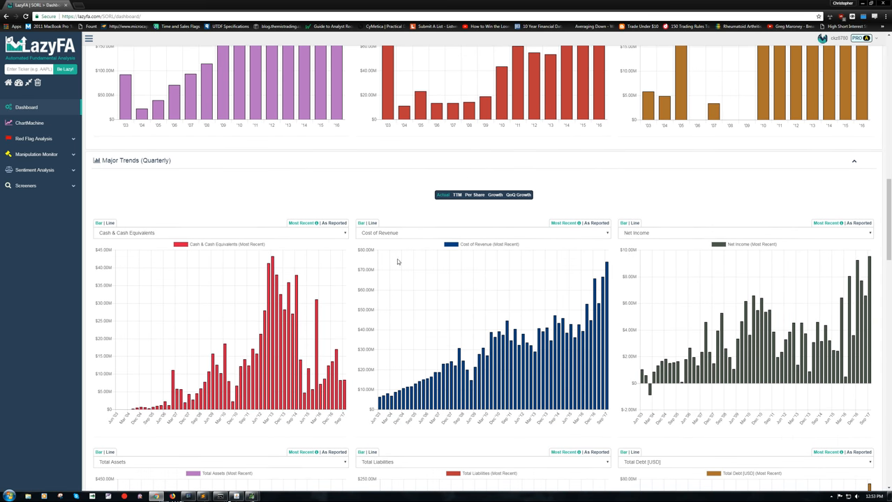
Set quarterly charts to TTM and Per Share, with Revenue in the first chart.
scroll("down", 3)
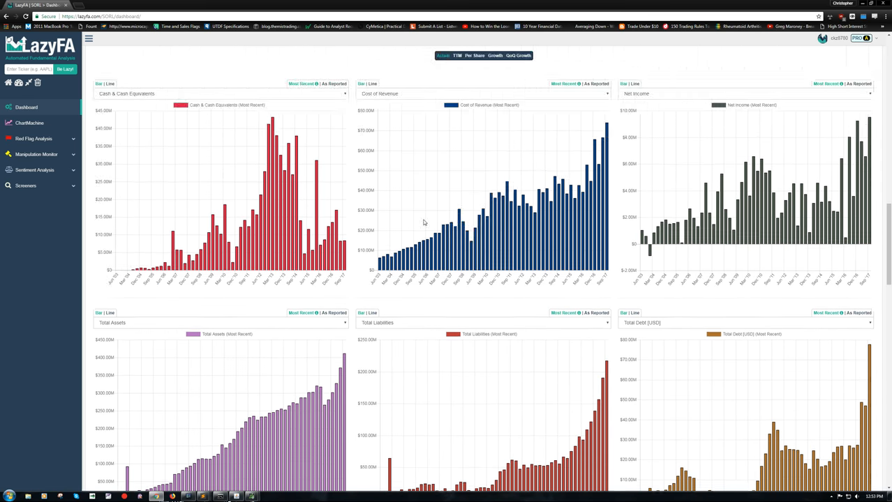
left_click(457, 55)
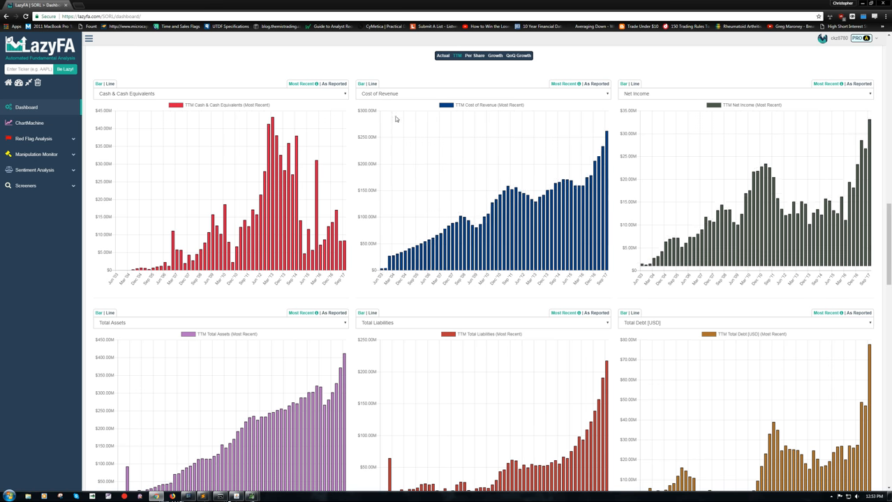
left_click(219, 93)
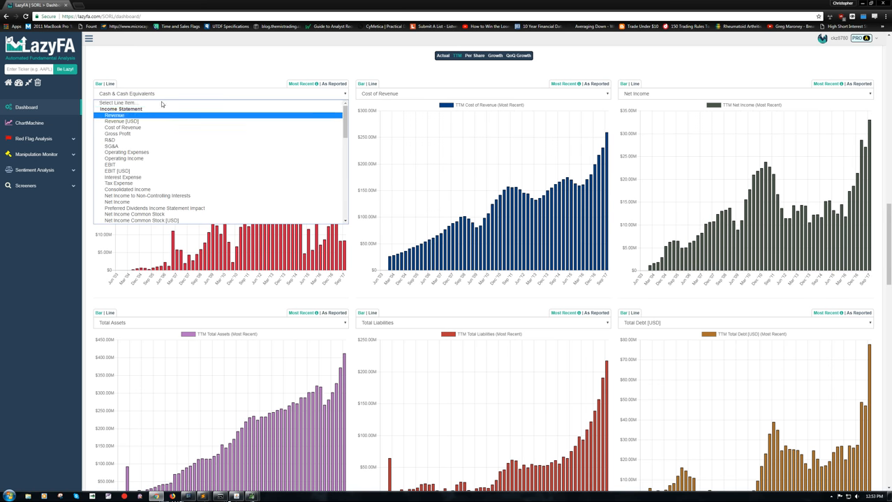
left_click(113, 115)
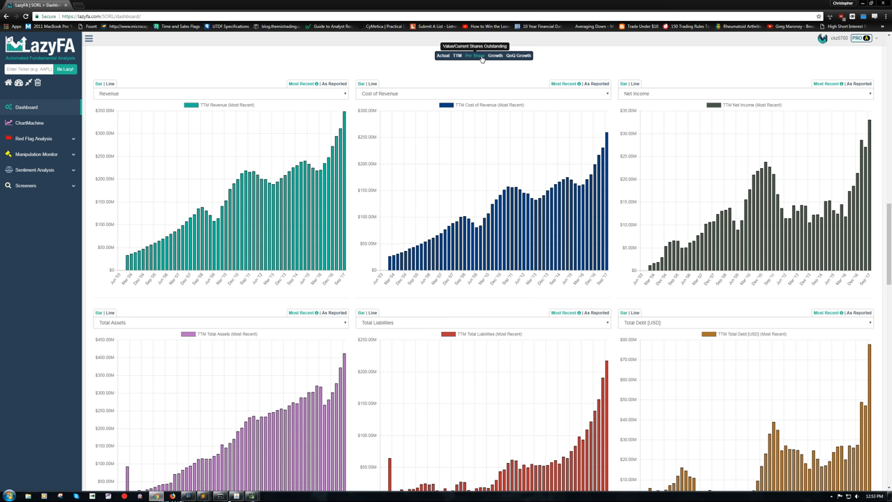
left_click(475, 55)
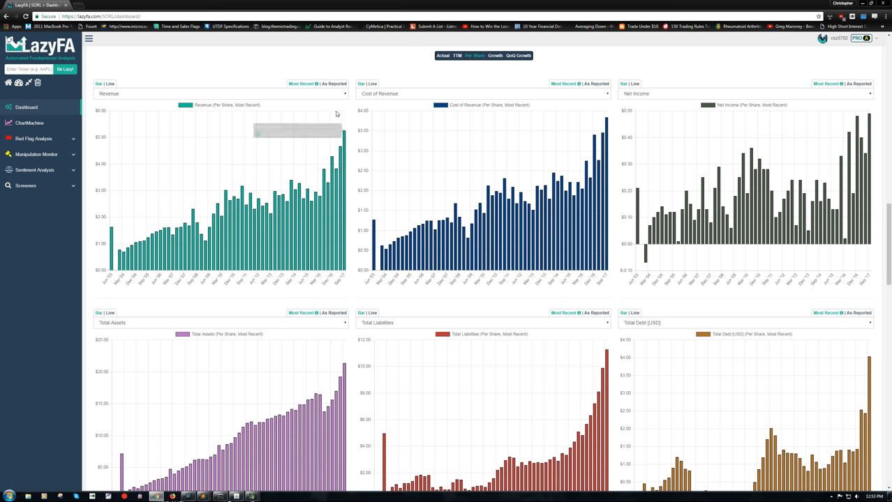
mouse_move(421, 93)
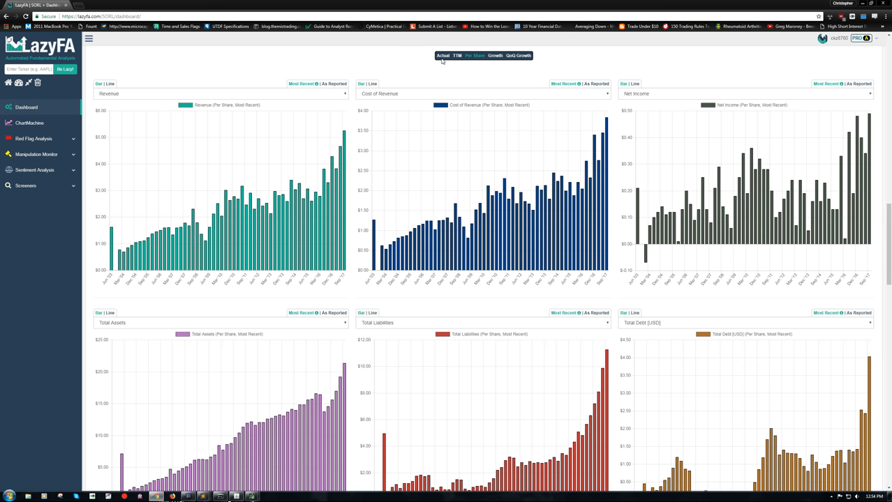
mouse_move(326, 91)
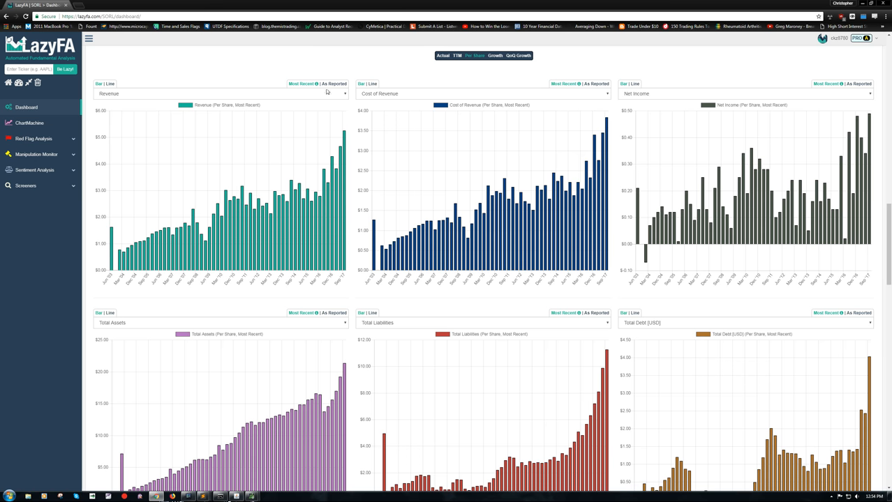
mouse_move(444, 55)
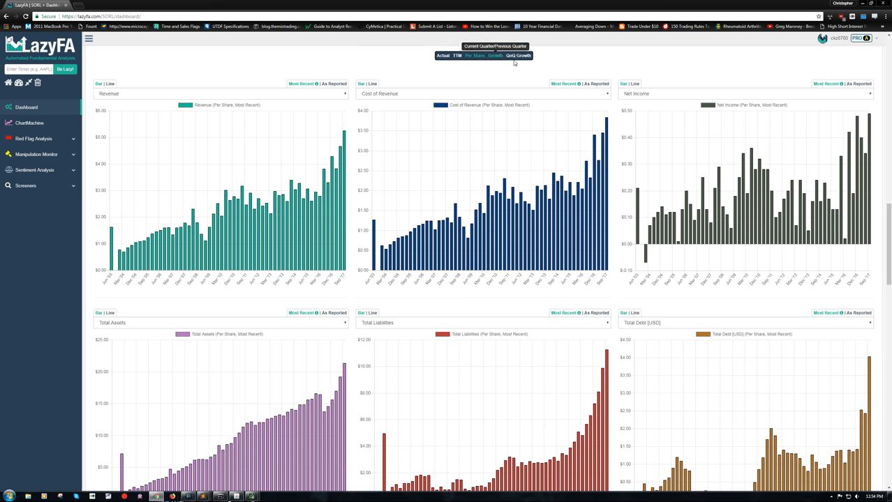
Turn on the QoQ Growth toggle for SORL's quarterly trend charts.
left_click(519, 55)
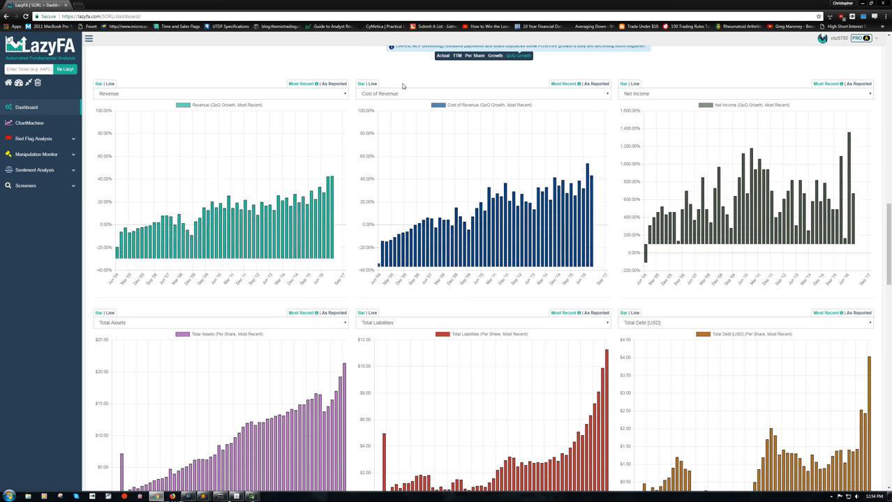
left_click(518, 55)
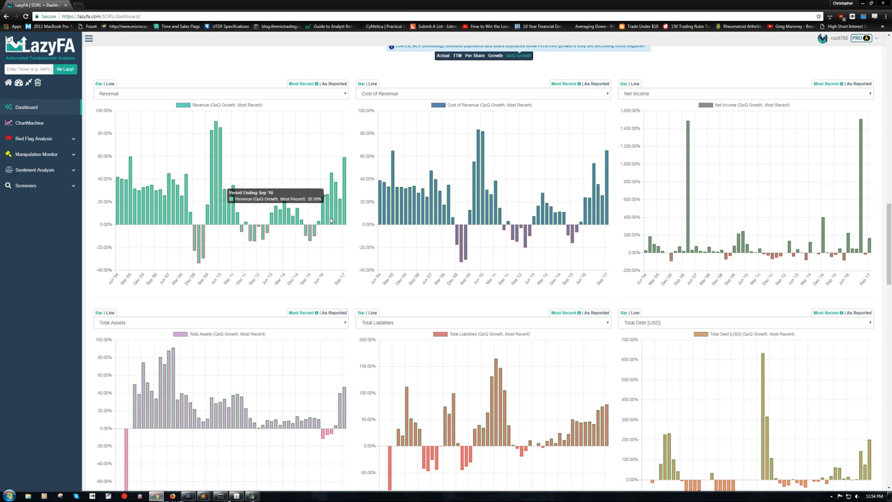
mouse_move(342, 193)
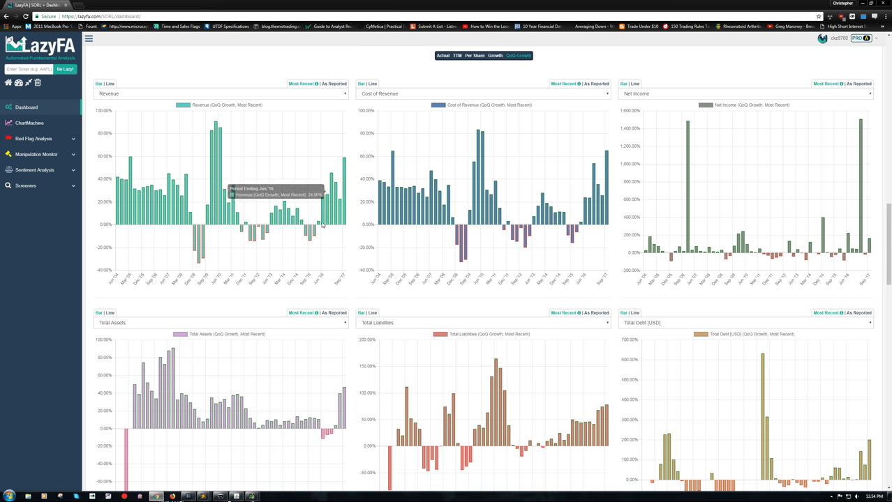
mouse_move(794, 213)
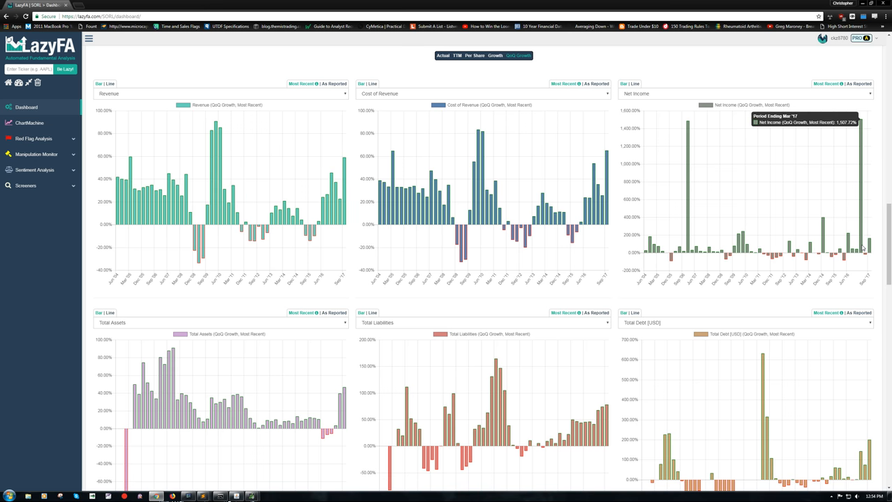
mouse_move(853, 163)
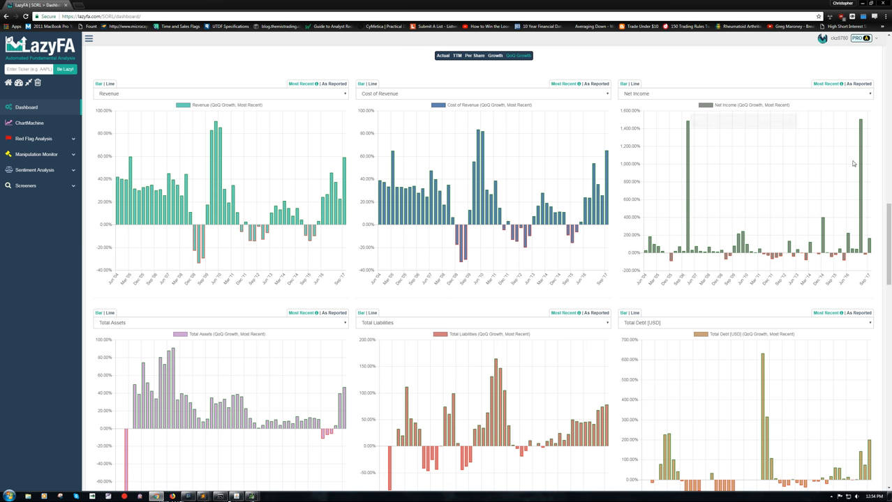
scroll("down", 3)
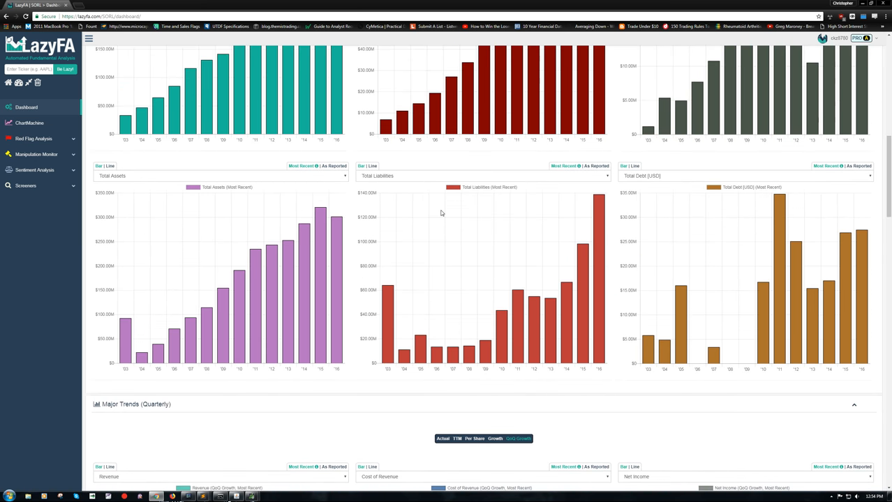
mouse_move(859, 257)
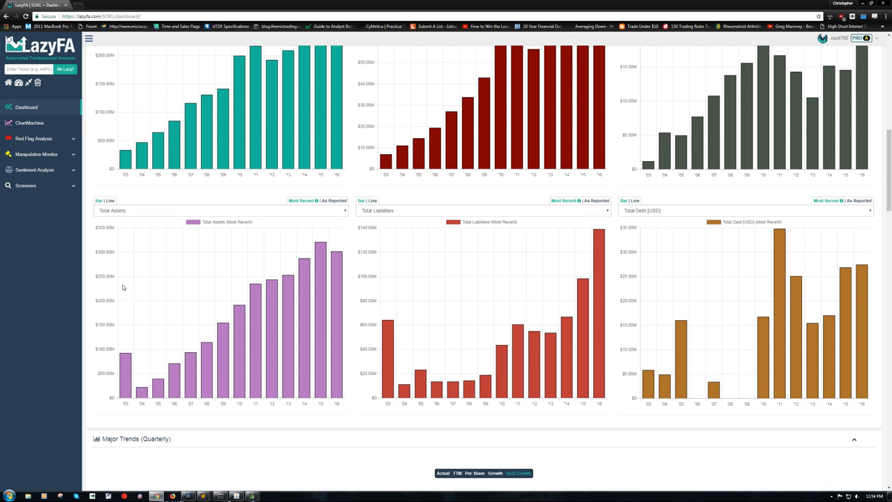
Scroll past Major Metrics (Annual) to the quarterly P/E, debt-to-equity and current ratio charts.
scroll("down", 3)
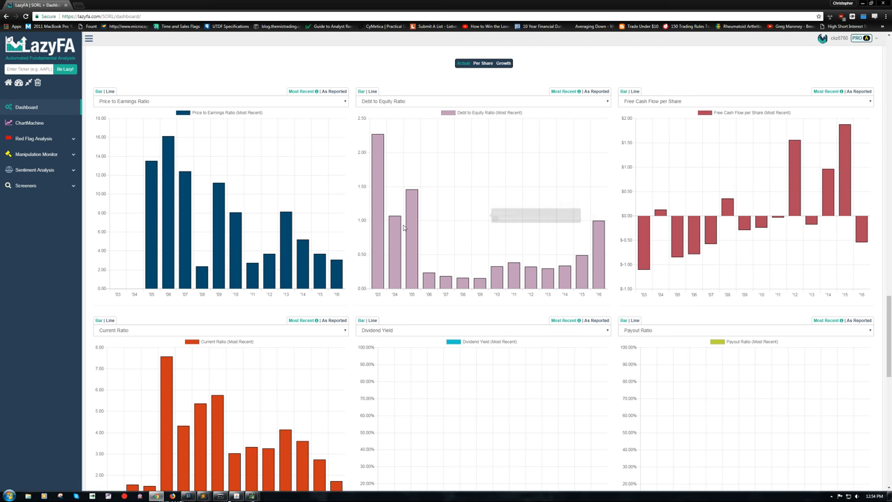
mouse_move(144, 163)
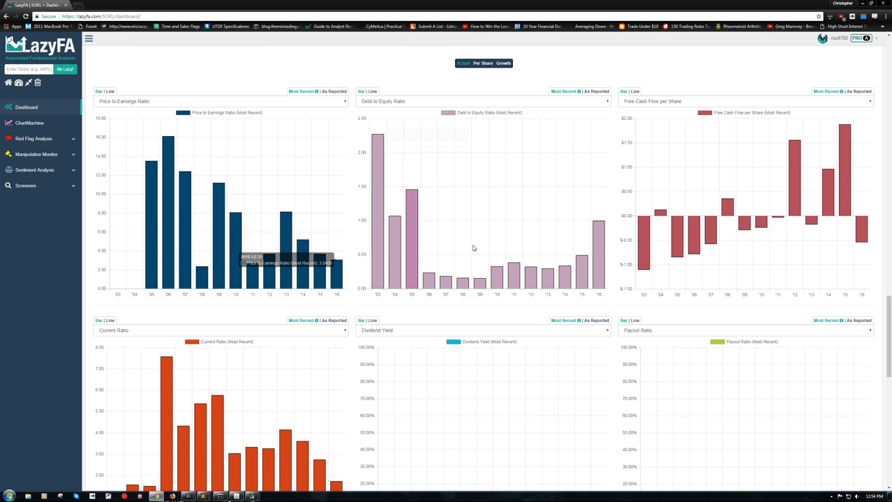
mouse_move(160, 173)
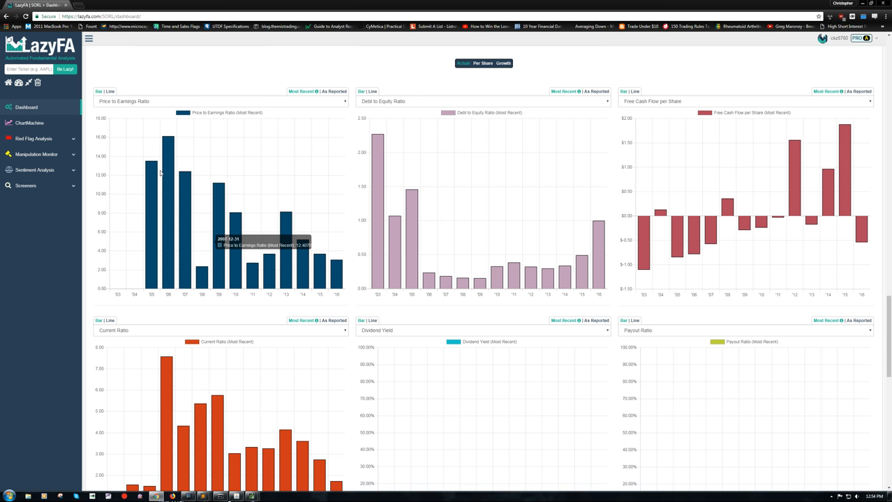
scroll("down", 3)
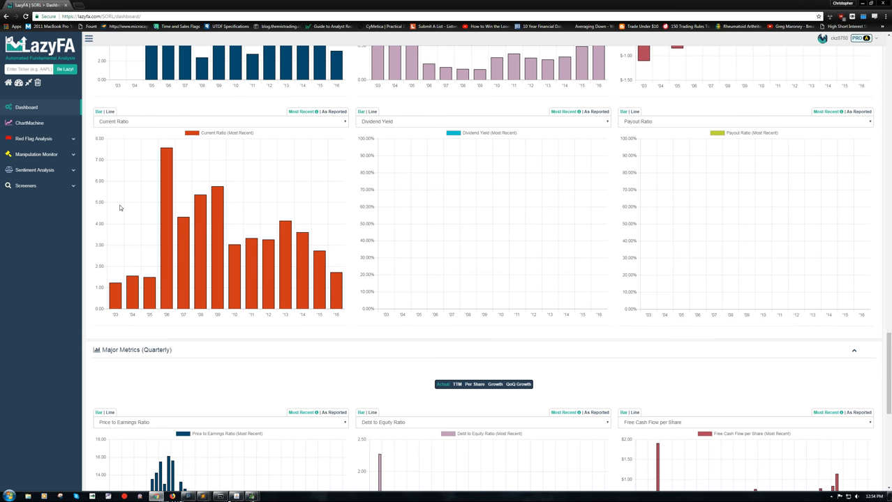
mouse_move(337, 288)
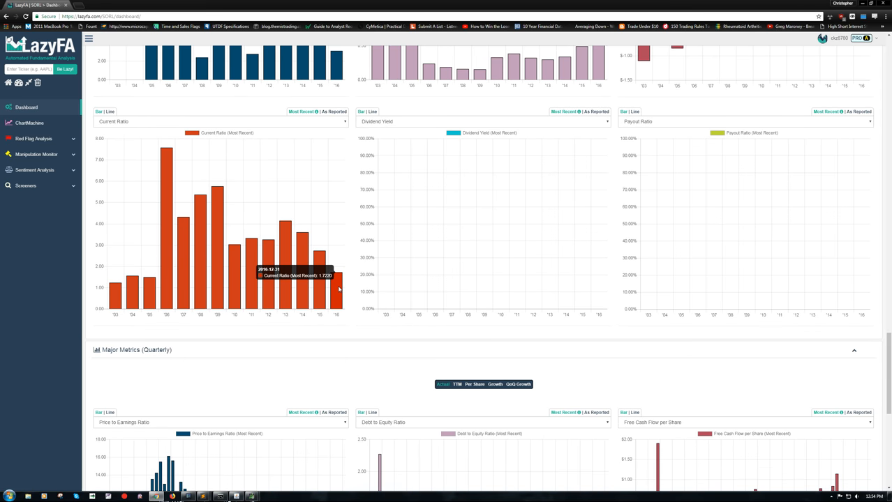
scroll("down", 3)
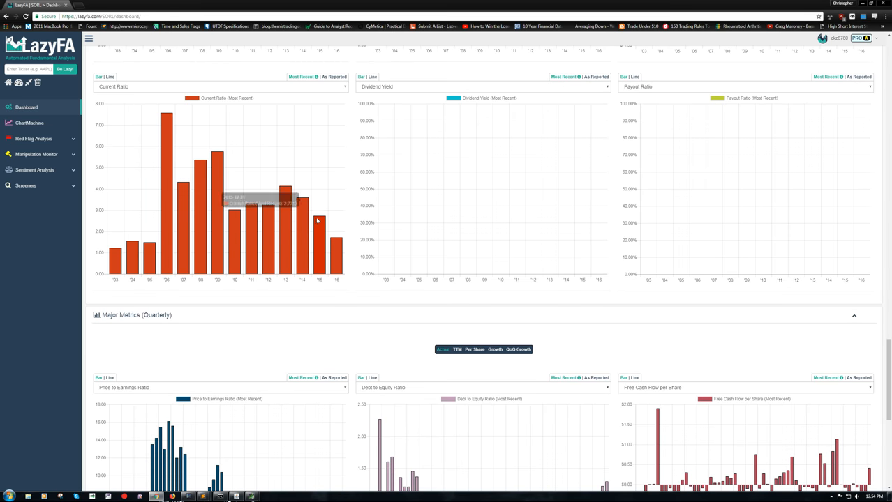
scroll("down", 3)
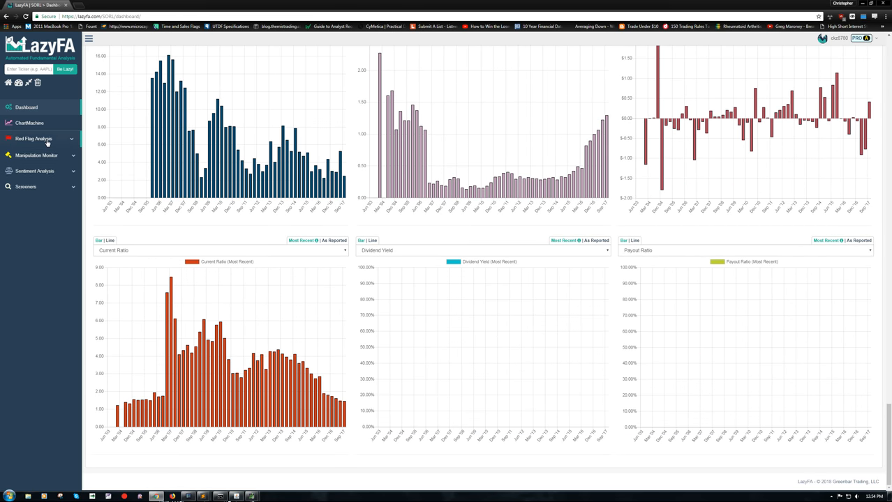
Open SORL's income statement red-flag report and scroll to Margins Over Time (26.06% gross margin).
left_click(33, 138)
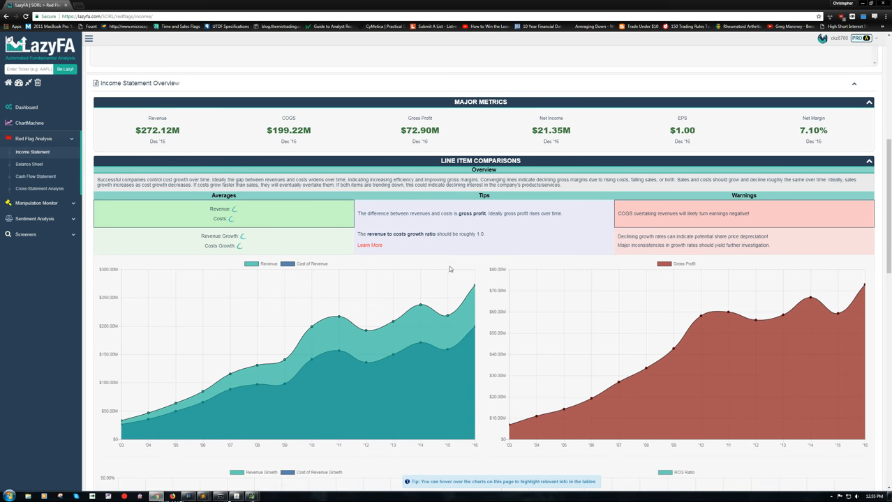
scroll("down", 3)
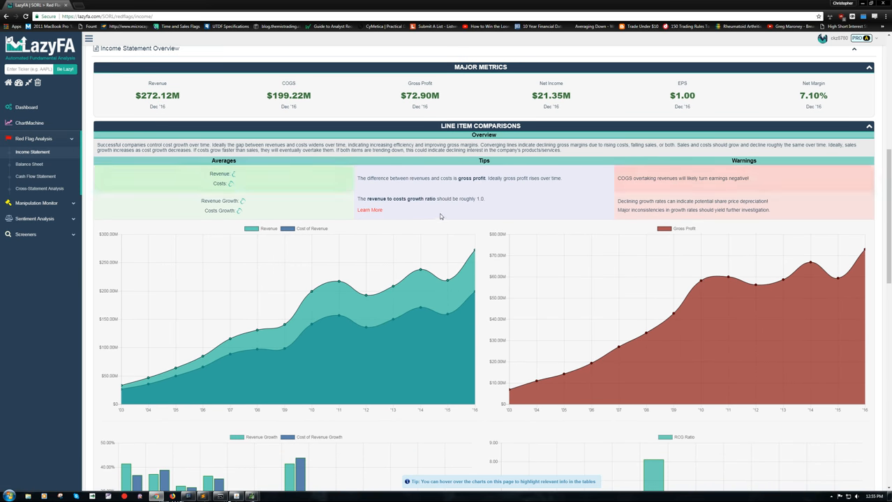
scroll("down", 3)
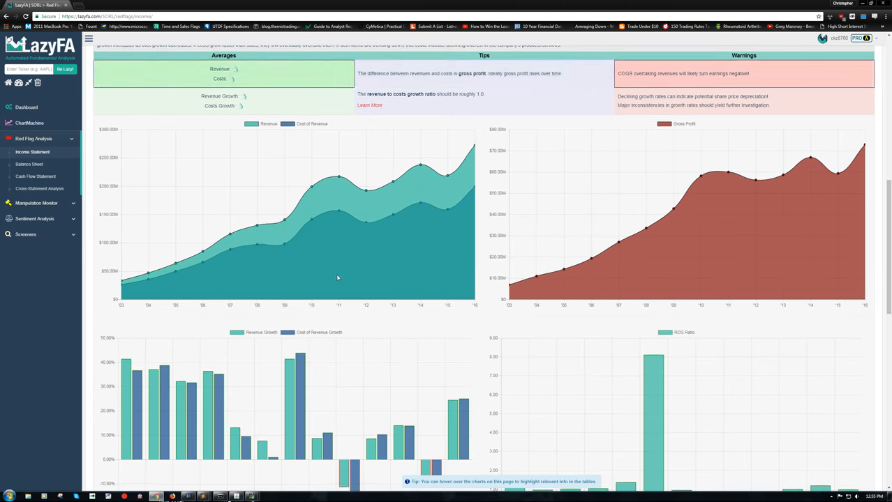
scroll("down", 3)
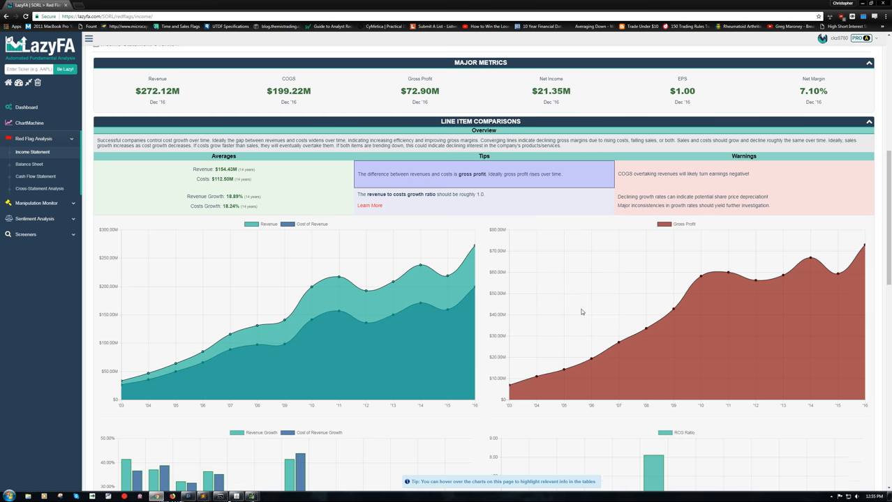
scroll("down", 3)
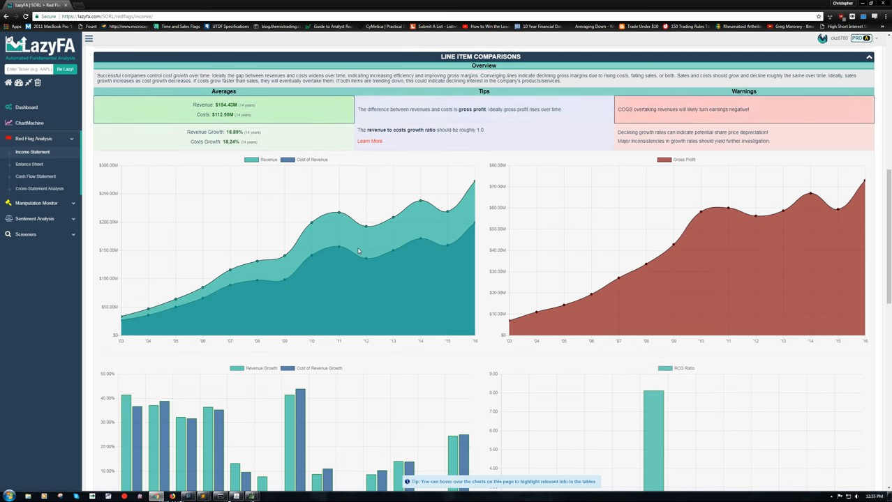
mouse_move(485, 243)
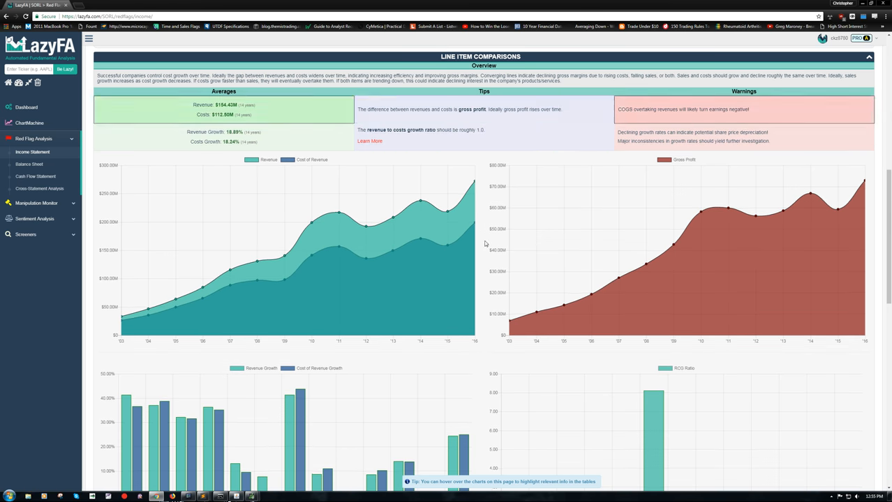
scroll("down", 3)
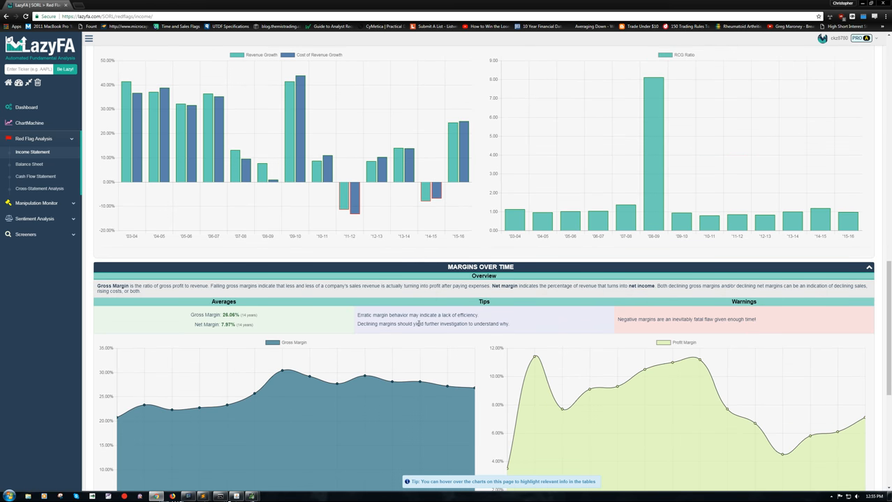
Scroll down to the Boolean Analysis Red Flags table with values and ideal values.
scroll("down", 3)
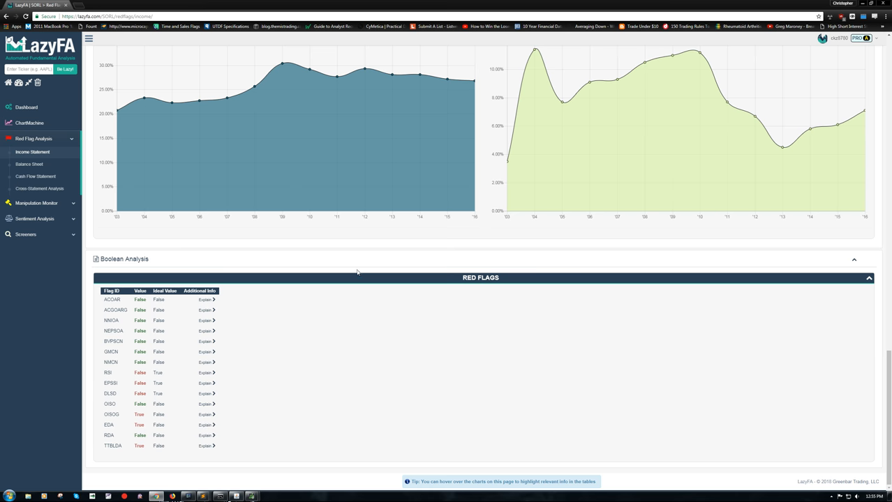
mouse_move(138, 352)
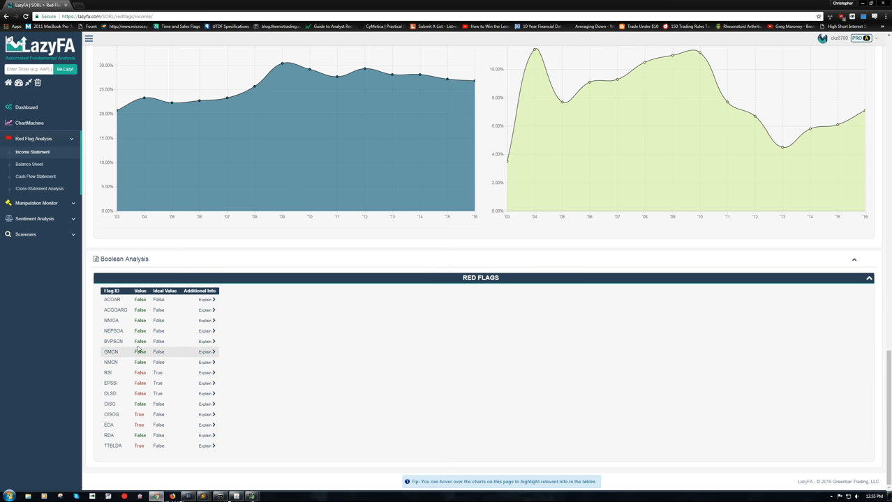
mouse_move(111, 415)
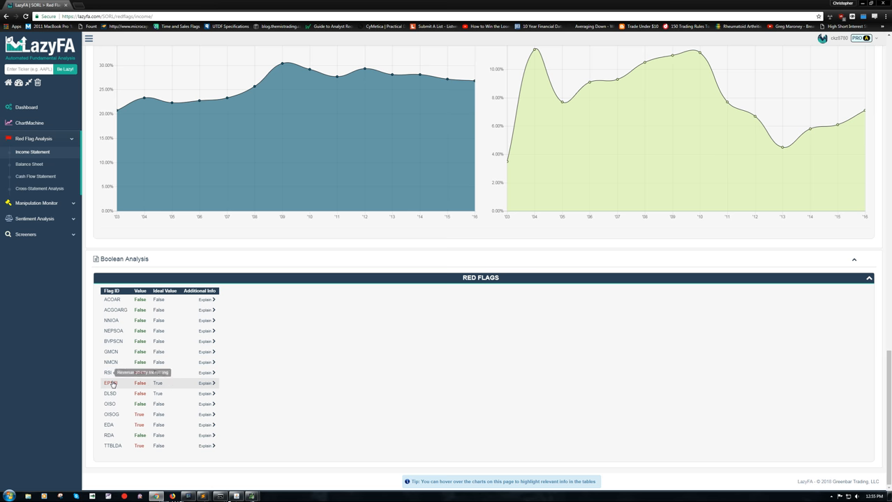
mouse_move(111, 394)
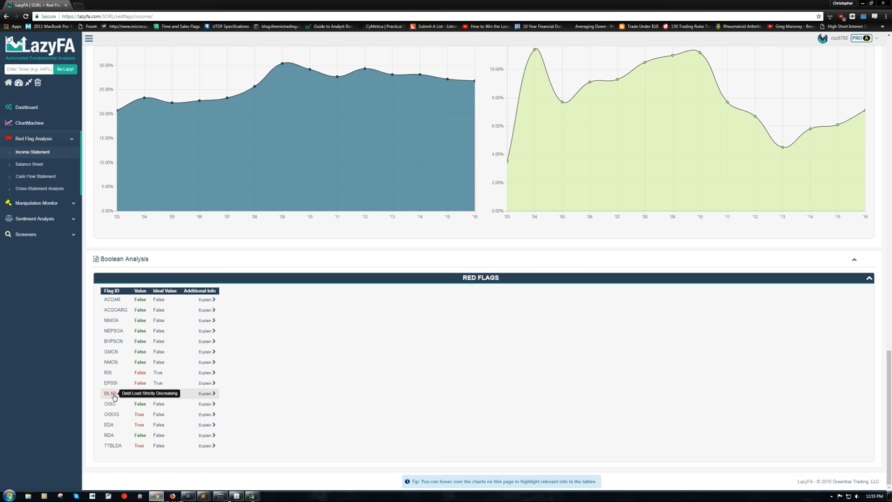
mouse_move(139, 373)
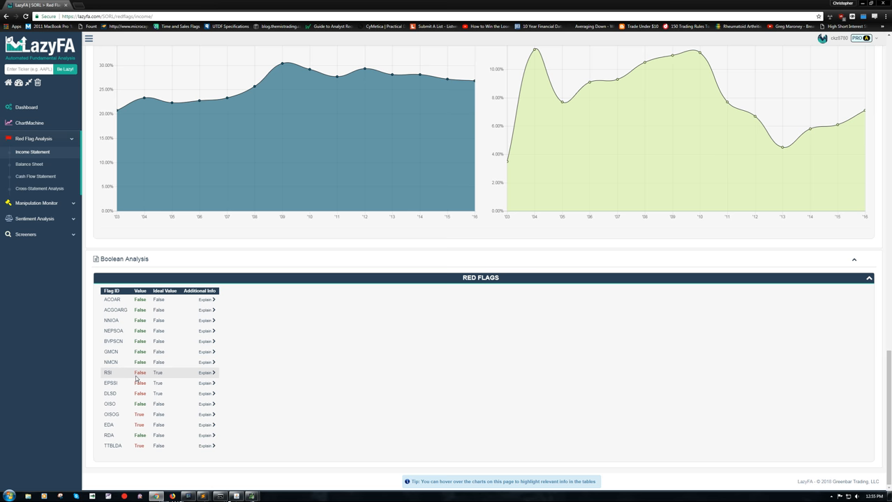
mouse_move(110, 394)
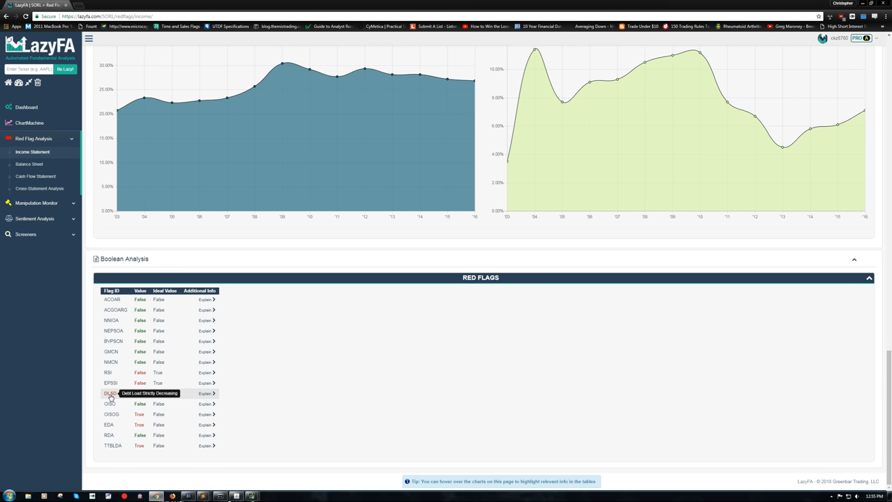
mouse_move(109, 383)
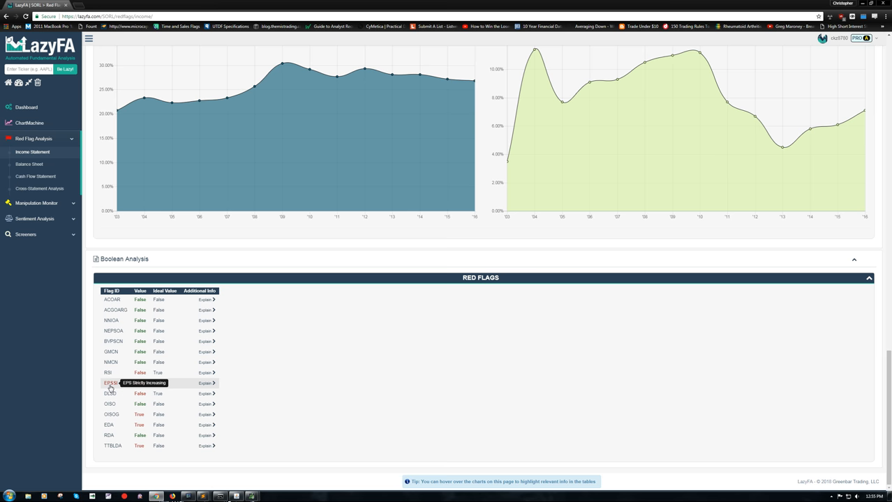
mouse_move(177, 392)
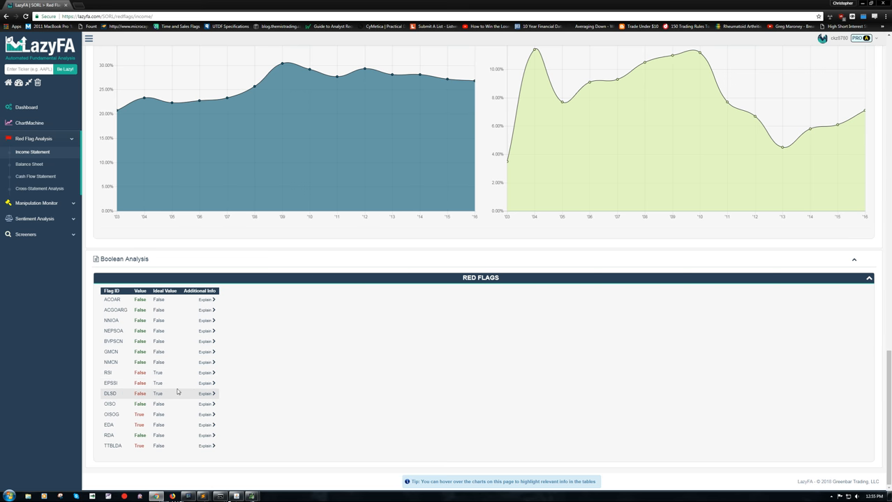
mouse_move(194, 374)
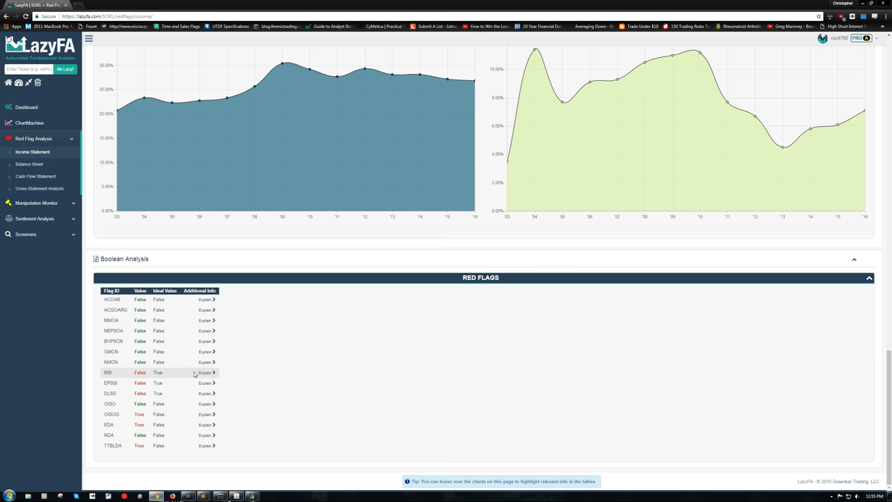
mouse_move(209, 397)
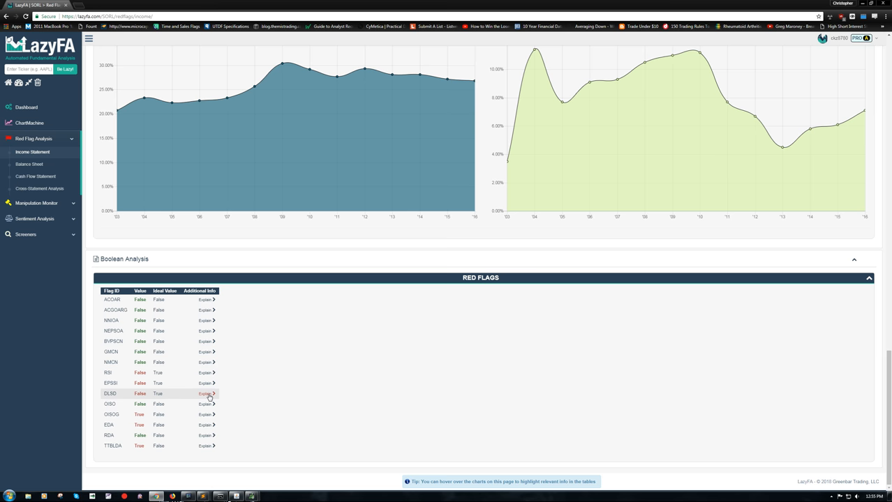
Open the DLSD explanation, then the RSI explanation showing 84.62% monotonicity.
left_click(205, 394)
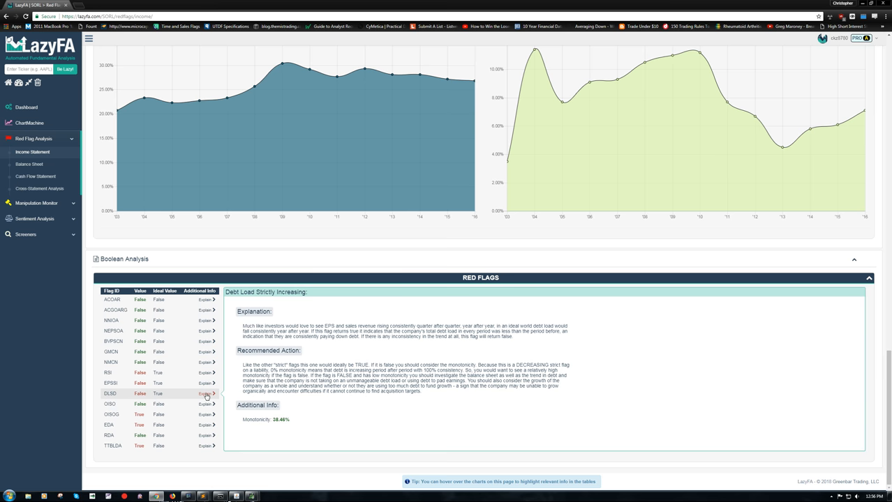
mouse_move(108, 373)
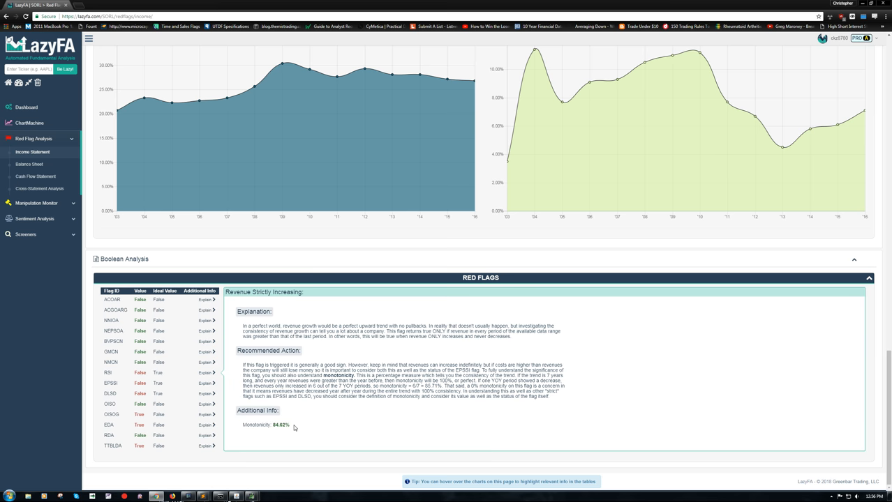
mouse_move(260, 358)
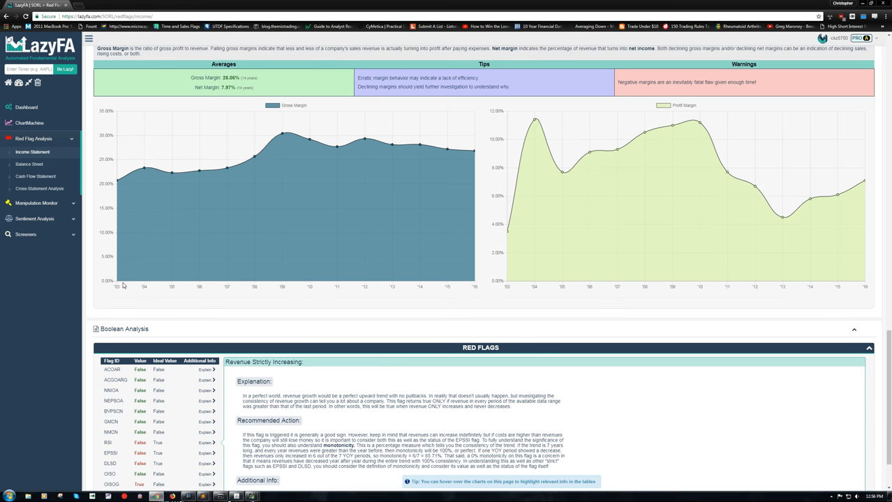
mouse_move(382, 281)
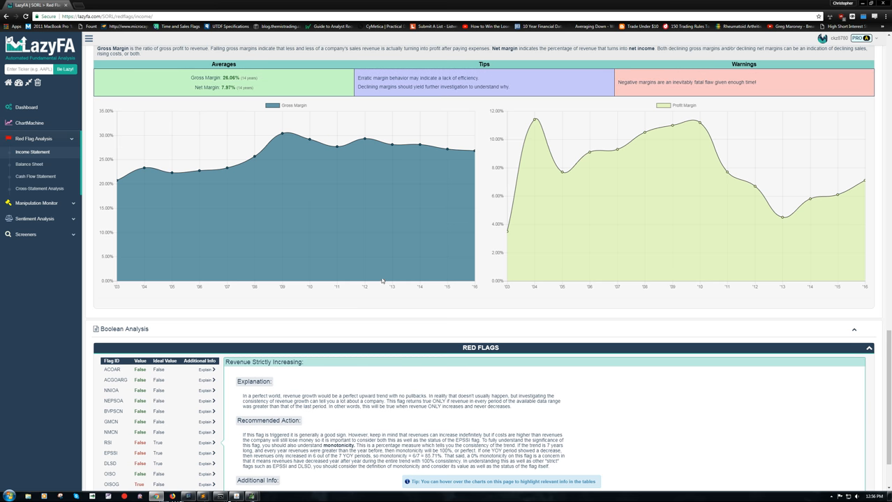
scroll("down", 3)
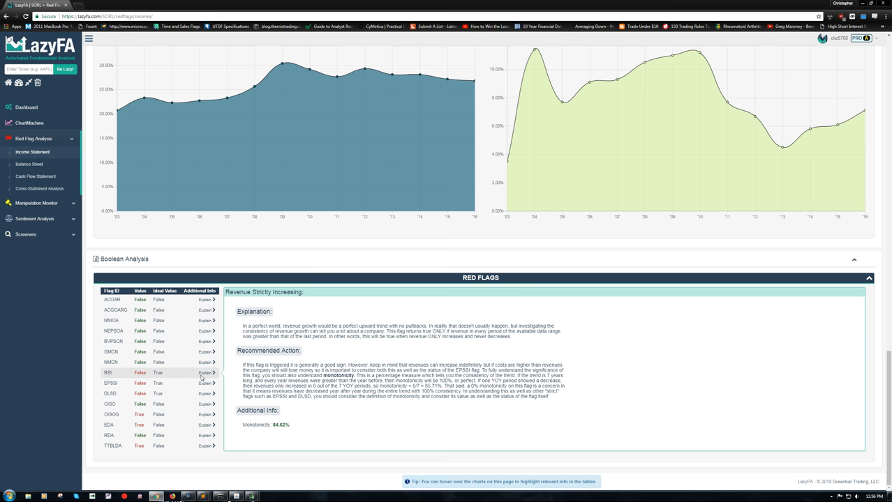
mouse_move(272, 419)
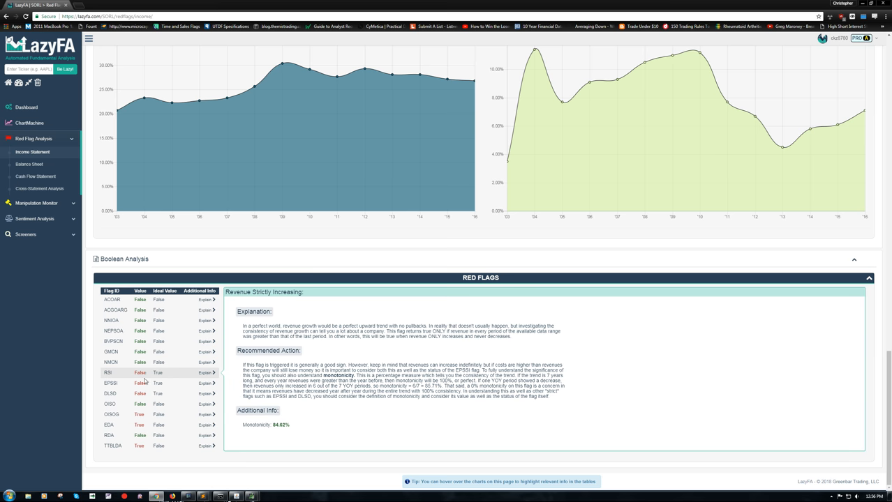
mouse_move(112, 414)
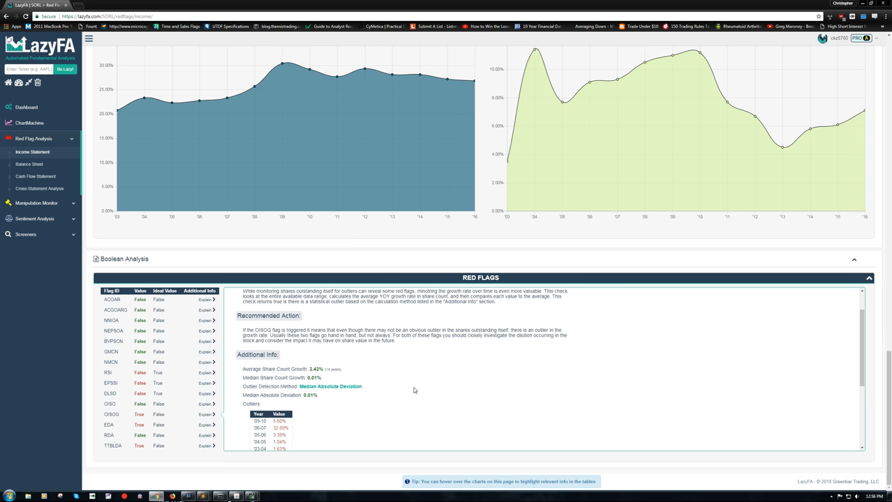
Scroll the OISOG panel to its Outliers and Deviations From Median tables.
scroll("down", 3)
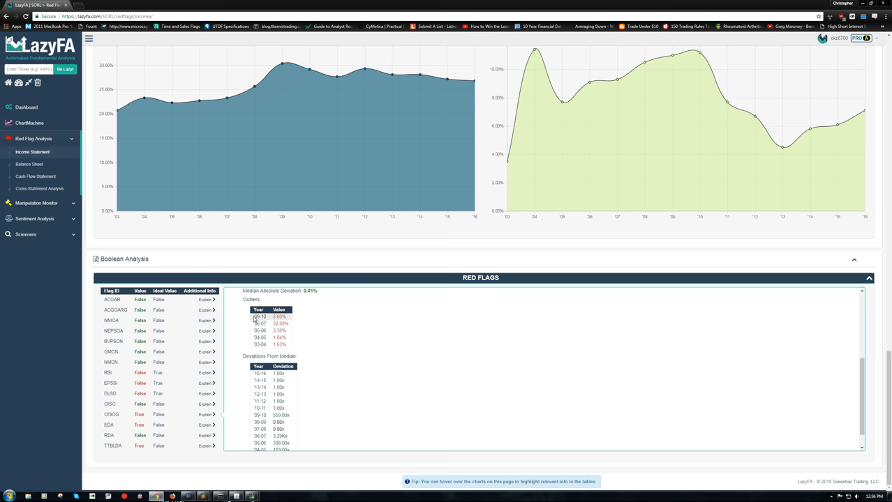
mouse_move(354, 336)
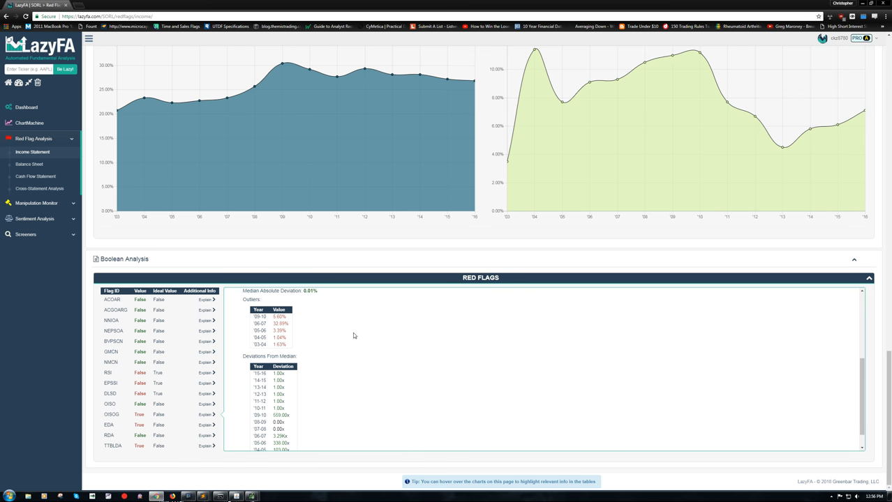
scroll("down", 3)
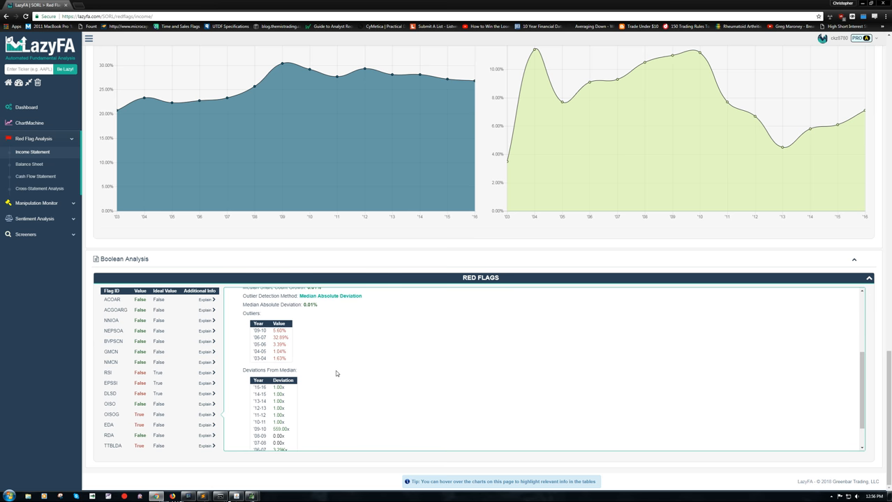
scroll("down", 3)
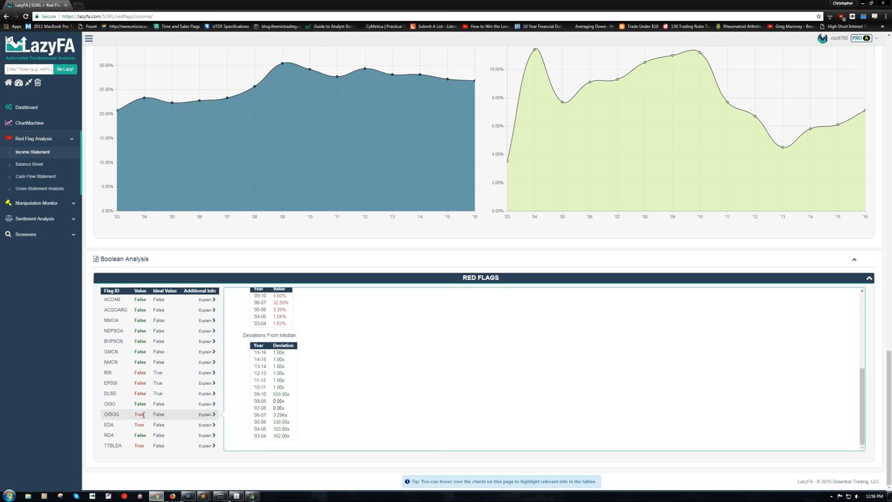
left_click(206, 425)
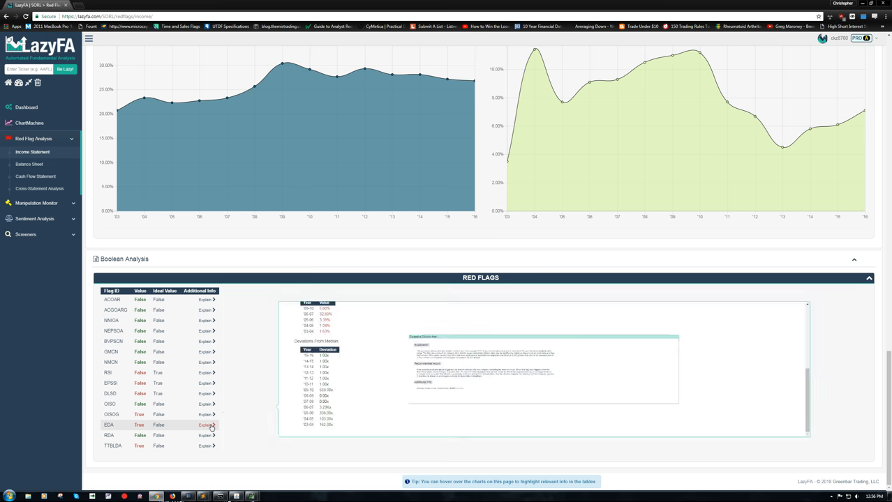
left_click(204, 425)
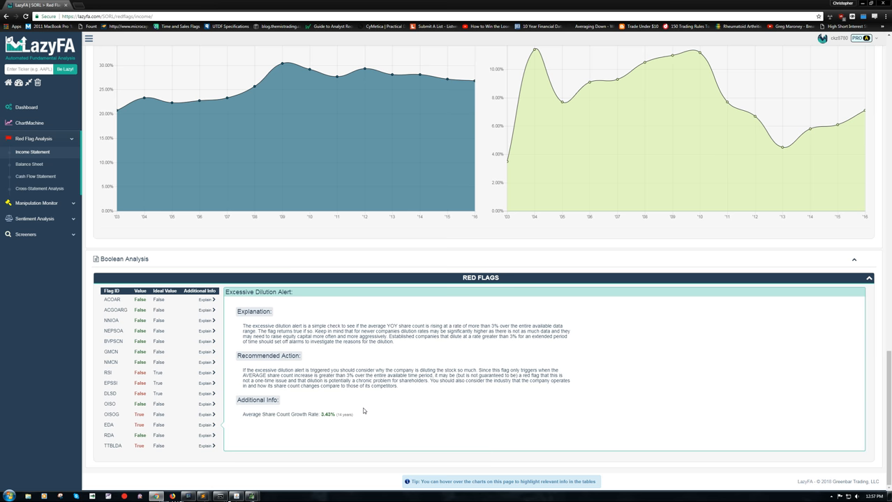
mouse_move(322, 368)
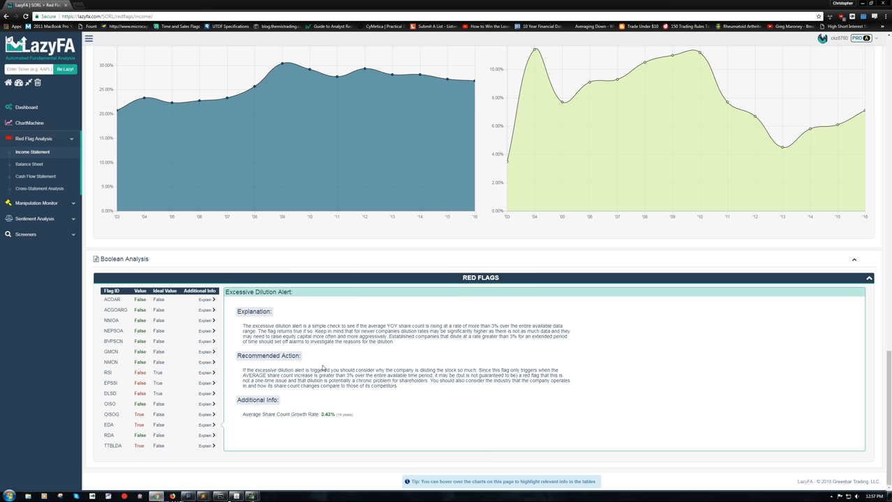
mouse_move(365, 414)
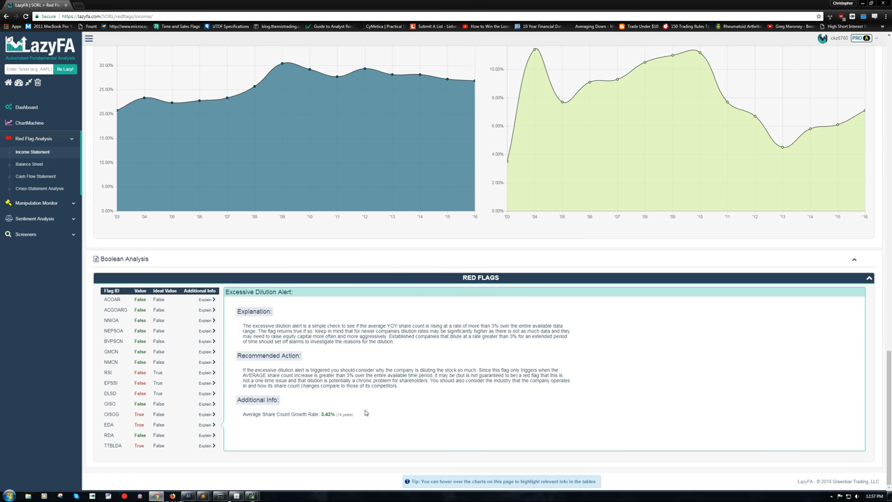
mouse_move(174, 393)
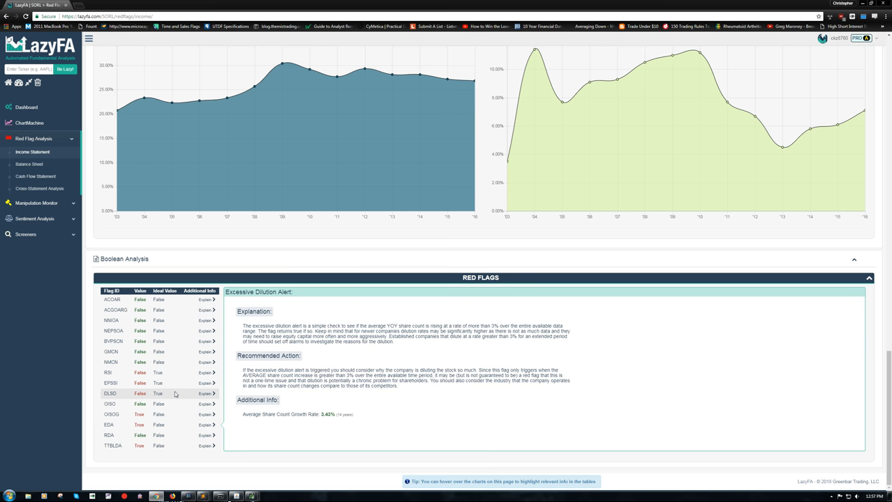
mouse_move(207, 446)
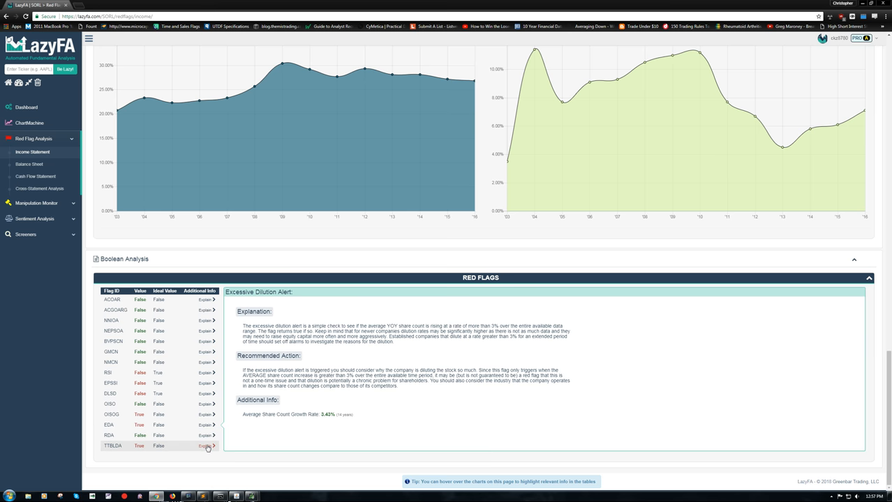
Open the TTBLDA explanation and scroll to Additional Info showing the 2.27 growth ratio.
left_click(205, 446)
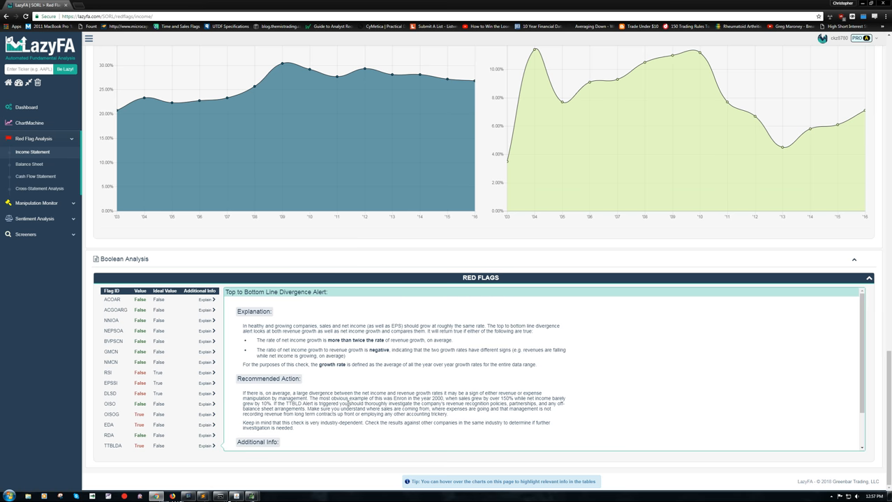
scroll("down", 3)
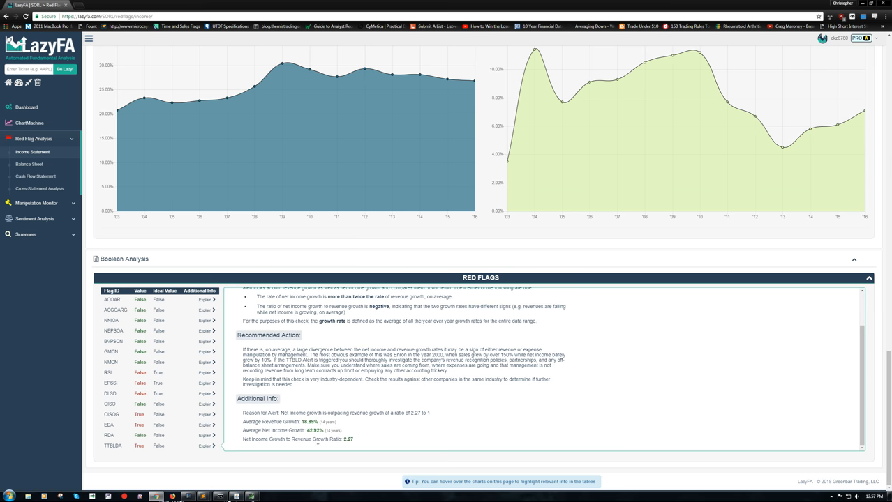
mouse_move(418, 437)
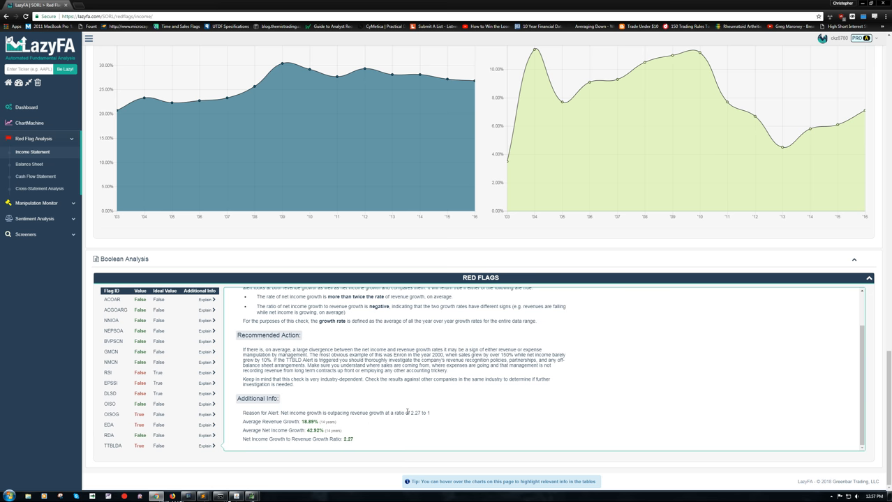
mouse_move(402, 432)
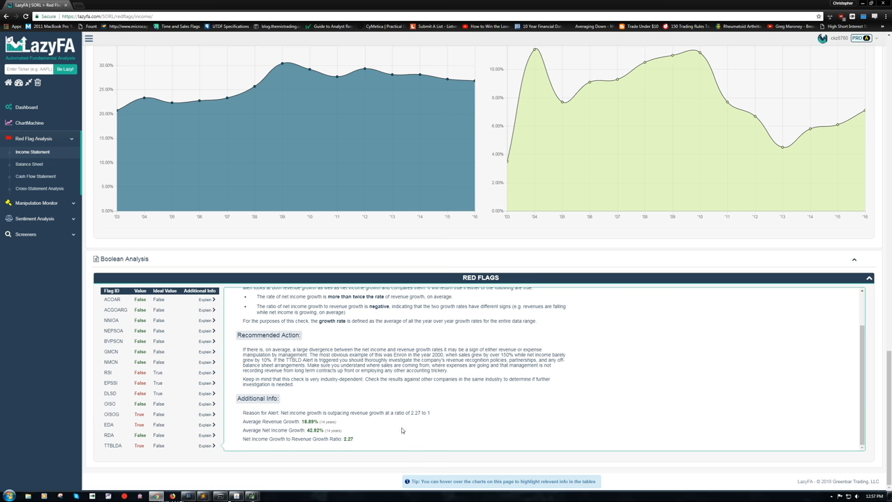
mouse_move(436, 430)
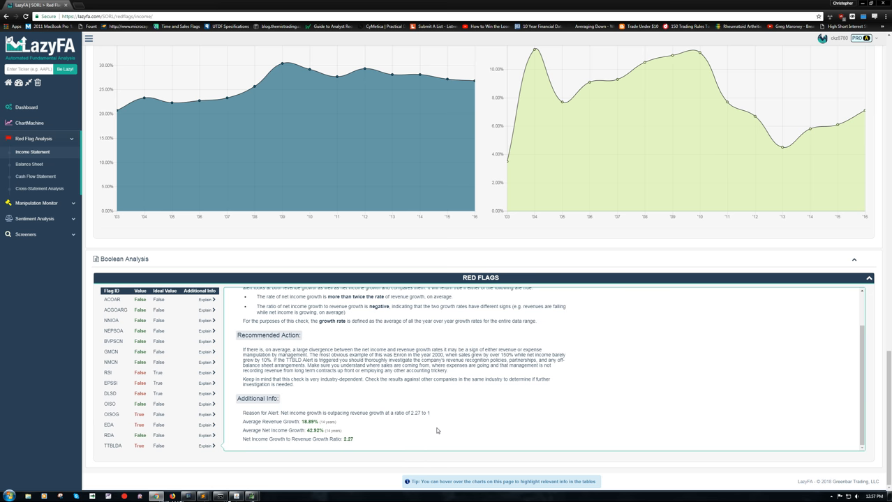
mouse_move(357, 441)
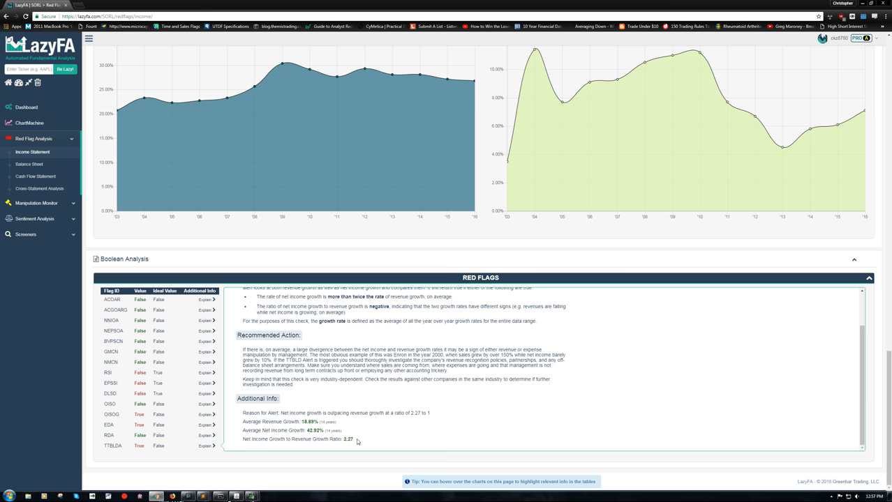
mouse_move(370, 441)
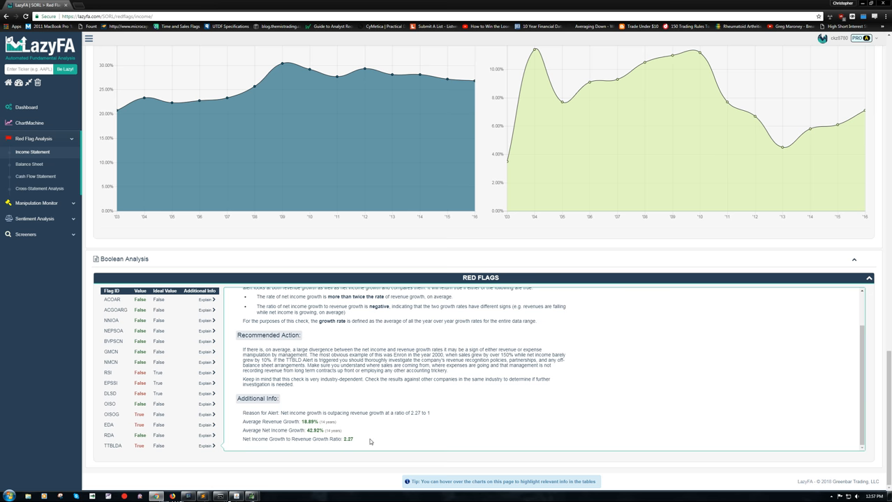
mouse_move(379, 441)
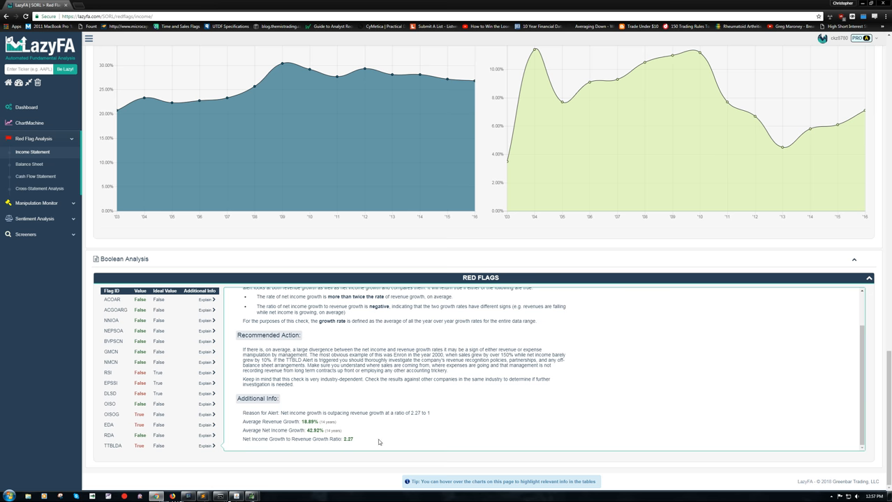
mouse_move(408, 410)
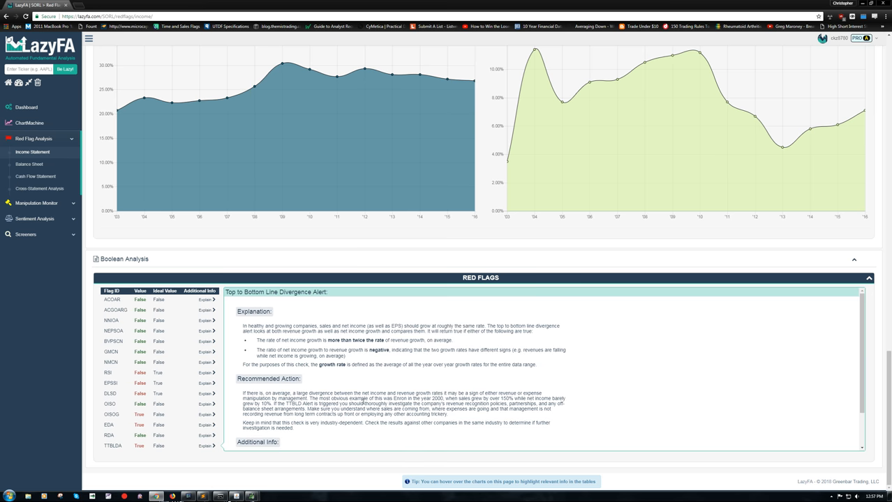
scroll("down", 3)
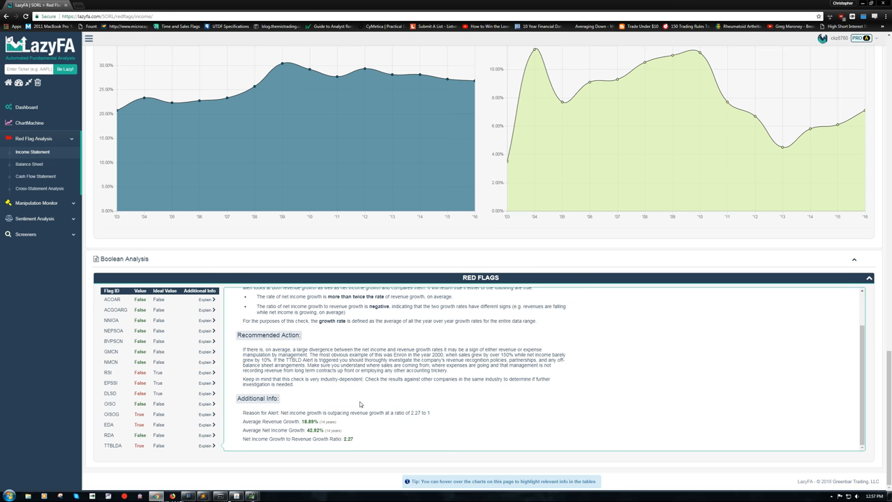
mouse_move(332, 396)
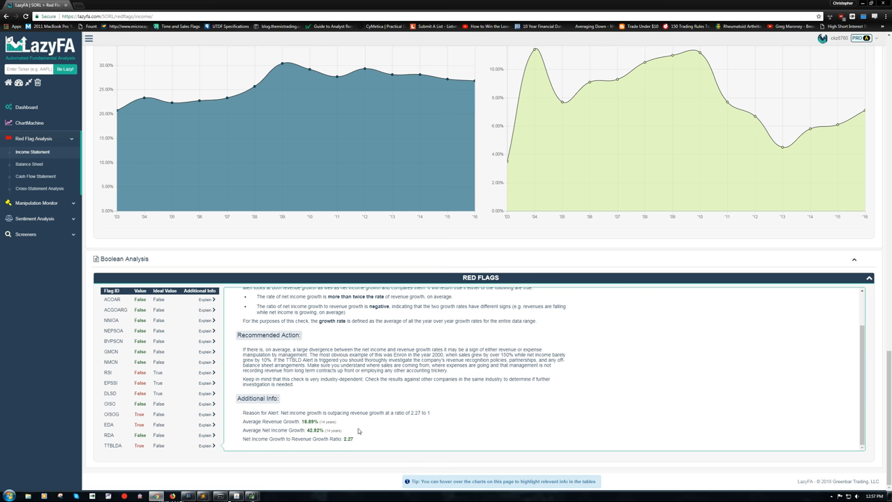
mouse_move(398, 419)
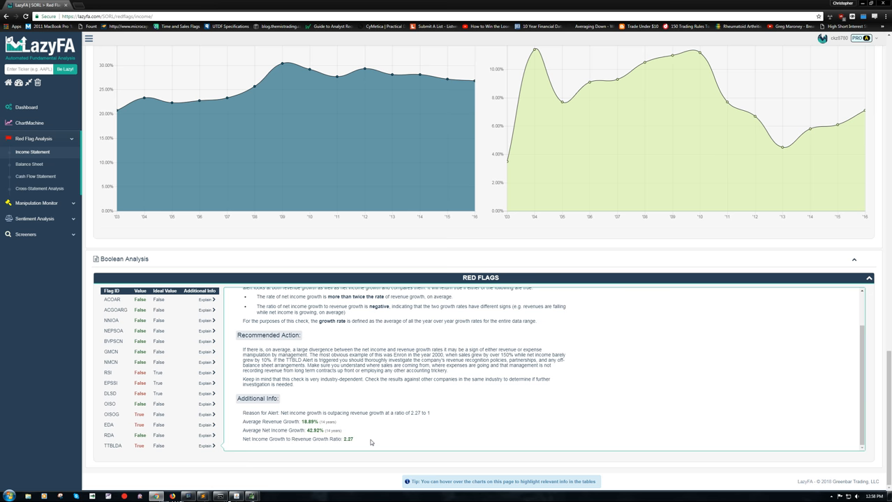
mouse_move(354, 434)
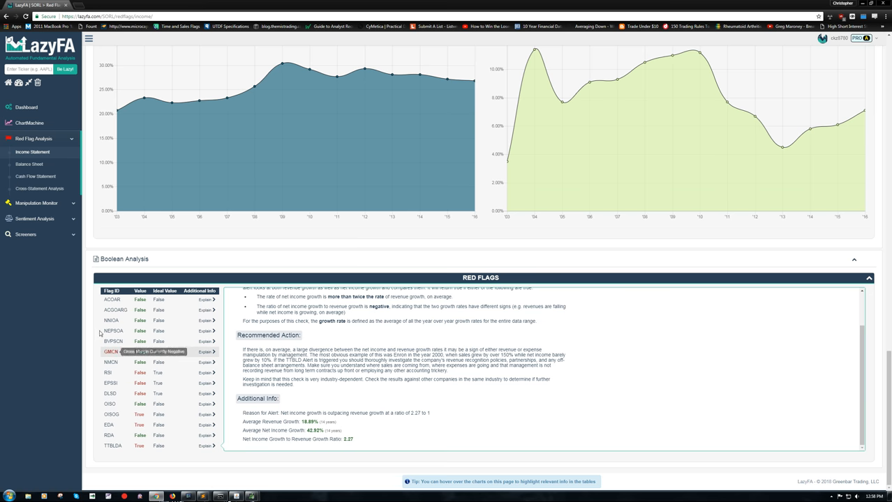
mouse_move(58, 303)
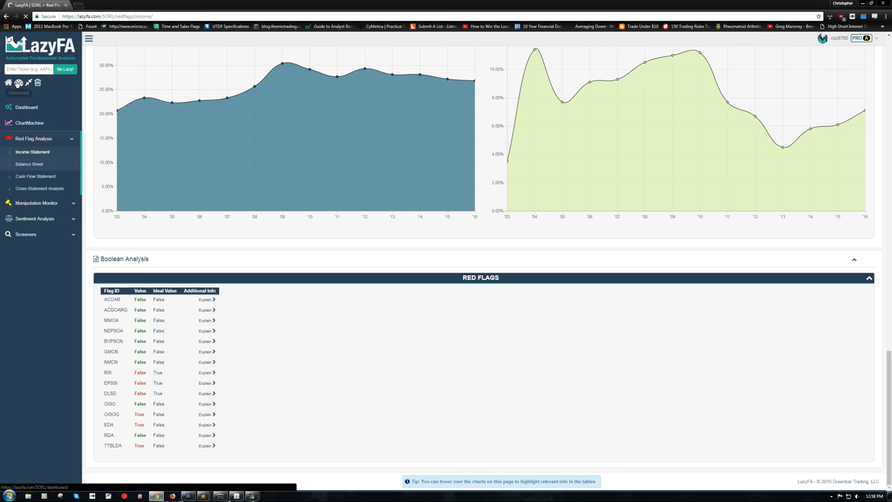
Open the SORL dashboard in a new tab, scroll balance sheet flags, then switch to it.
left_click(29, 164)
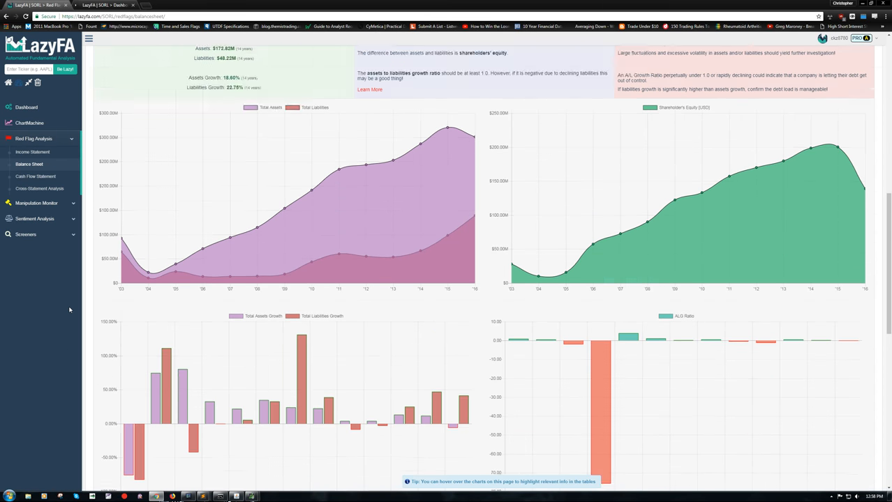
scroll("down", 3)
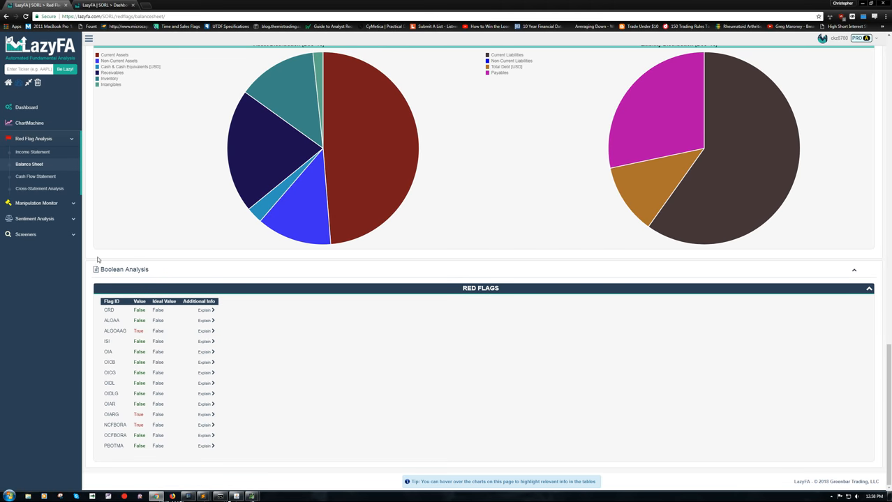
left_click(26, 107)
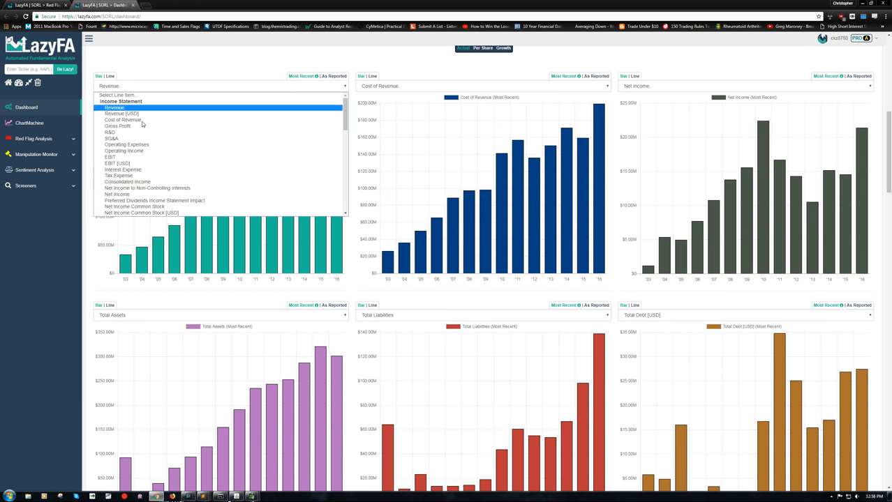
Chart Weighted Average Shares in the first dashboard panel, then return to balance sheet red flags.
scroll("down", 3)
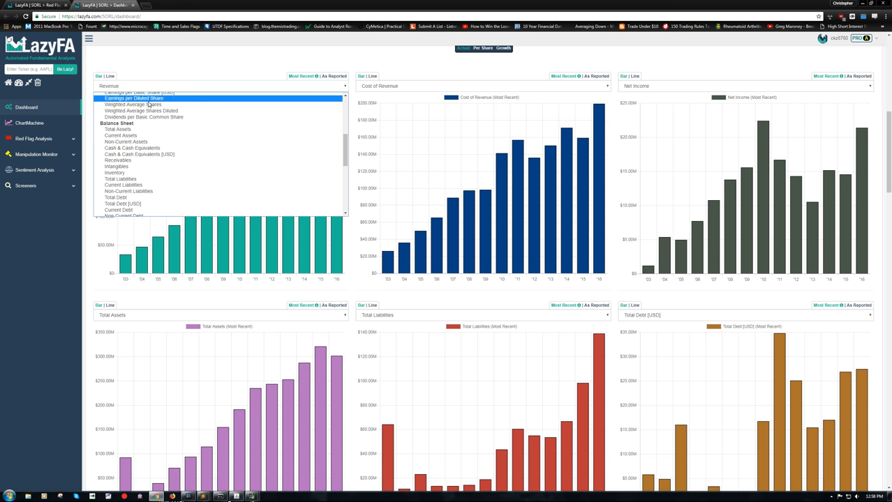
left_click(132, 105)
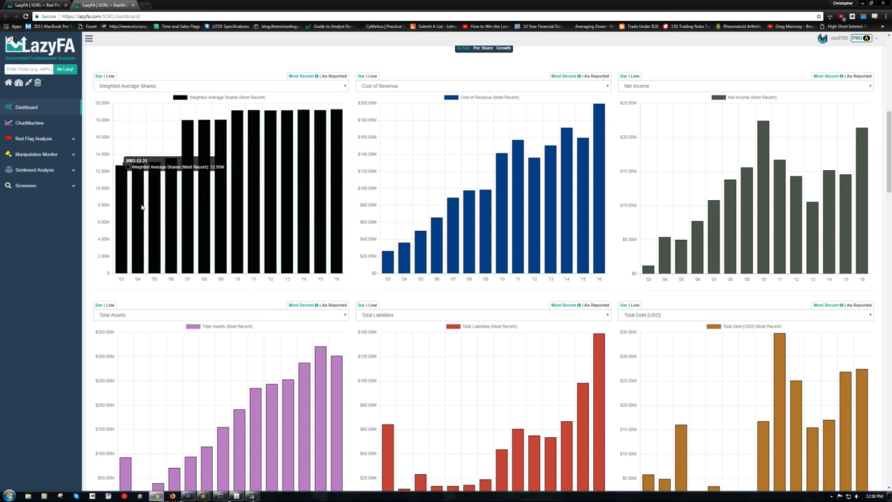
mouse_move(171, 146)
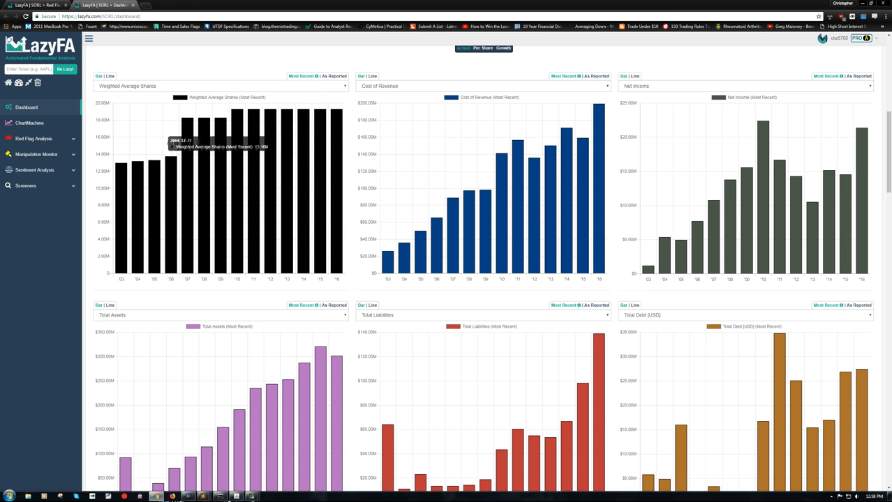
mouse_move(336, 148)
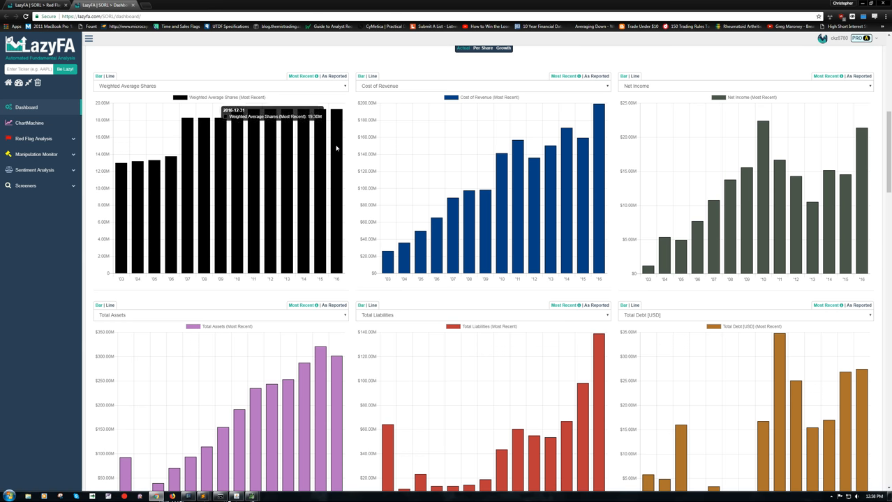
mouse_move(122, 180)
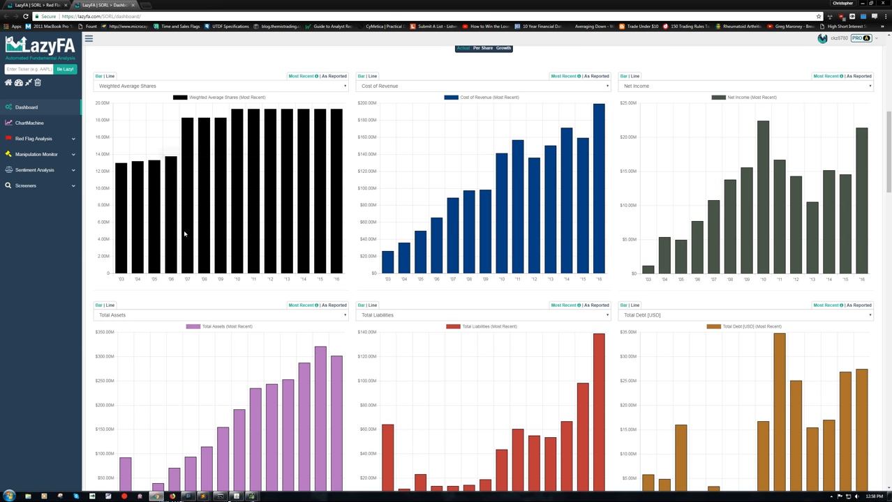
mouse_move(230, 119)
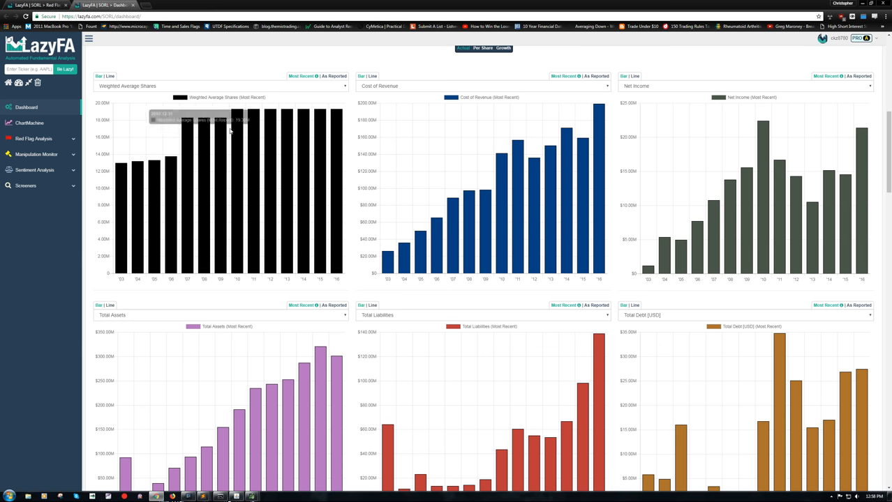
mouse_move(237, 124)
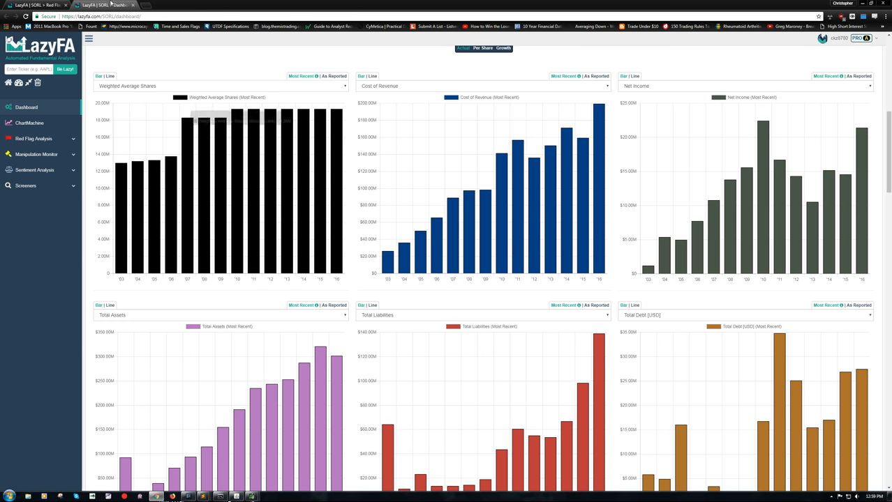
left_click(30, 164)
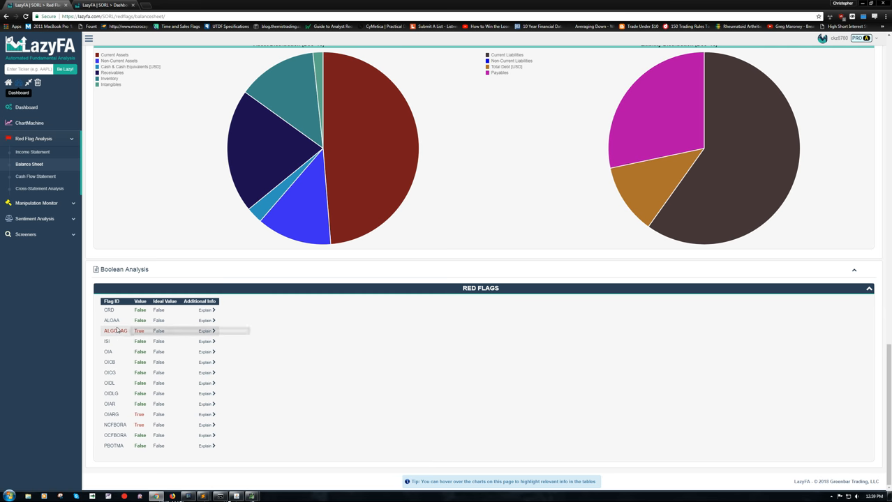
mouse_move(116, 331)
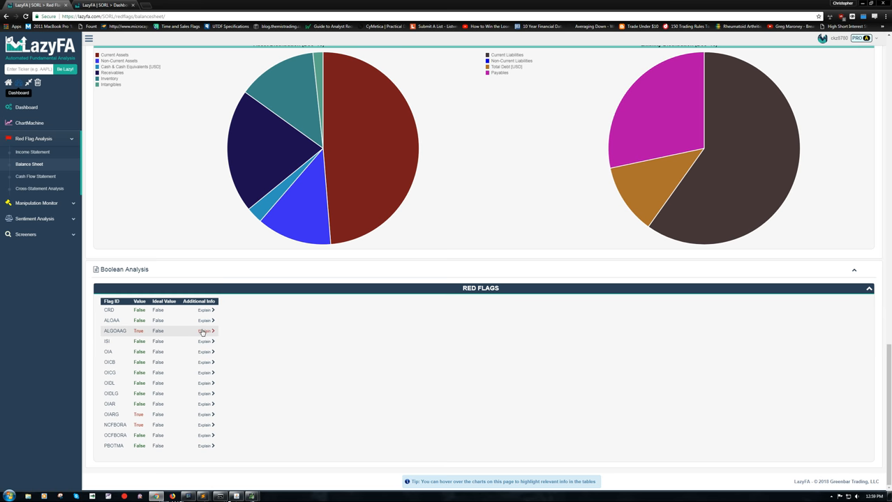
left_click(204, 331)
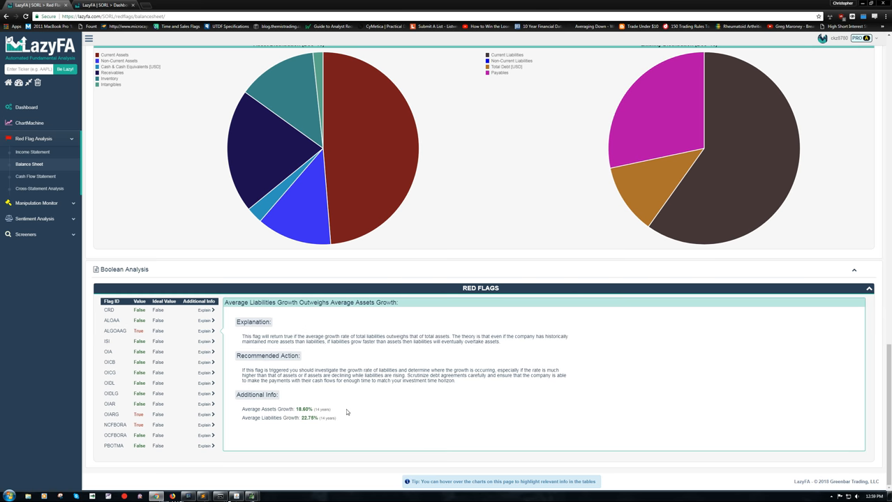
mouse_move(338, 410)
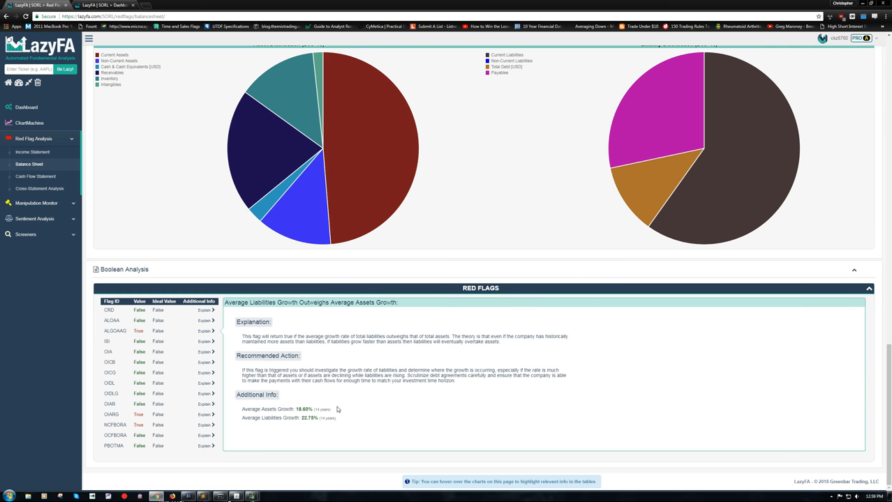
mouse_move(382, 429)
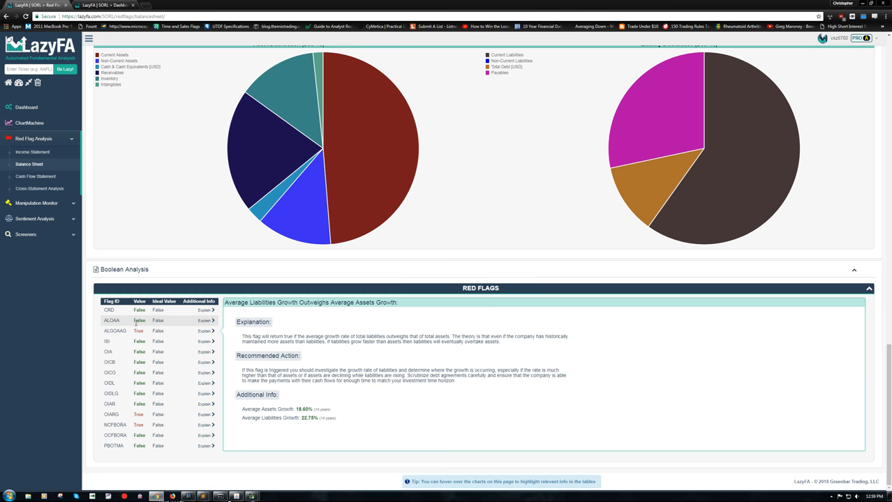
mouse_move(314, 322)
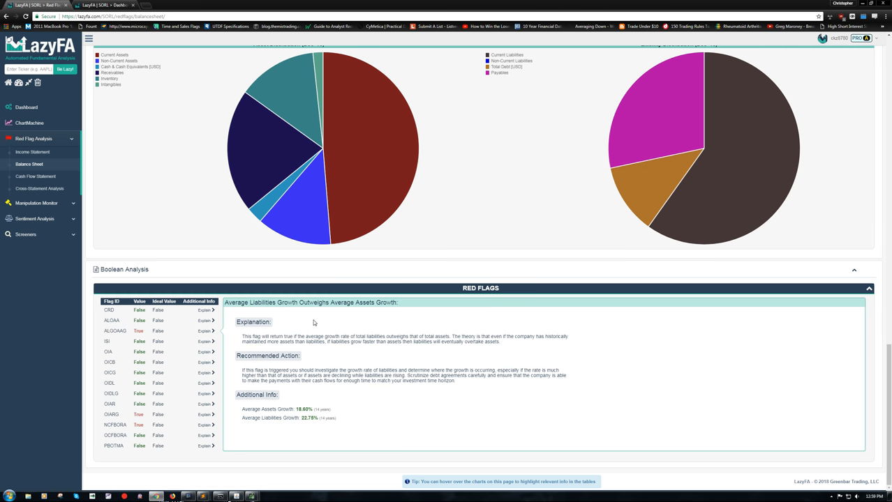
mouse_move(228, 433)
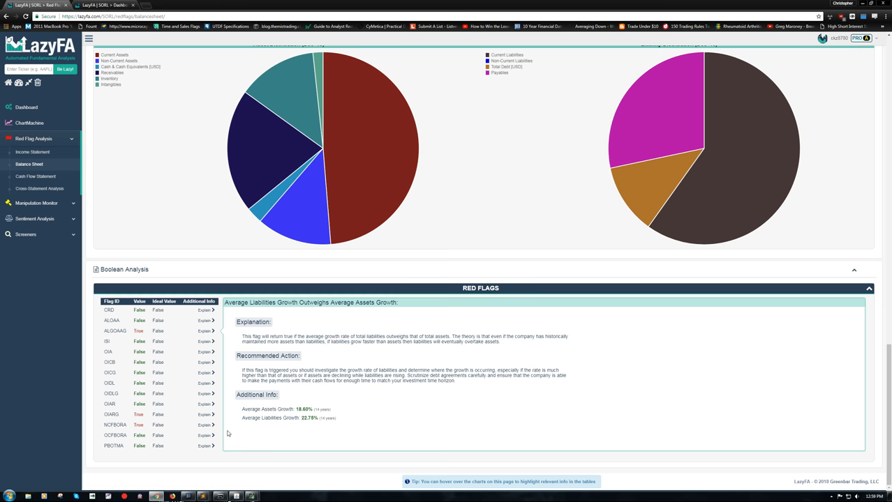
mouse_move(112, 415)
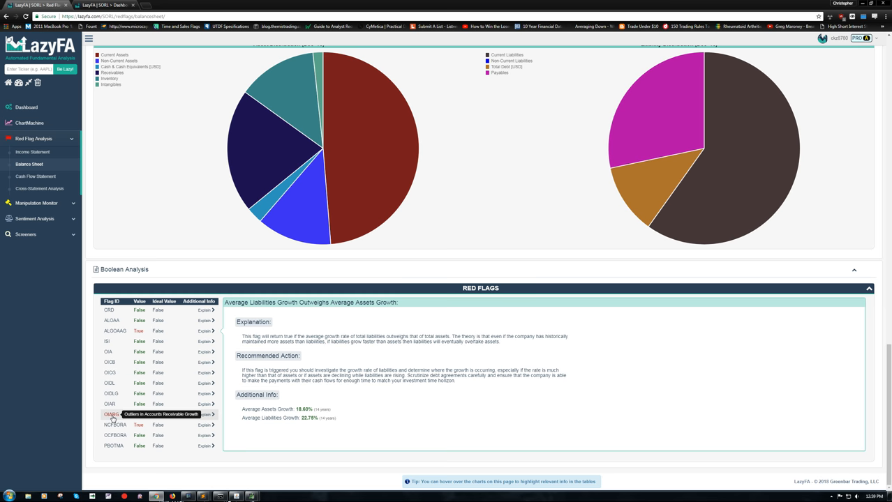
mouse_move(117, 425)
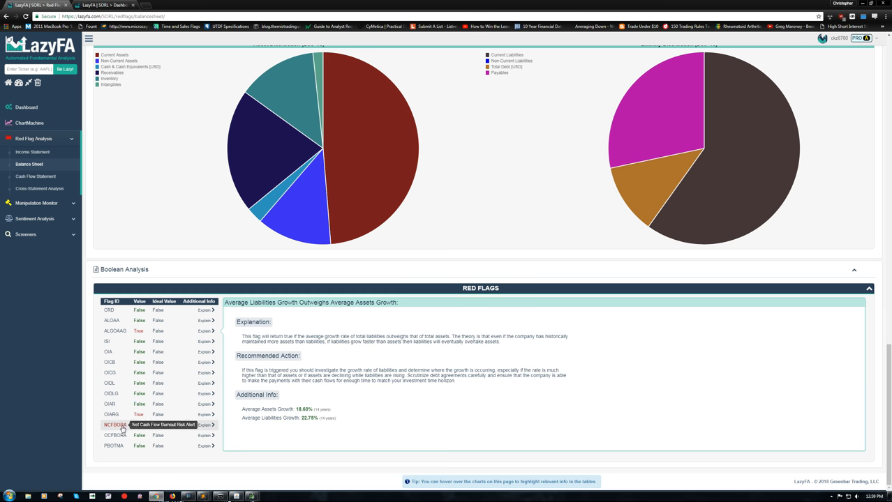
Show the NCFBORA explanation: $13.53M cash, $1.85M burn rate, 7.22 months to burnout.
left_click(115, 425)
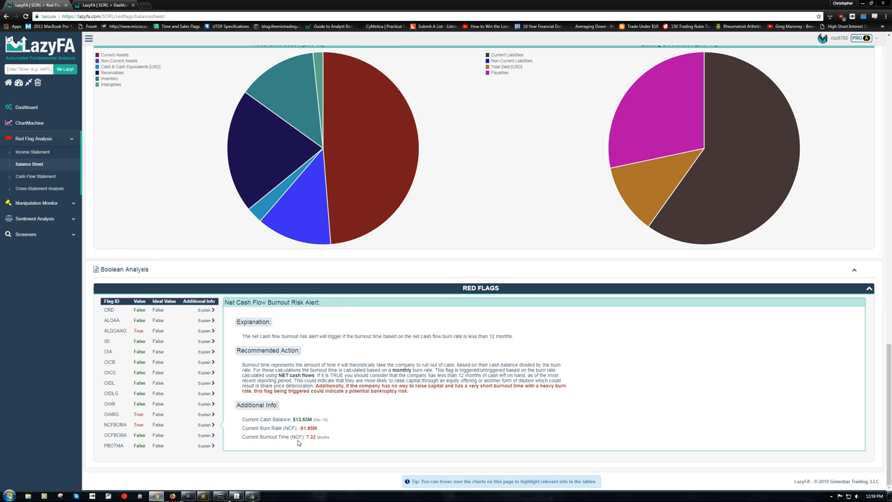
mouse_move(224, 422)
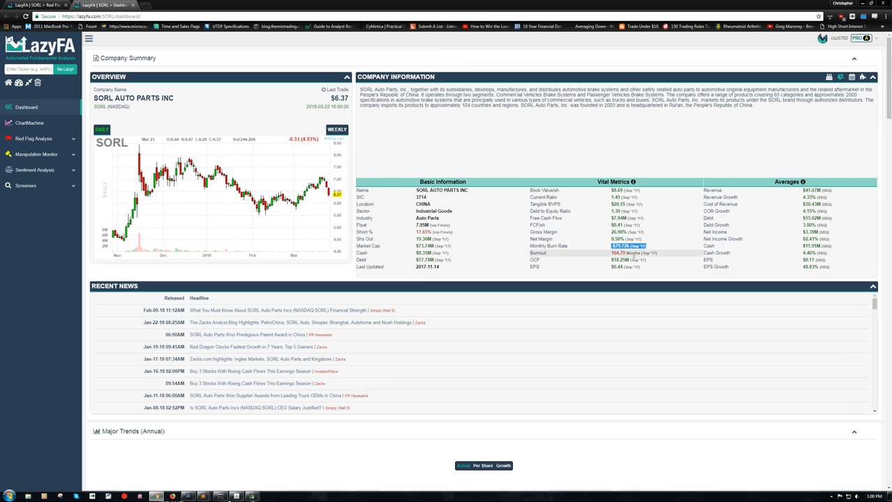
mouse_move(554, 246)
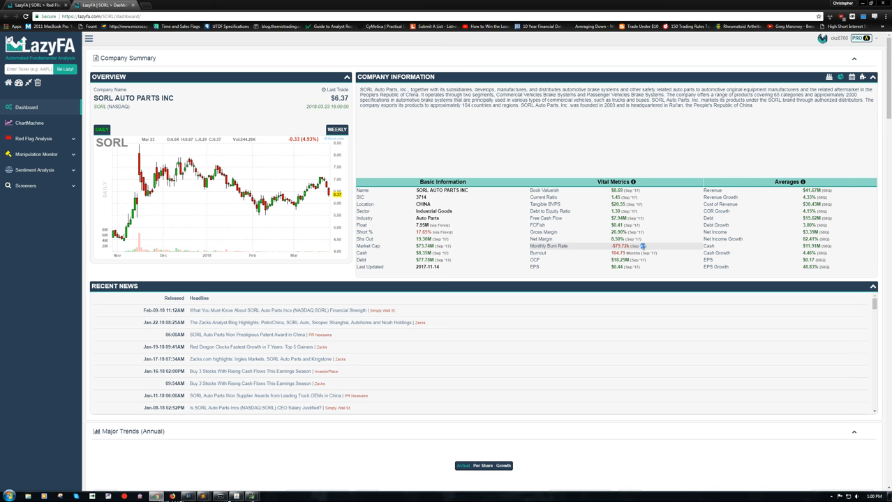
mouse_move(628, 245)
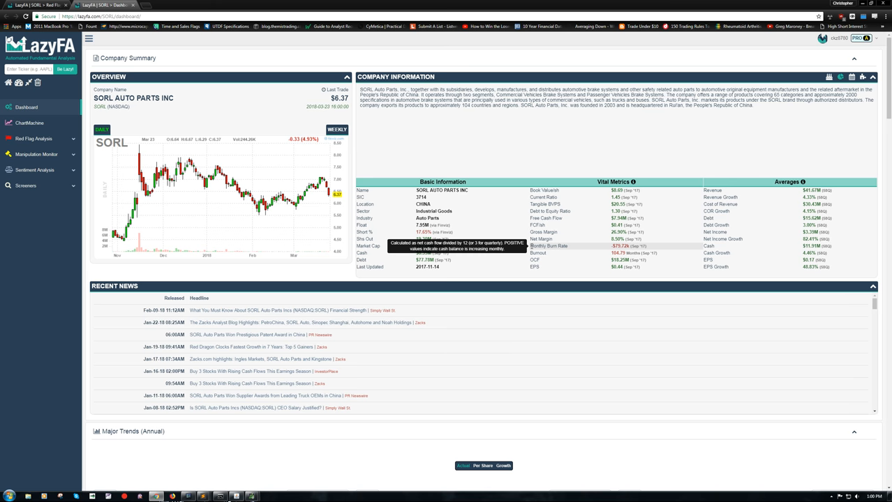
mouse_move(638, 245)
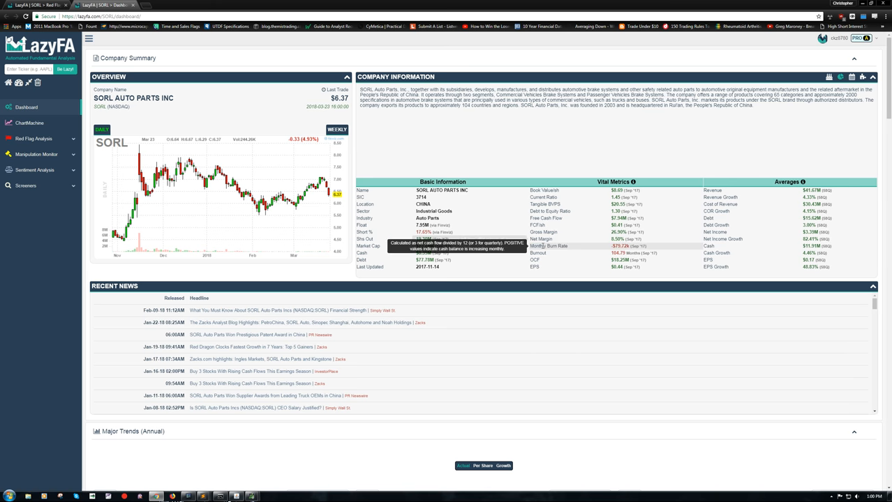
mouse_move(549, 245)
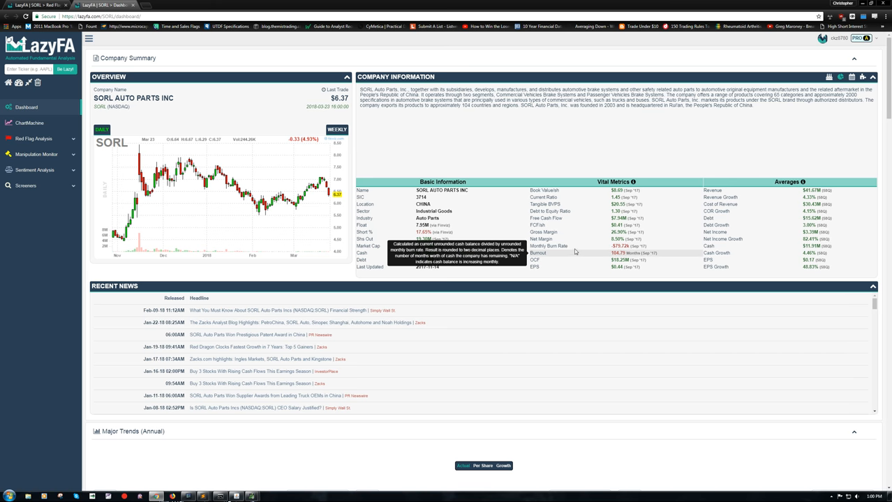
mouse_move(735, 122)
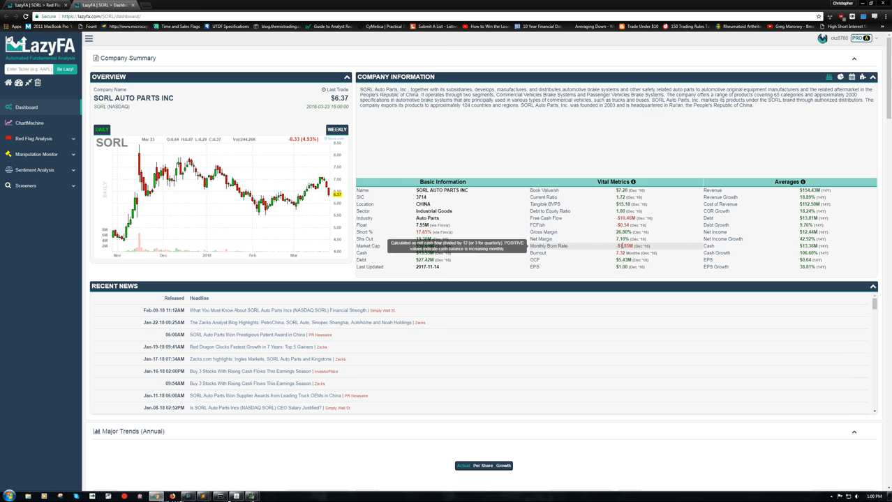
mouse_move(609, 249)
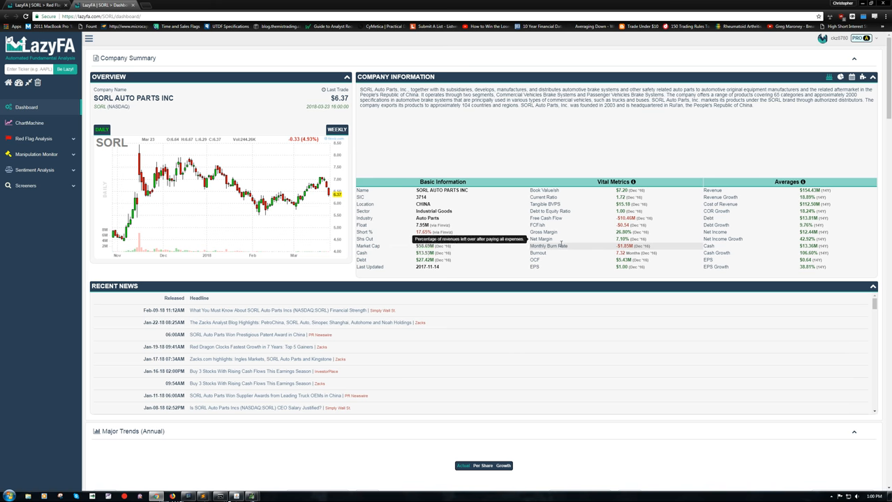
mouse_move(551, 246)
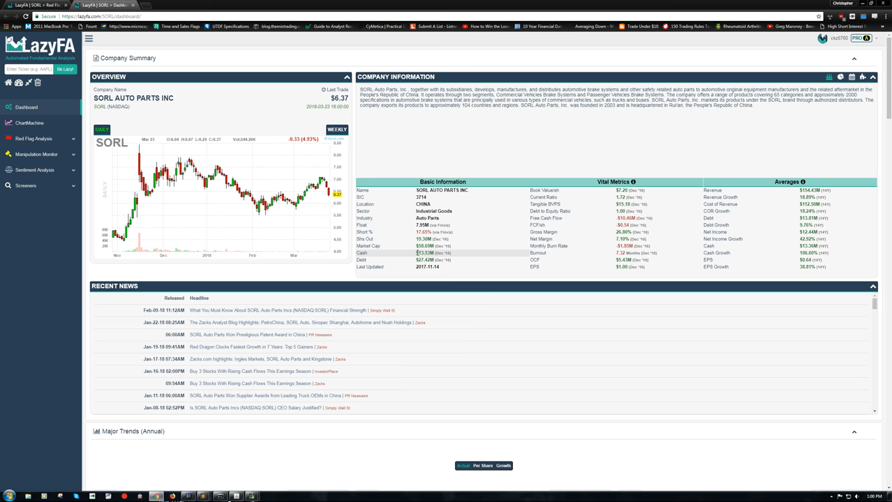
mouse_move(593, 208)
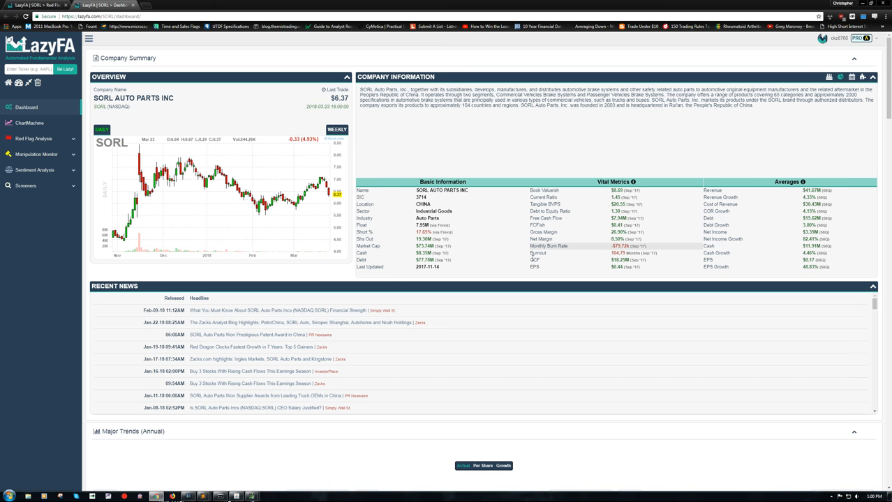
mouse_move(585, 251)
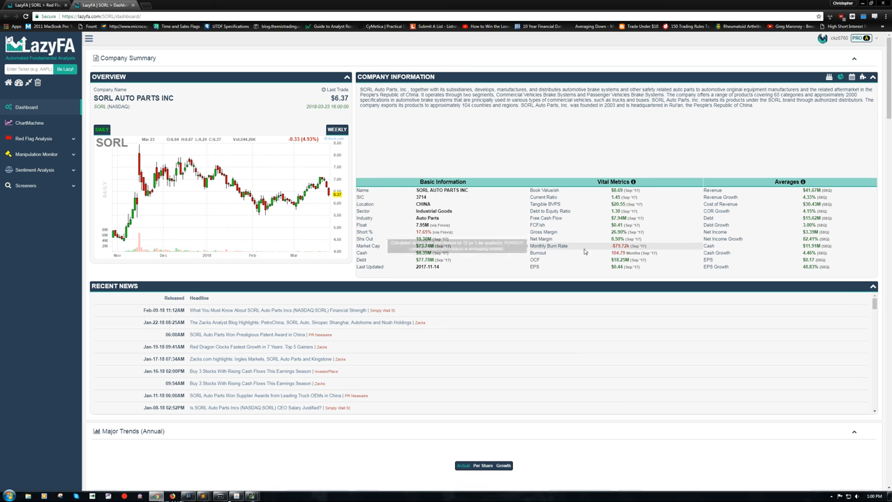
mouse_move(51, 176)
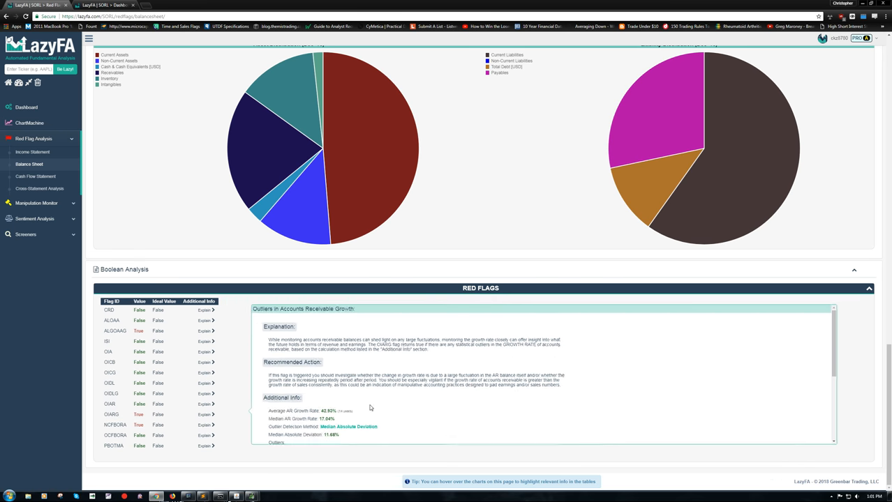
Scroll the OIARG explanation and open the Cash Flow Statement red-flag report.
scroll("down", 3)
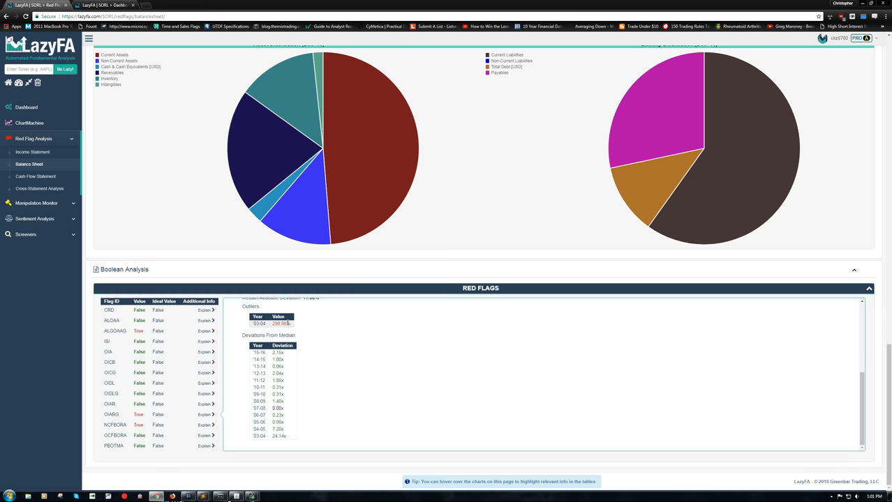
left_click(204, 415)
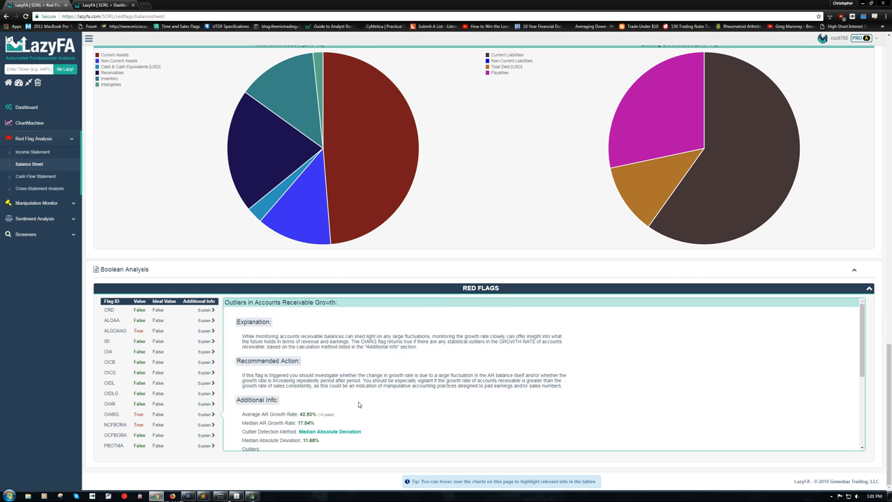
left_click(36, 177)
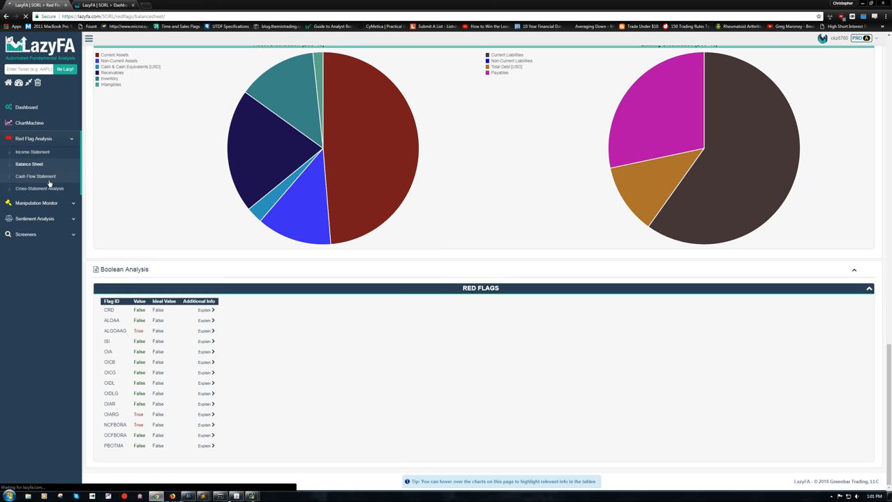
mouse_move(121, 328)
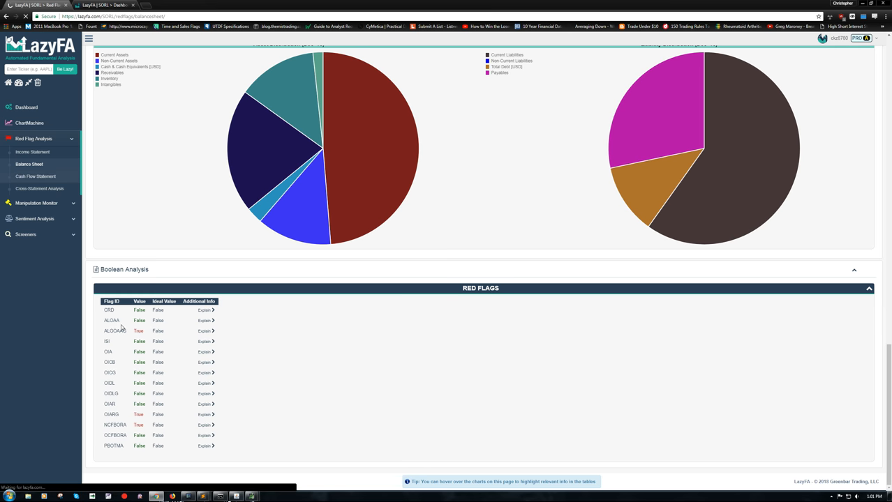
left_click(34, 176)
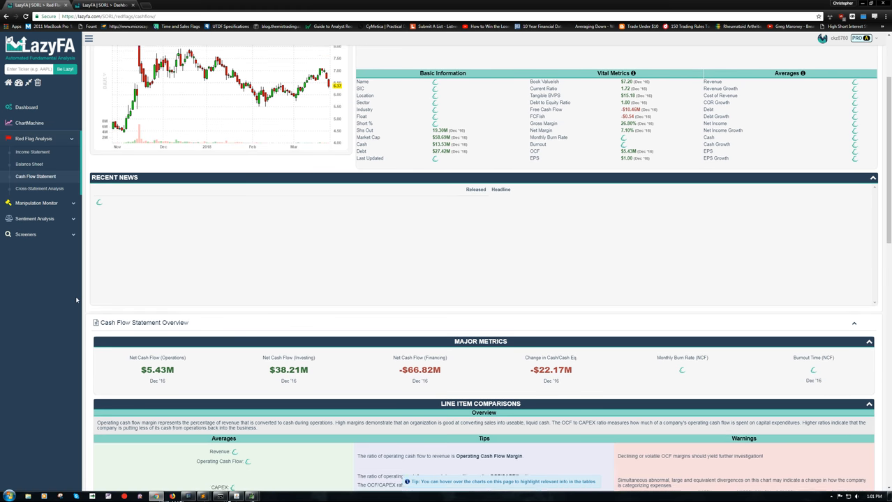
Scroll past the cash flow charts to the Red Flags table showing NCFCN and FCFCN True.
scroll("down", 3)
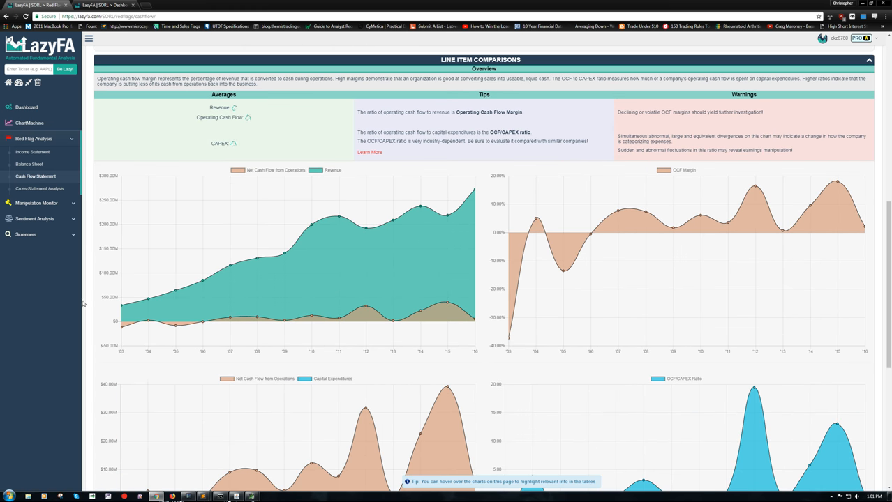
scroll("down", 3)
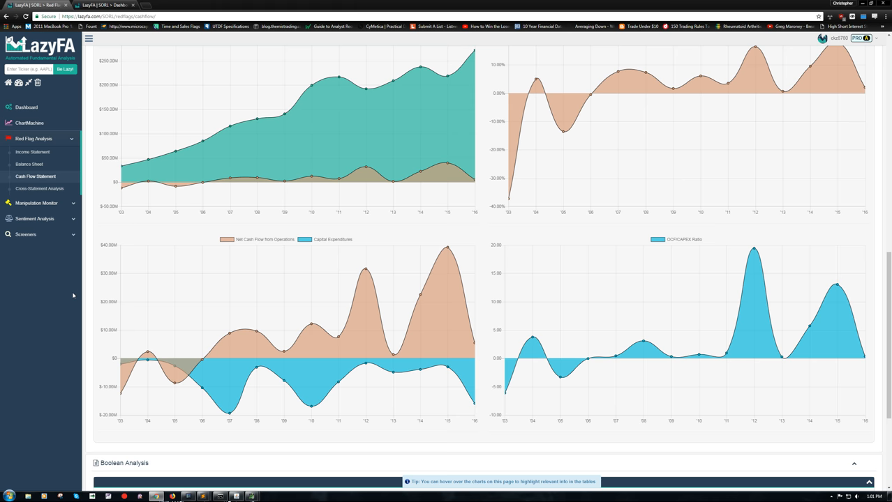
scroll("down", 3)
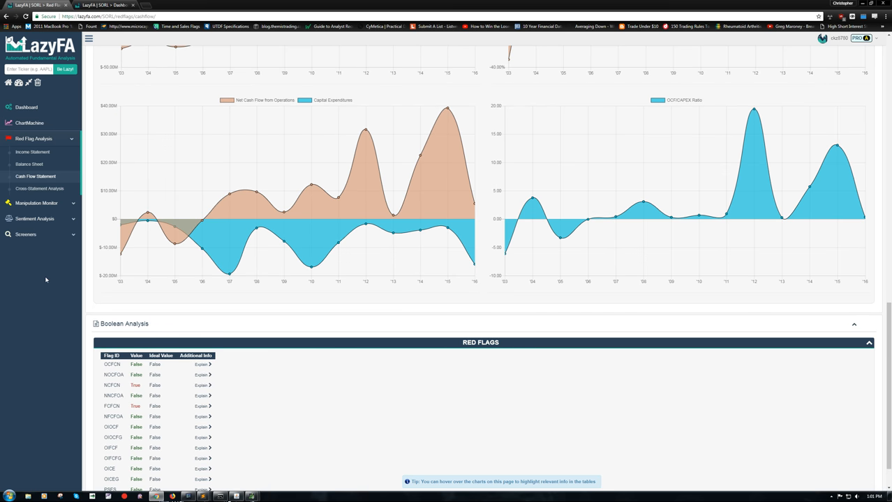
scroll("down", 3)
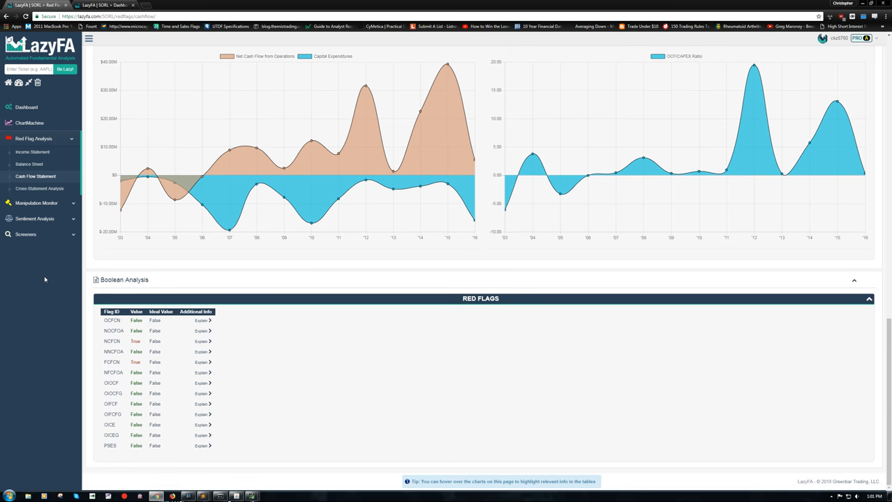
mouse_move(120, 383)
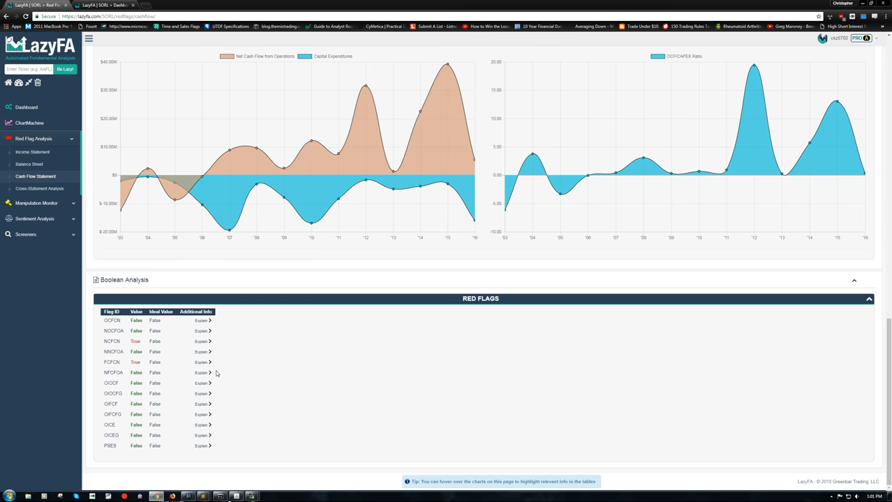
Return to SORL's dashboard after checking the negative free cash flow (NCFCN) flag details.
left_click(202, 363)
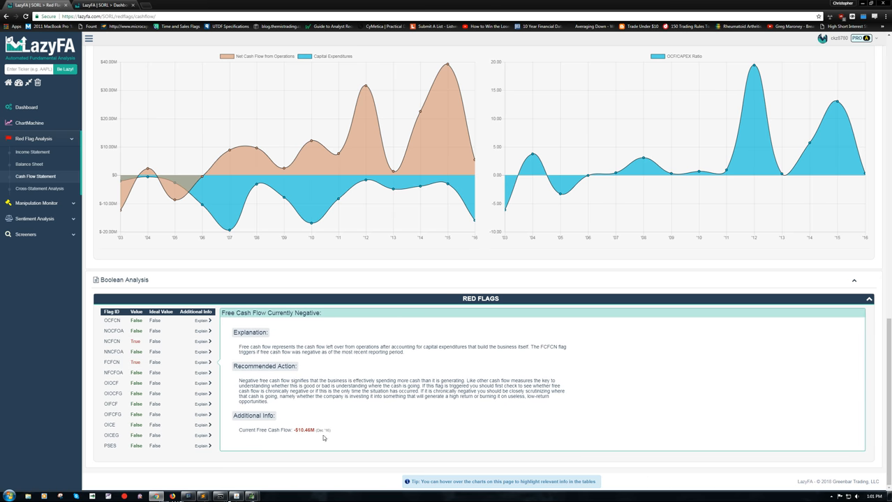
mouse_move(213, 416)
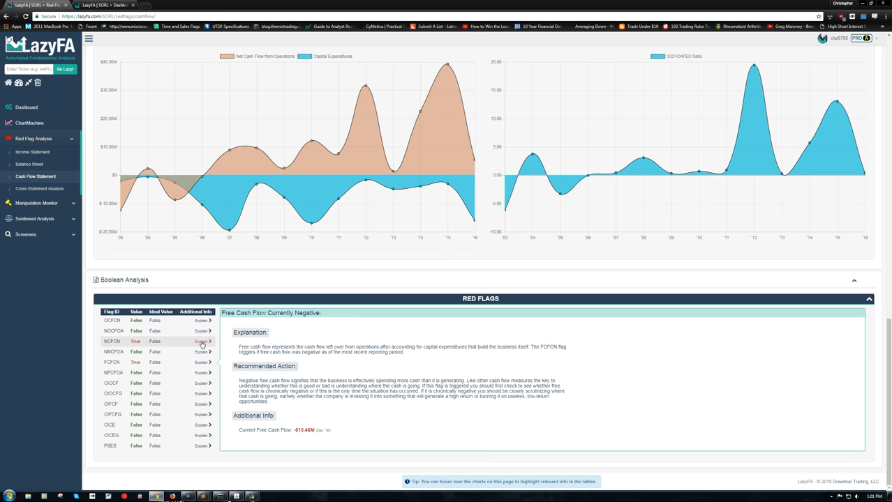
left_click(202, 342)
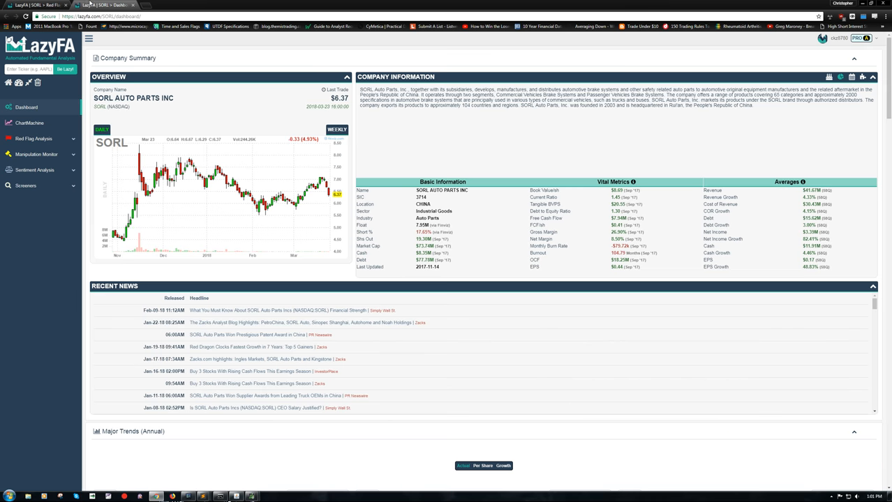
In Major Trends (Annual), set the third SORL chart to Net Cash Flow from Operations.
scroll("down", 3)
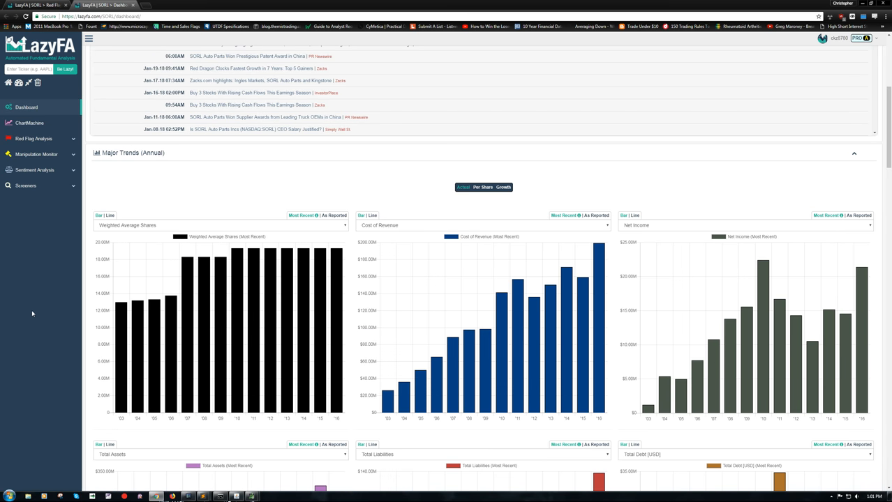
mouse_move(30, 309)
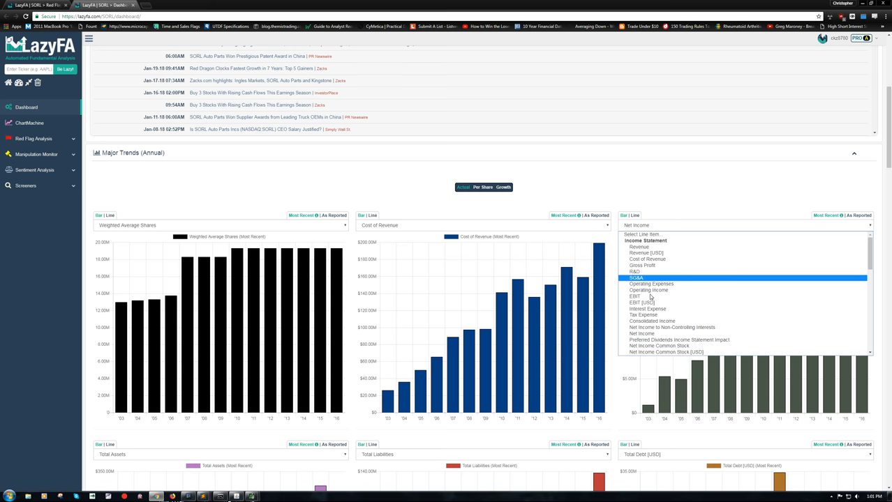
scroll("down", 3)
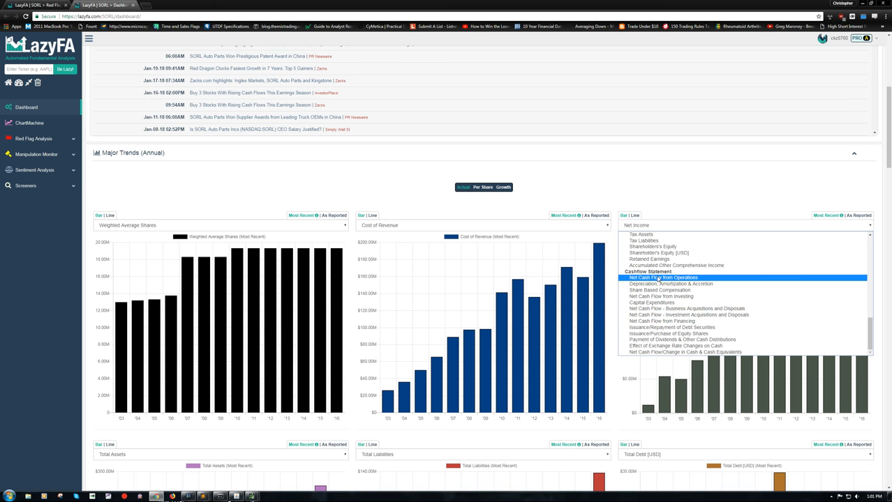
left_click(664, 277)
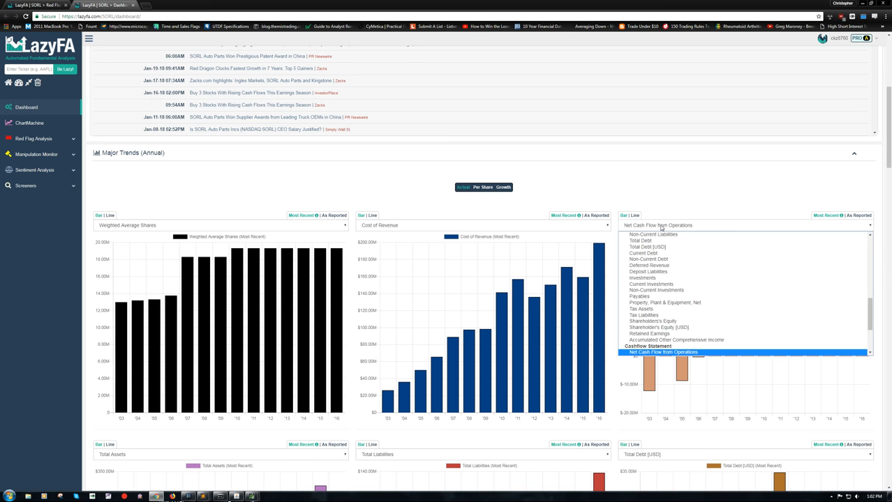
left_click(664, 351)
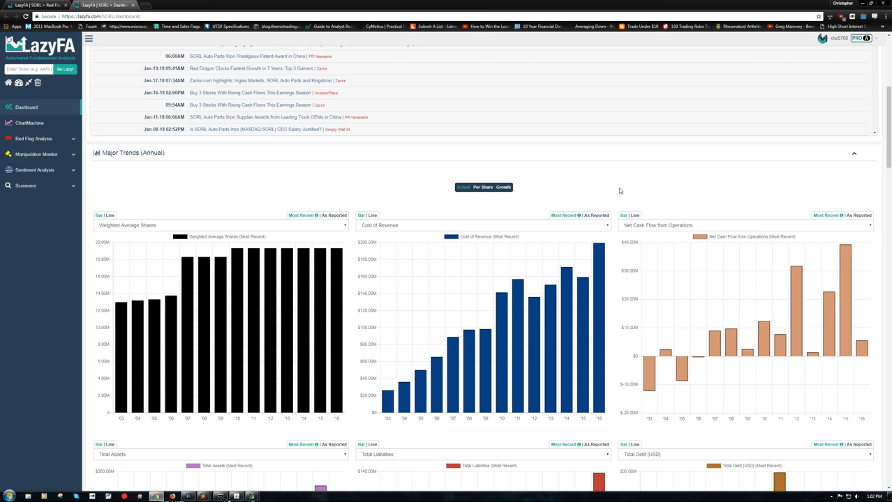
scroll("down", 3)
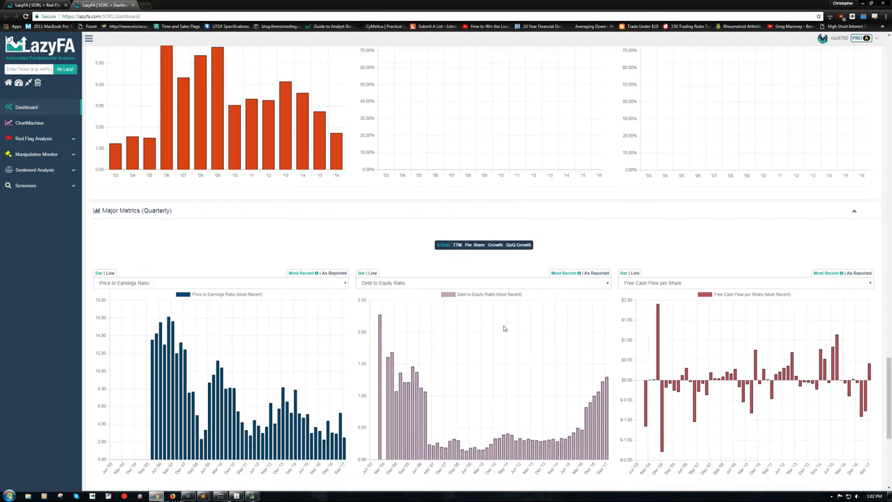
In Major Metrics (Quarterly), switch the third chart's metric to Free Cash Flow.
scroll("down", 3)
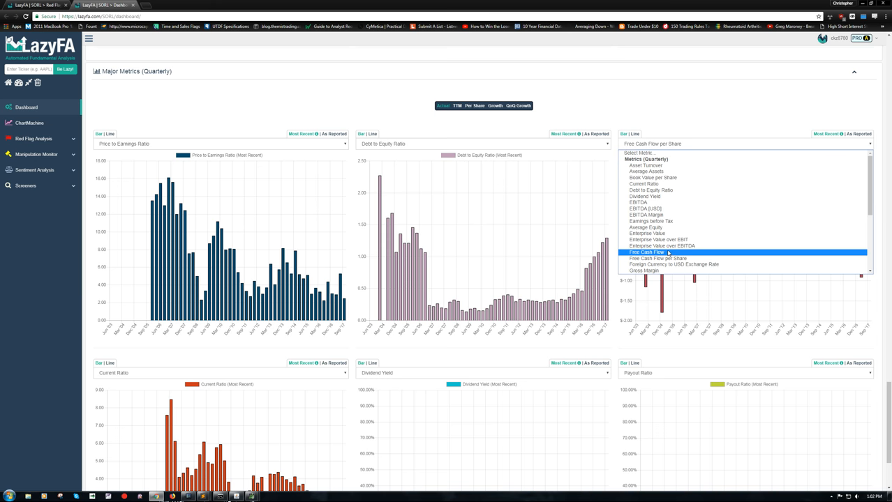
left_click(645, 252)
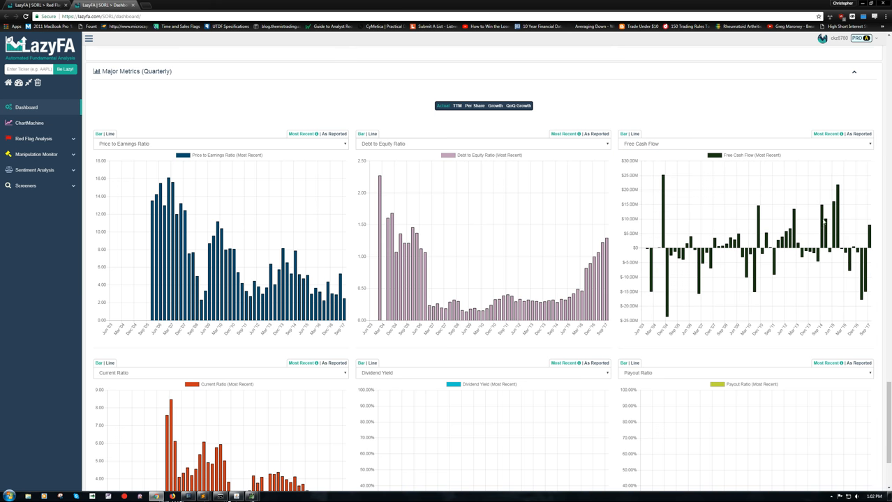
mouse_move(869, 233)
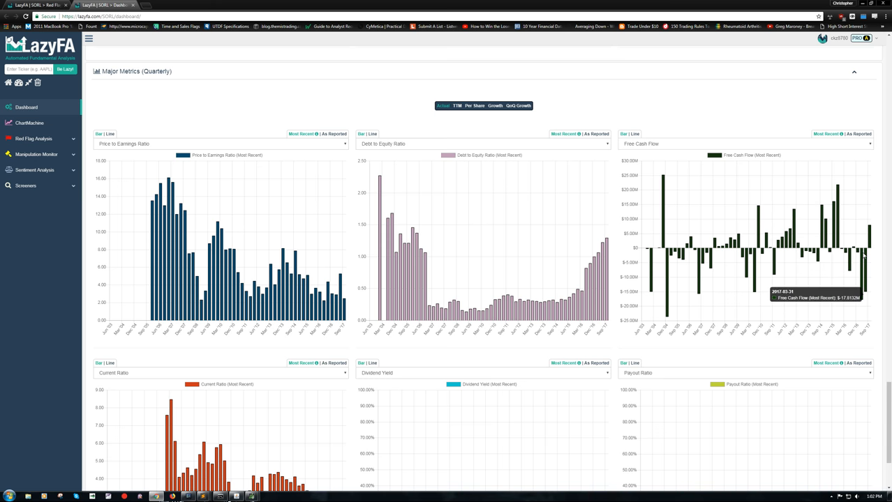
mouse_move(845, 248)
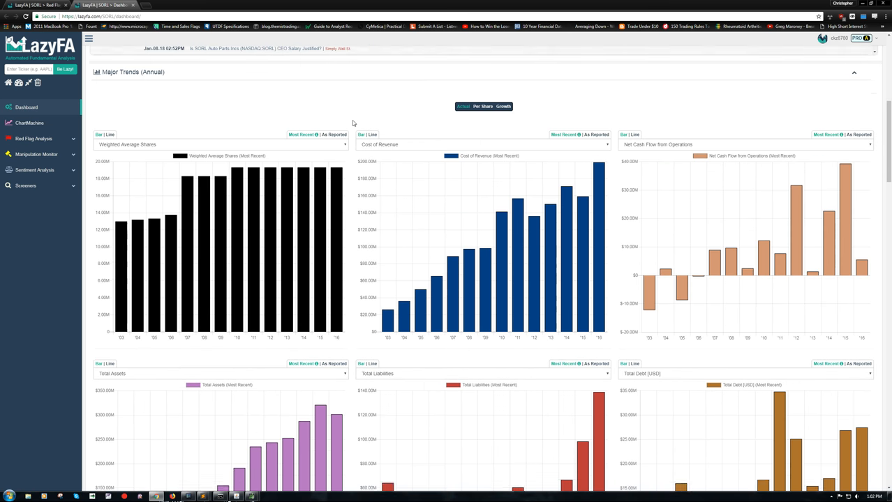
Expand Manipulation Monitor to list Revenues, Expenses, Beneish M-Score and Benford's Law reports.
left_click(746, 145)
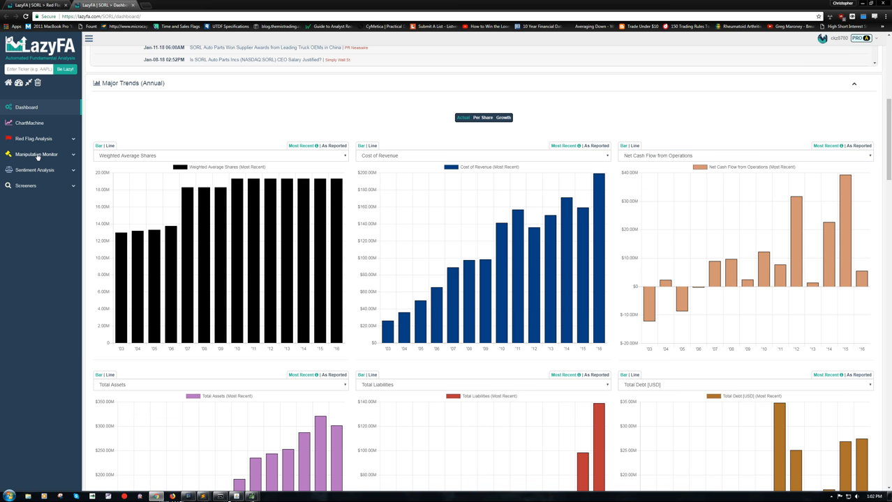
left_click(36, 154)
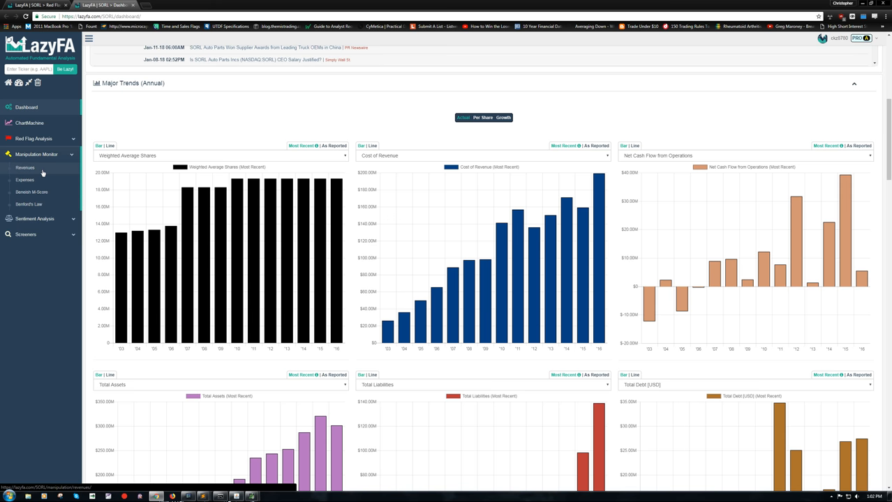
mouse_move(31, 201)
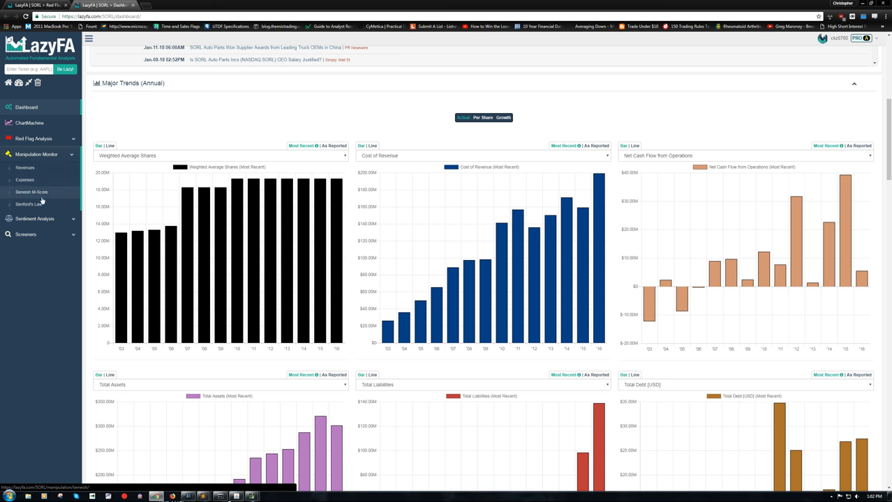
mouse_move(24, 168)
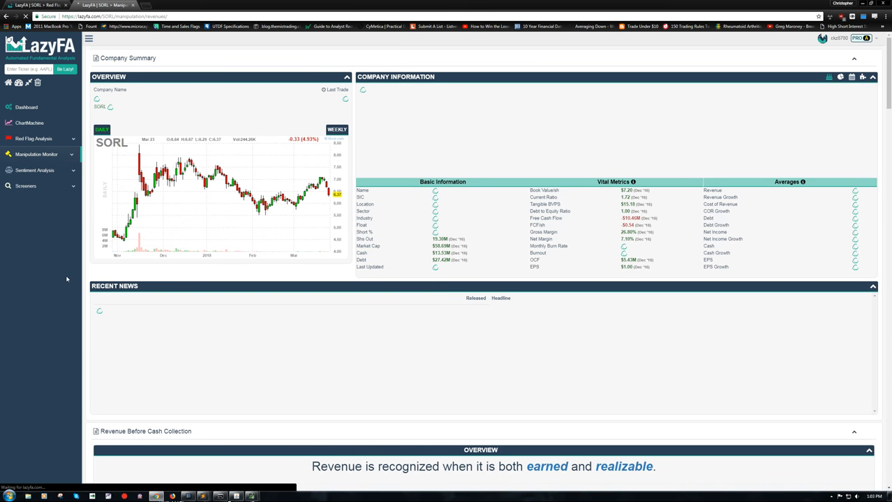
Scroll SORL's Revenues report through its Revenue Before and After Cash Collection sections.
scroll("down", 3)
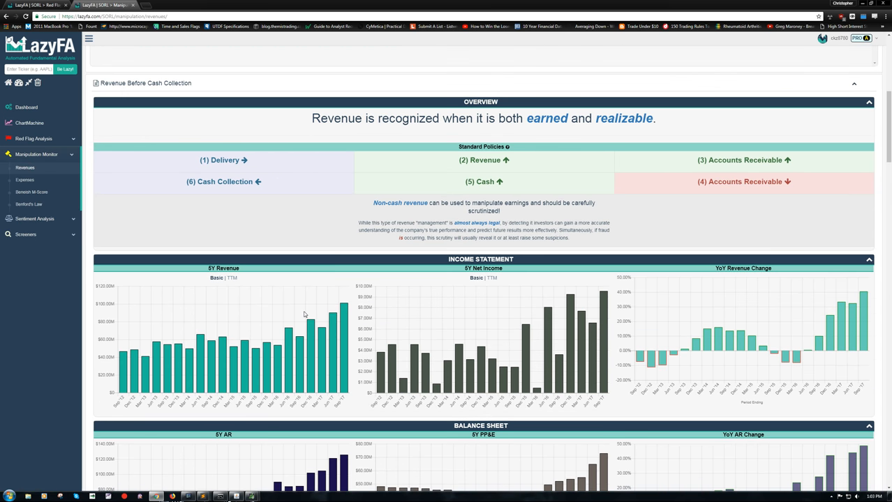
scroll("down", 3)
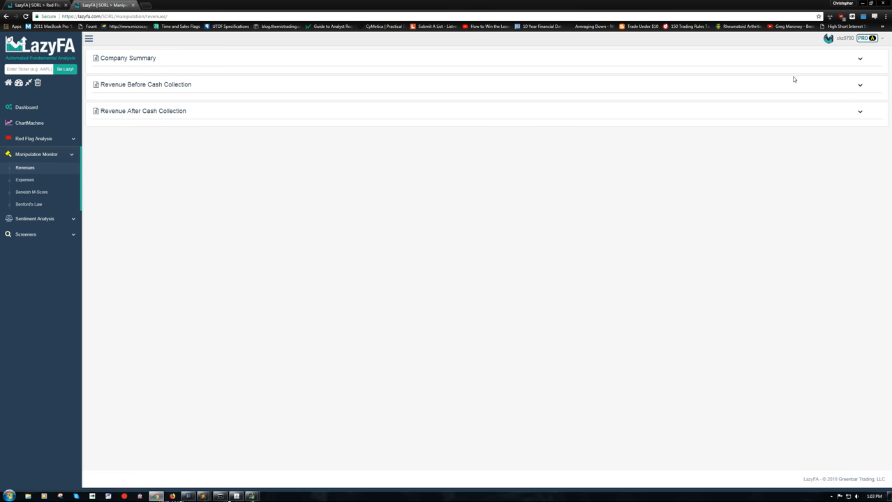
mouse_move(858, 85)
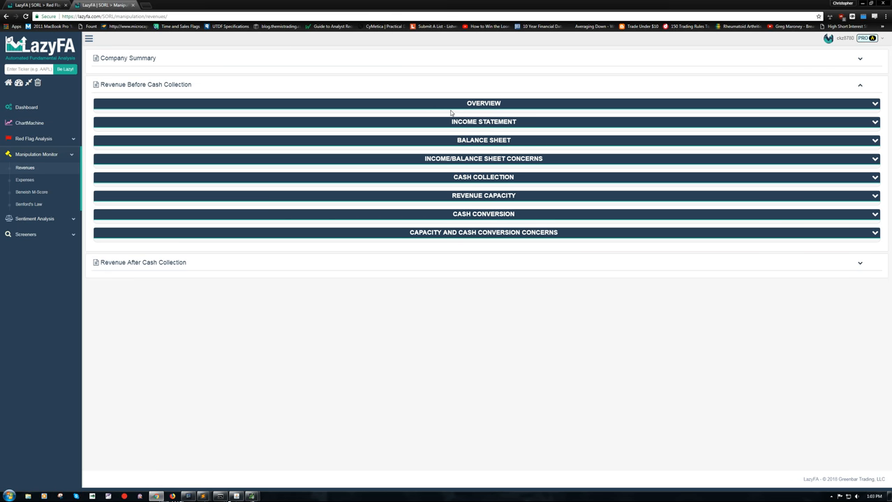
mouse_move(531, 124)
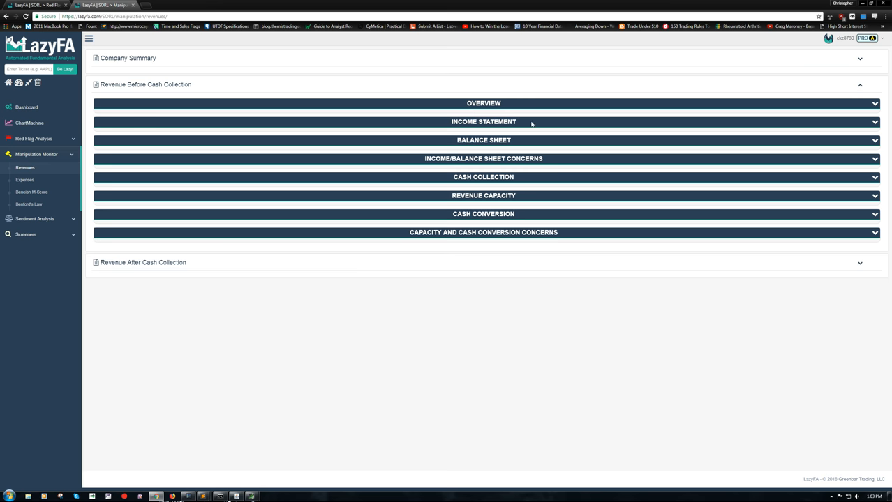
mouse_move(867, 104)
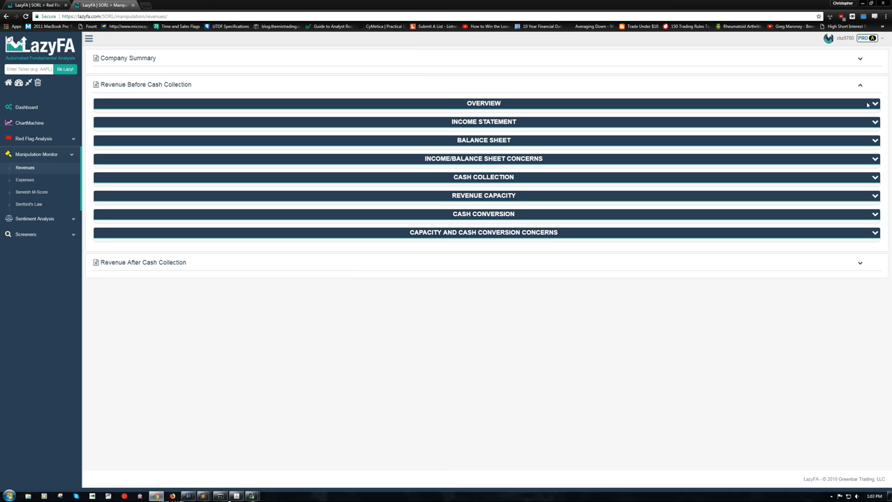
left_click(483, 102)
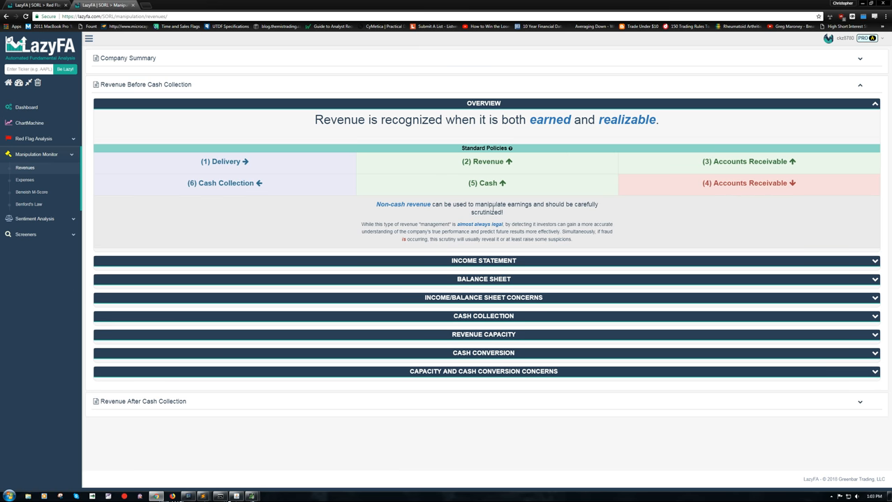
left_click(484, 103)
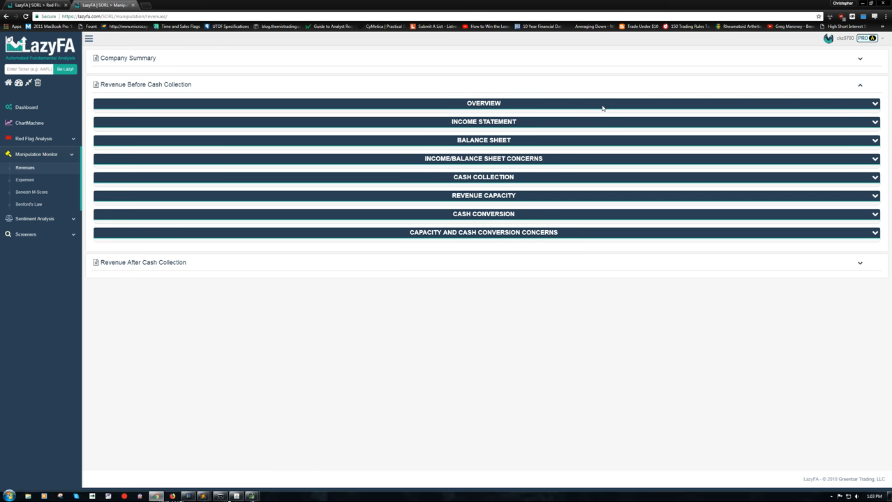
mouse_move(529, 150)
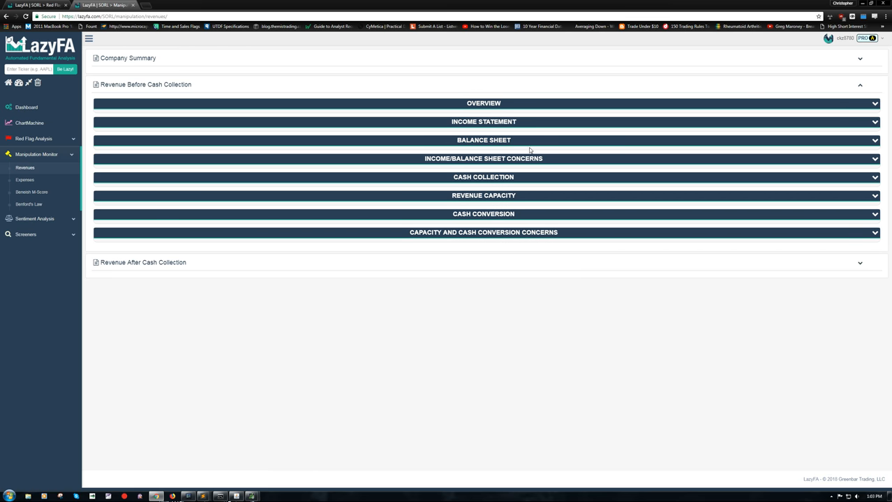
double_click(482, 140)
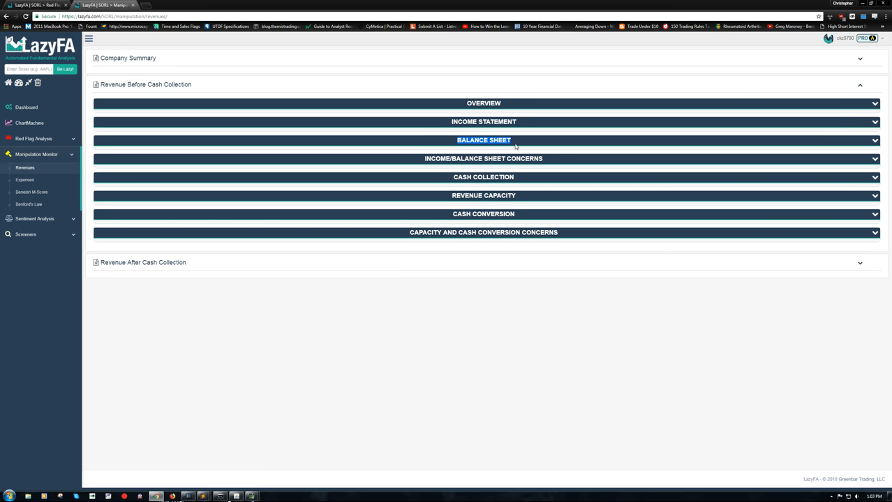
left_click(484, 158)
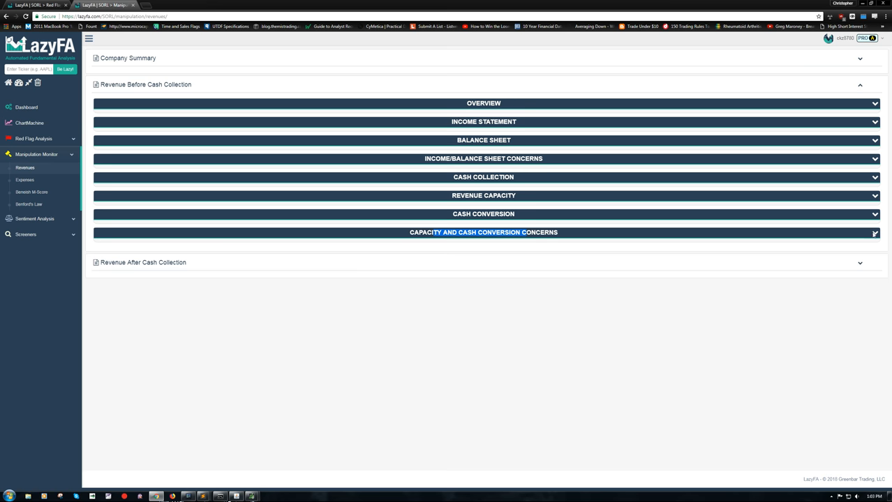
left_click(483, 233)
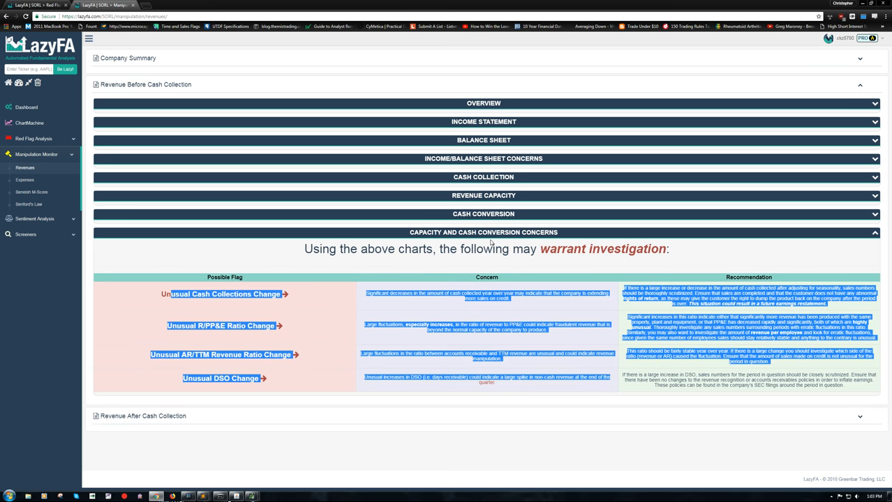
left_click(483, 176)
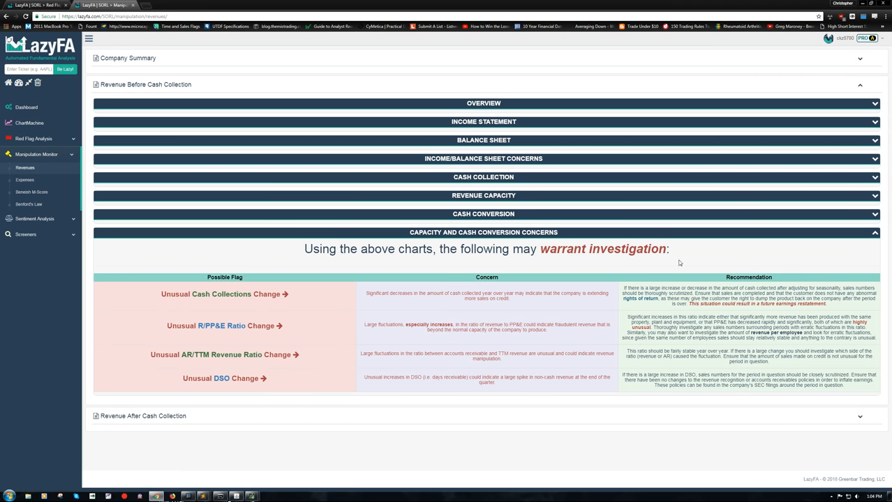
left_click(483, 233)
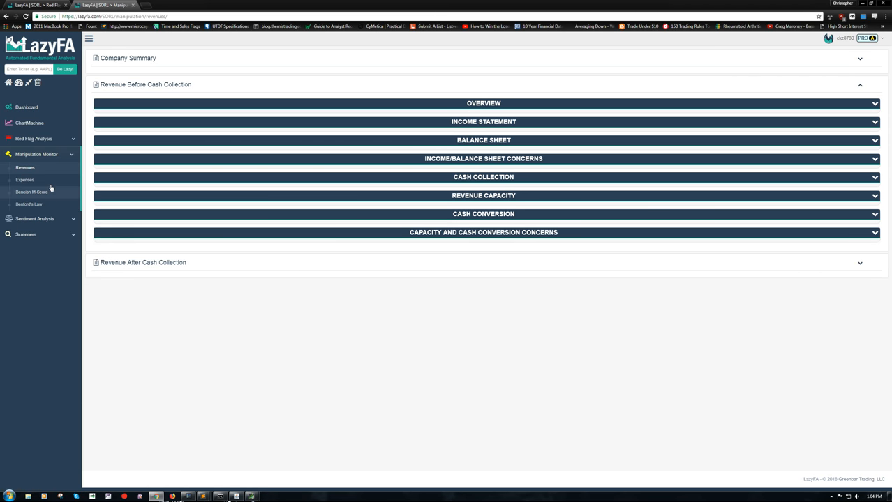
left_click(28, 203)
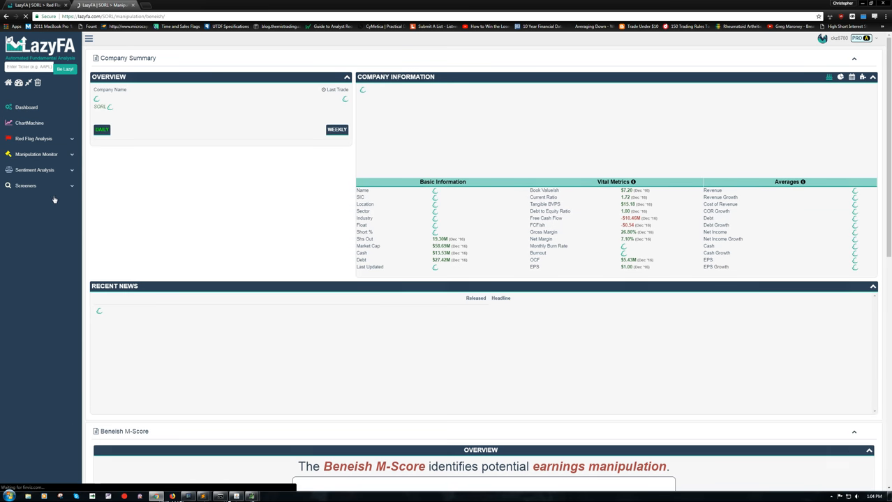
Scroll the SORL Beneish M-Score page to the -2.5878 score overview and index charts.
left_click(36, 154)
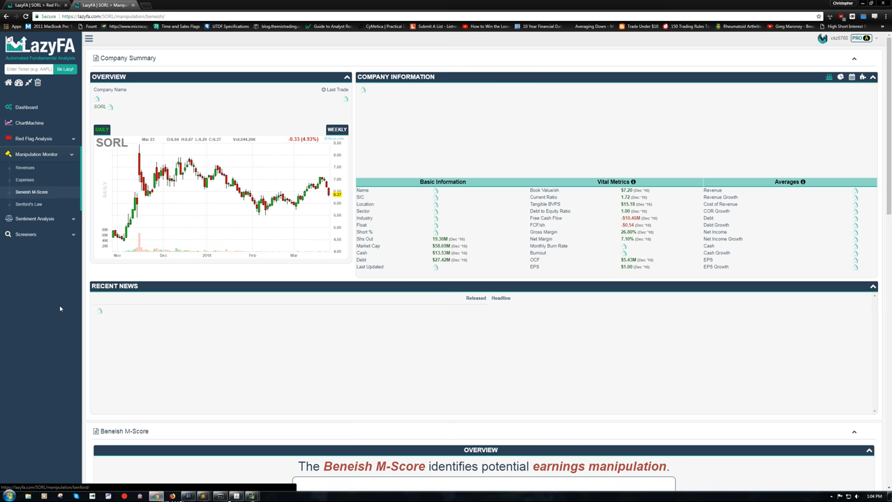
scroll("down", 3)
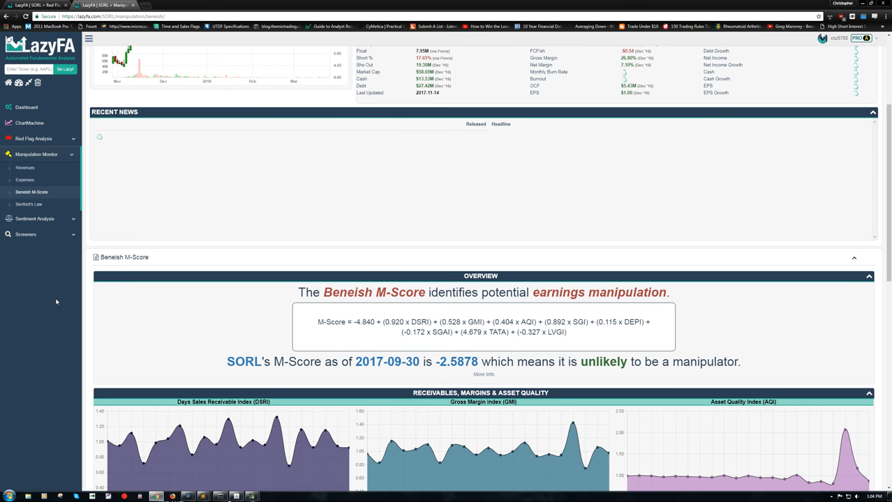
scroll("down", 3)
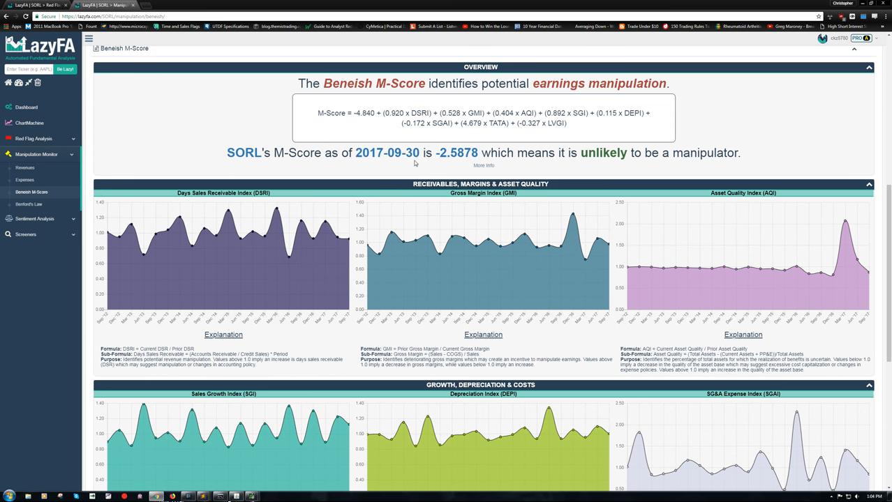
mouse_move(394, 166)
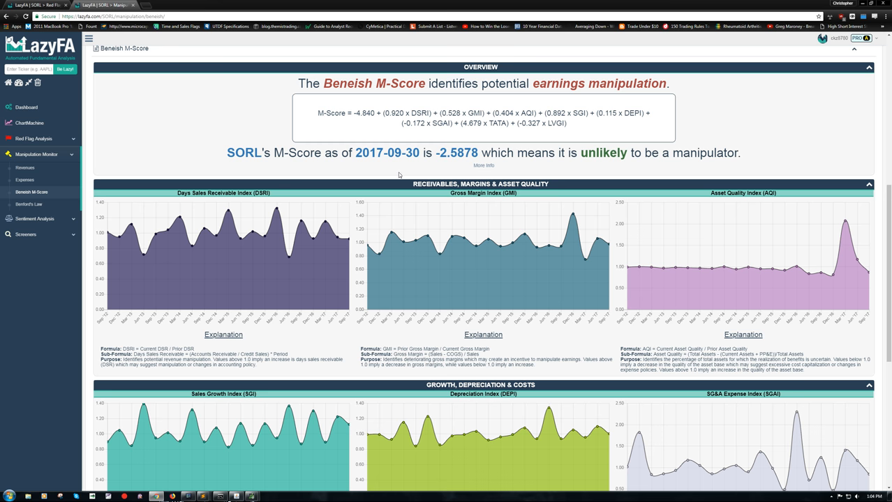
Review the accruals, leverage and M-Score history charts, then open Beneish's explanation paper.
scroll("down", 3)
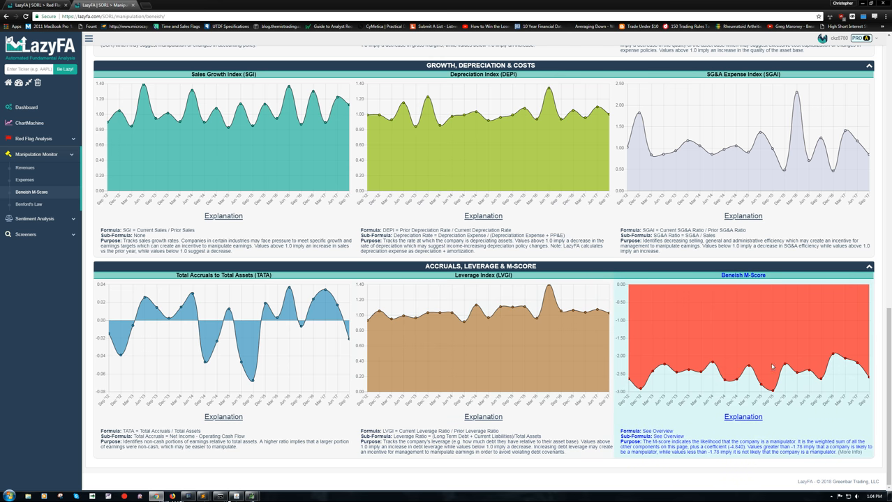
mouse_move(834, 355)
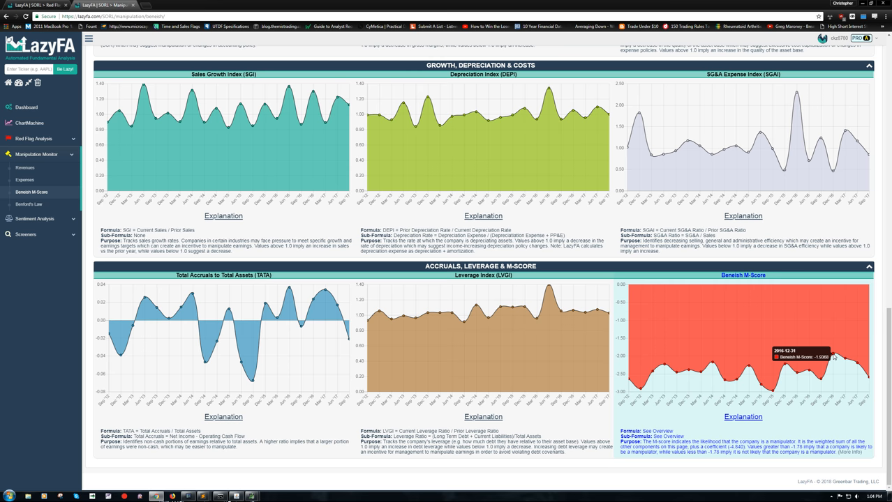
mouse_move(695, 327)
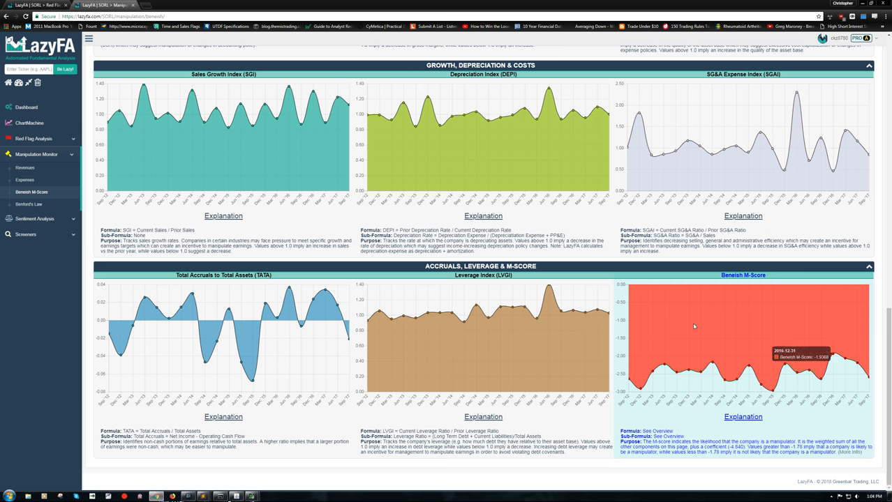
mouse_move(823, 356)
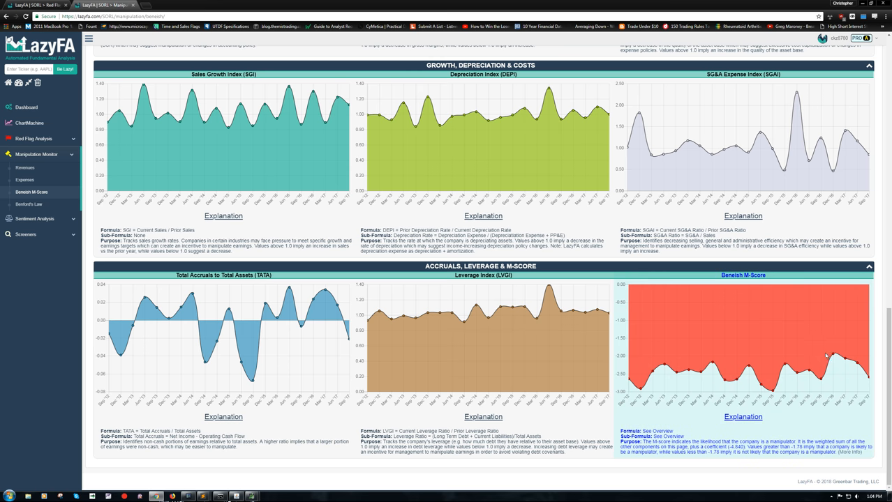
mouse_move(773, 439)
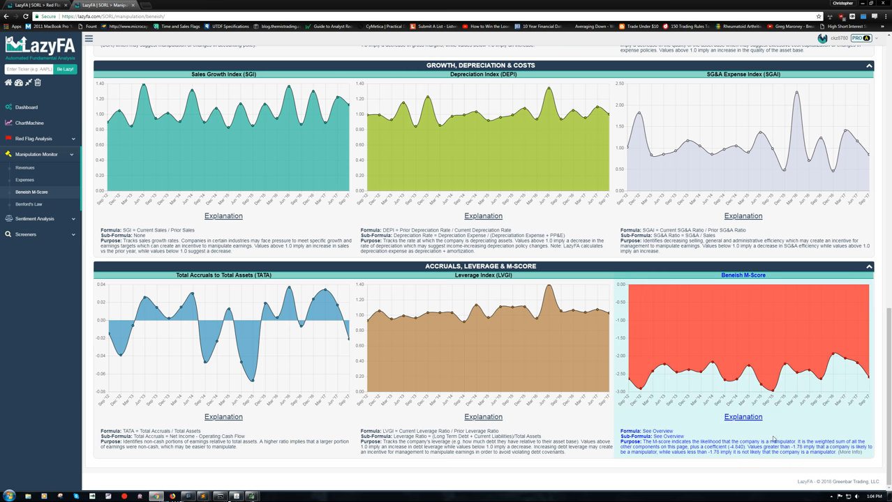
left_click(849, 452)
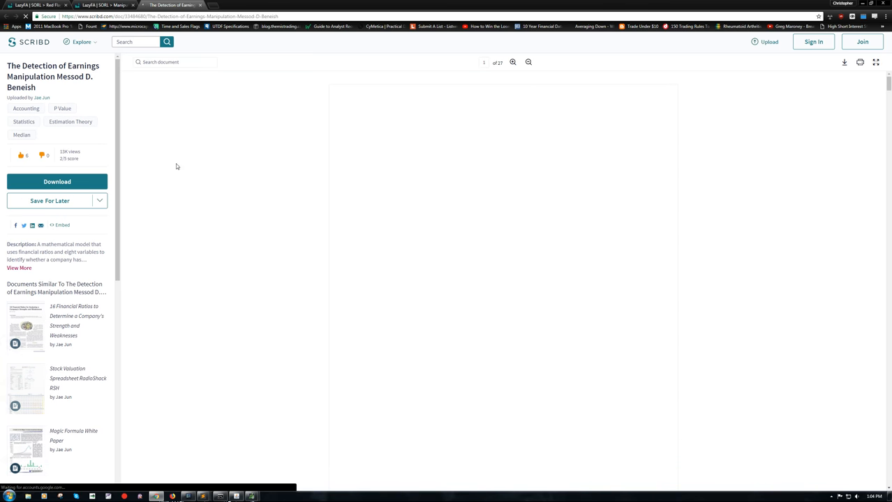
Read the Beneish paper on Scribd down to the Sales Growth and Depreciation Index definitions.
scroll("down", 3)
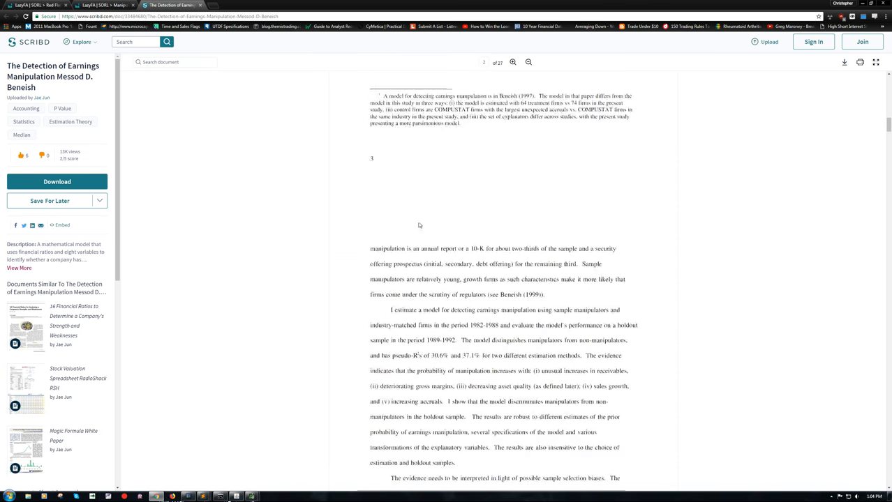
scroll("down", 3)
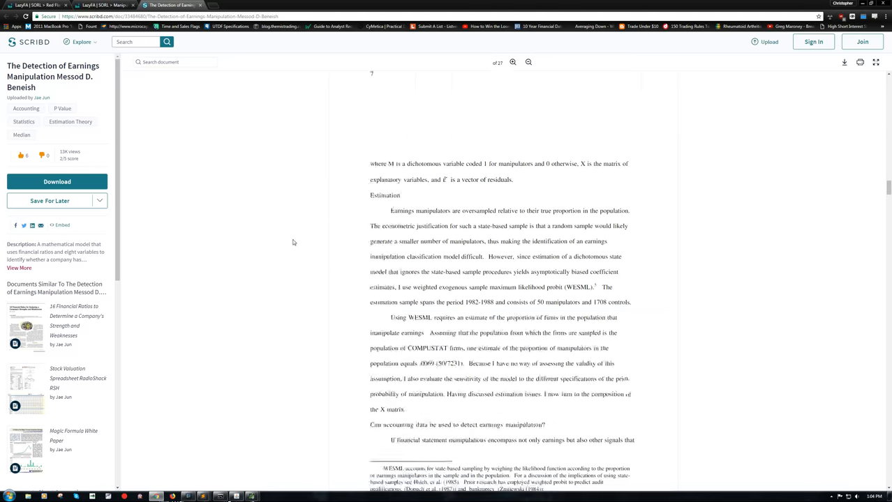
scroll("down", 3)
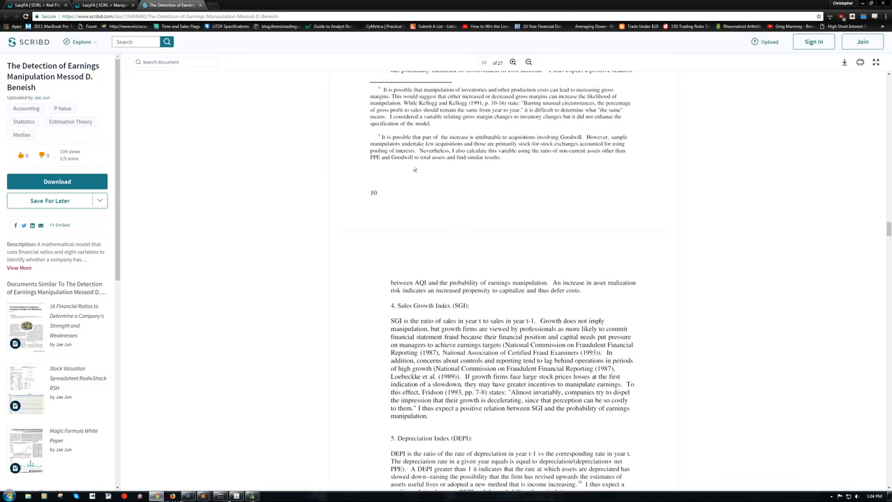
left_click(104, 5)
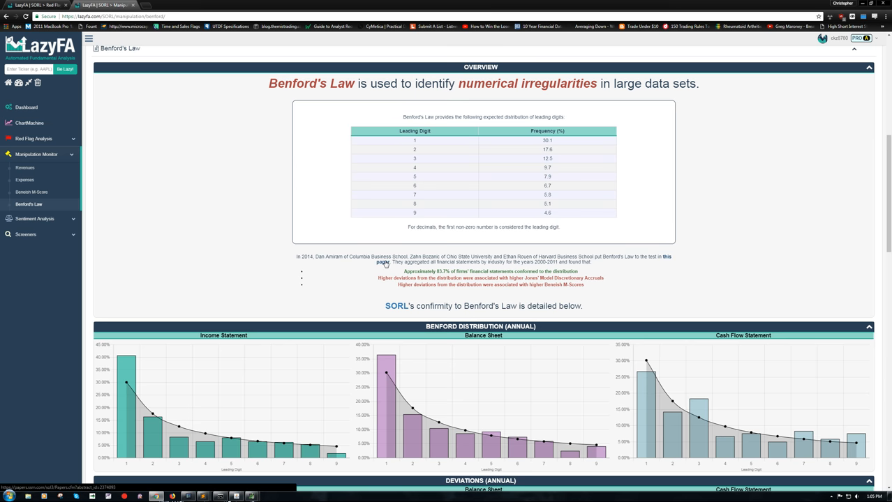
Open and skim the Amiram, Bozanic and Rouen Benford's Law paper on SSRN.
left_click(383, 262)
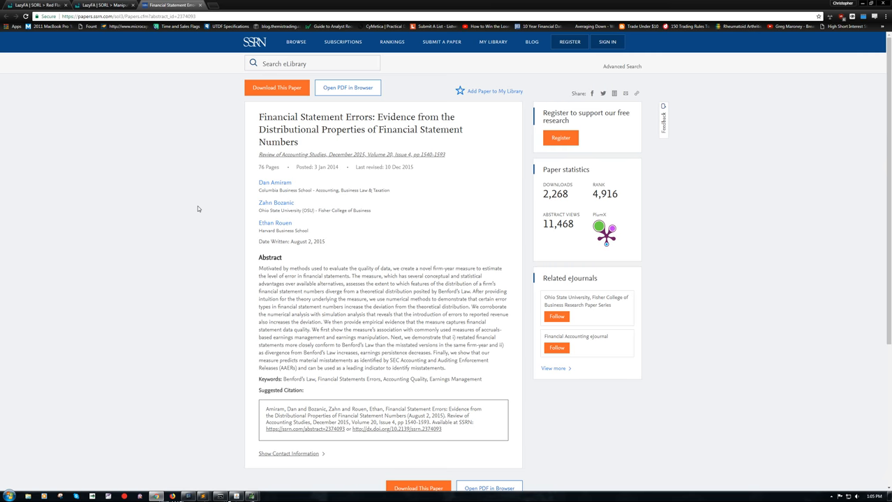
scroll("down", 3)
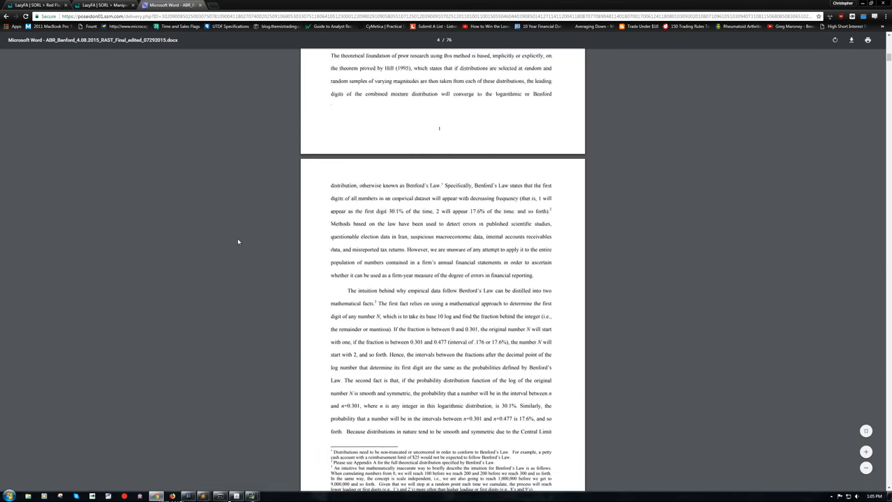
scroll("down", 3)
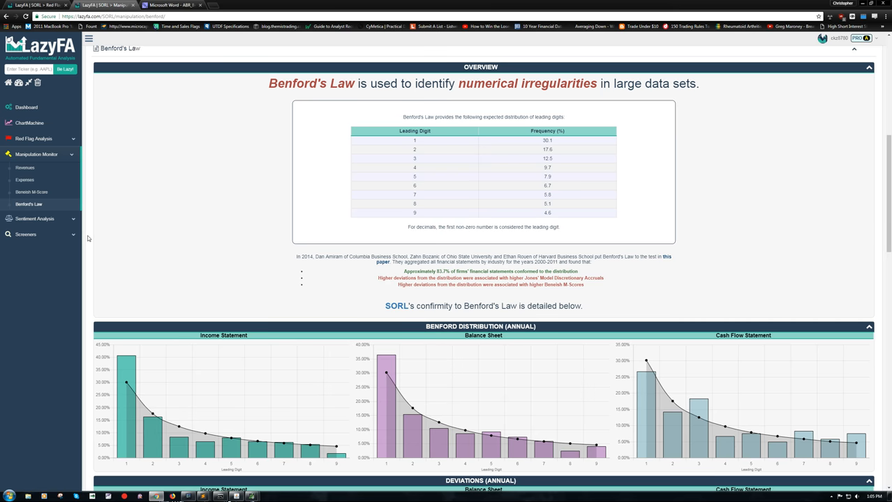
mouse_move(167, 133)
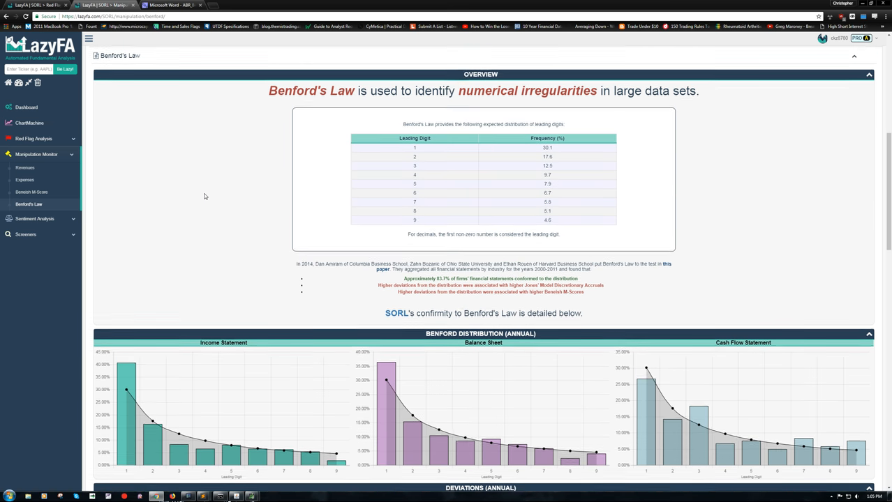
Scroll SORL's Benford's Law report down to the annual distribution and deviation charts.
scroll("down", 3)
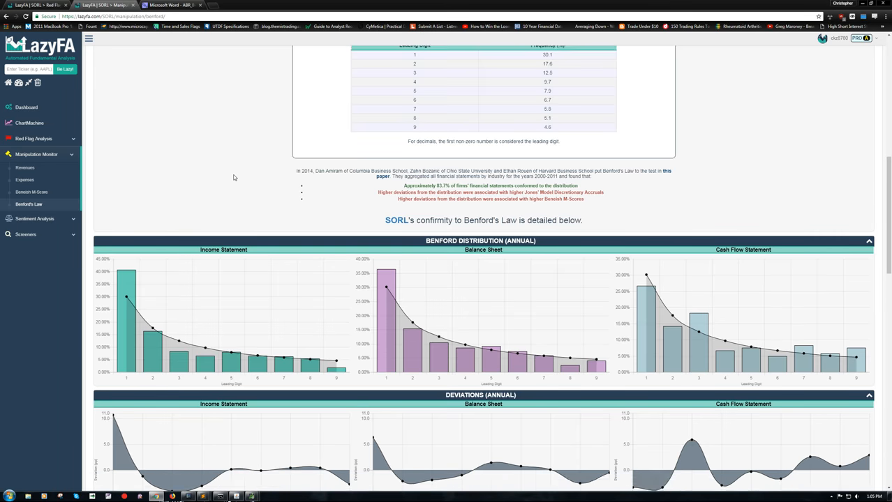
scroll("down", 3)
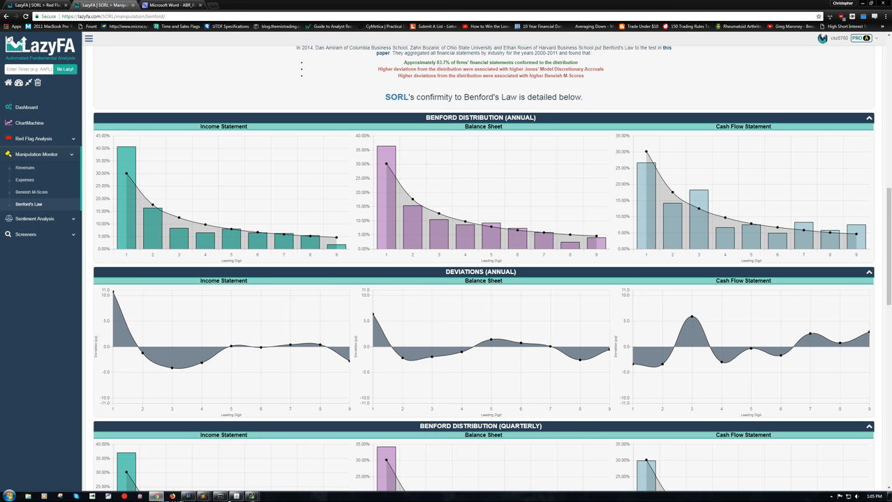
mouse_move(318, 235)
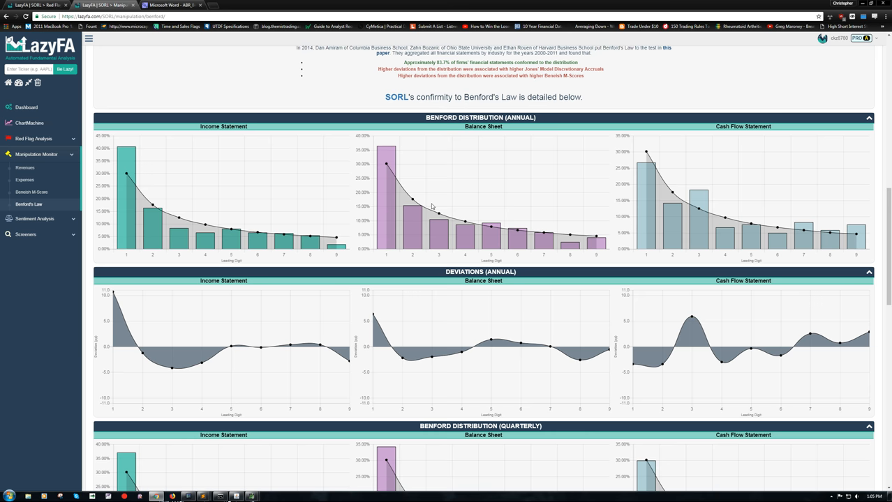
mouse_move(411, 223)
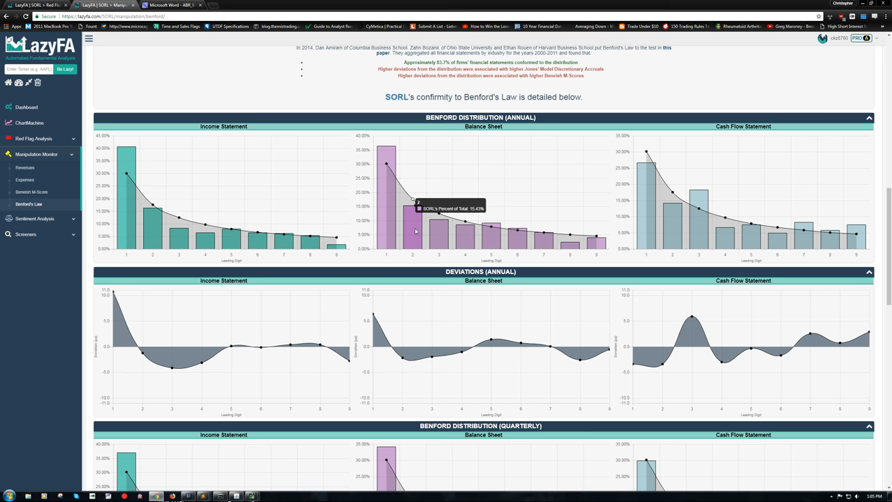
mouse_move(499, 239)
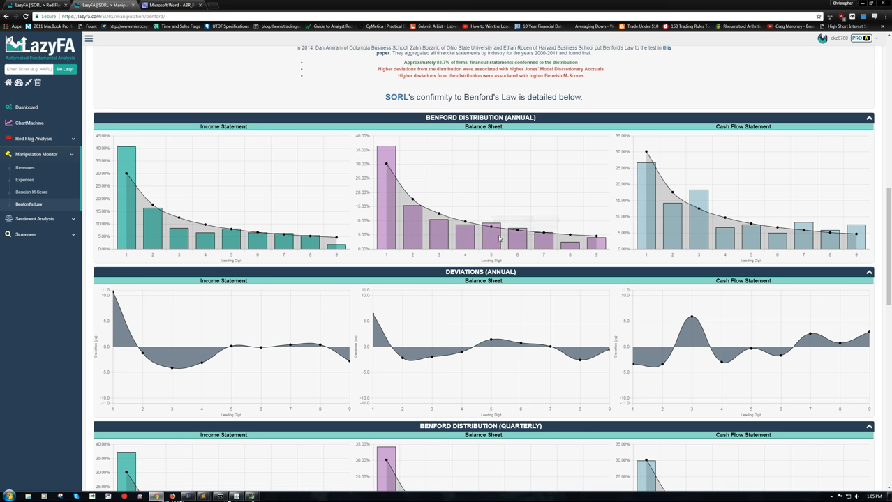
mouse_move(386, 165)
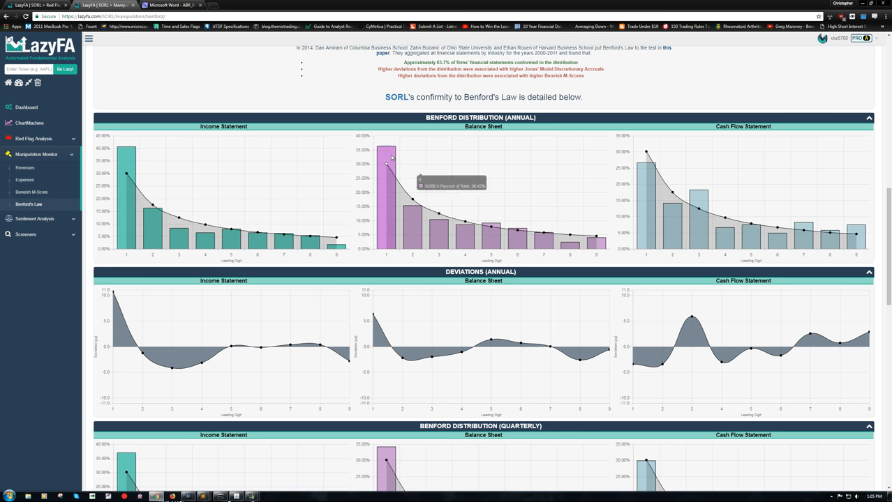
mouse_move(492, 241)
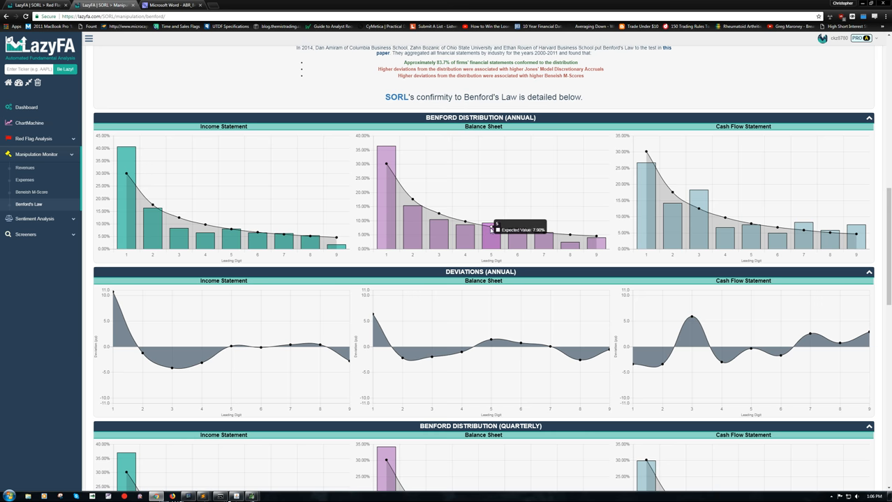
mouse_move(387, 185)
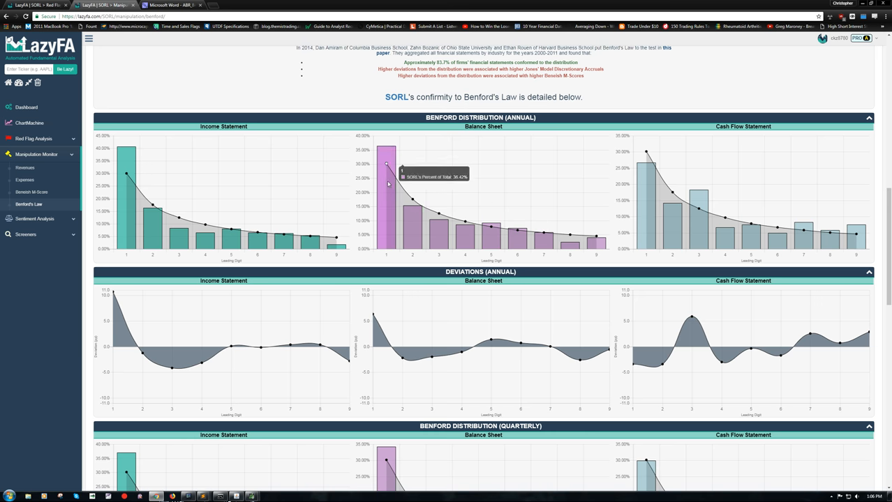
mouse_move(556, 236)
type("plnt.c")
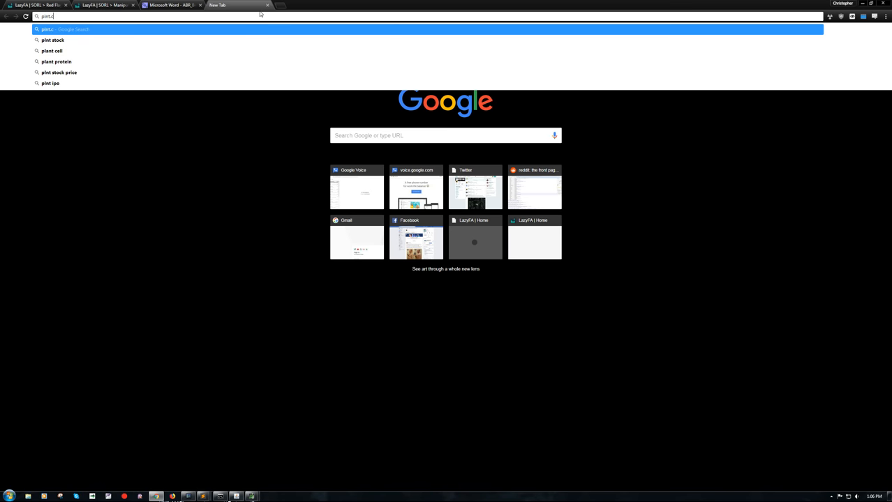
type("lazyfa.com/PLNT/manipulation/benford/")
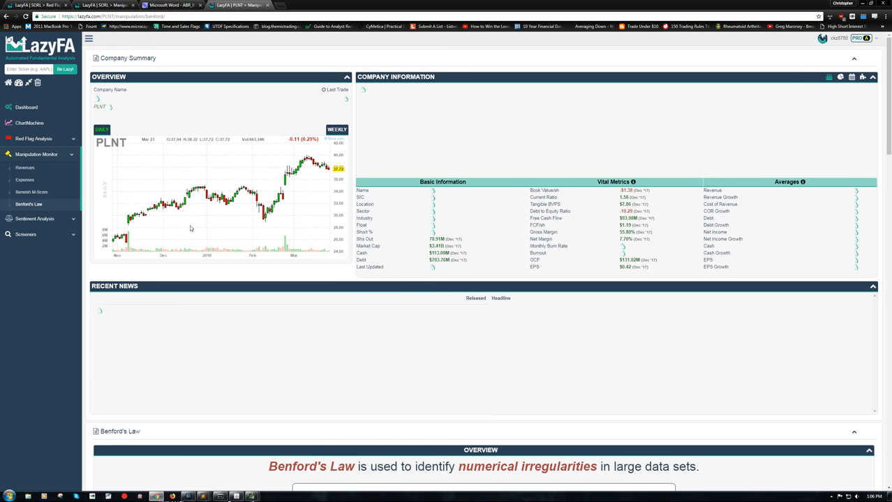
scroll("down", 3)
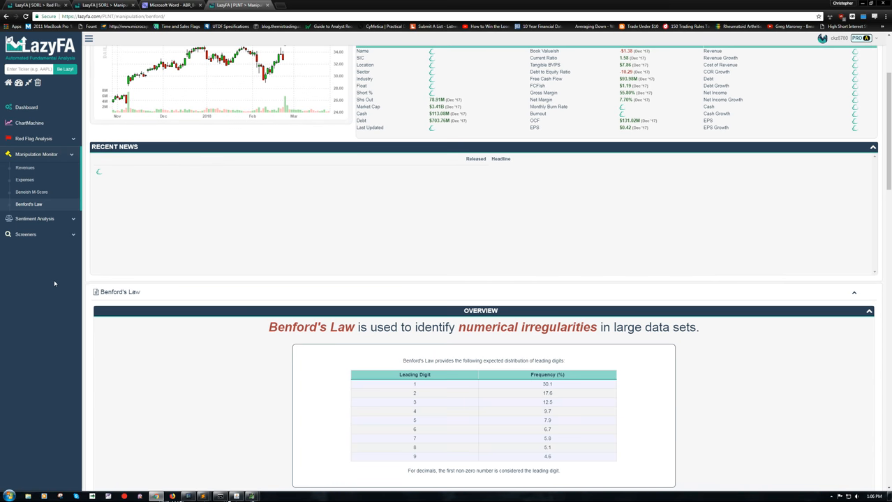
scroll("down", 3)
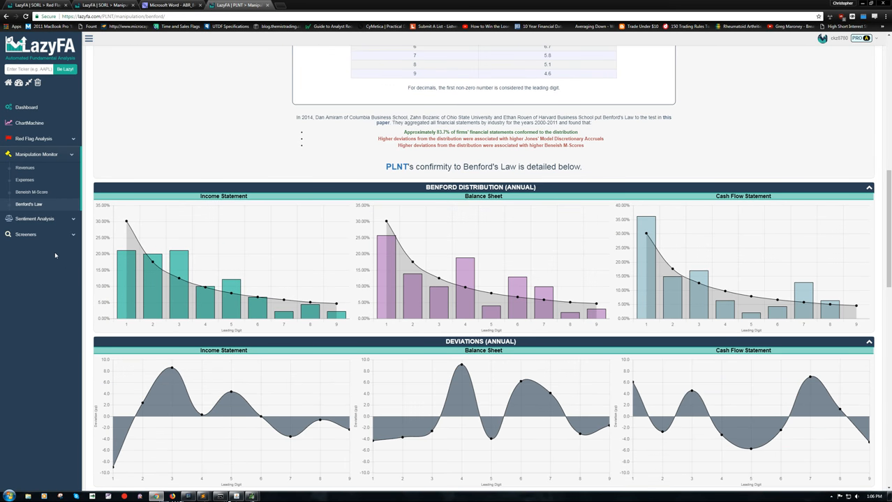
scroll("down", 3)
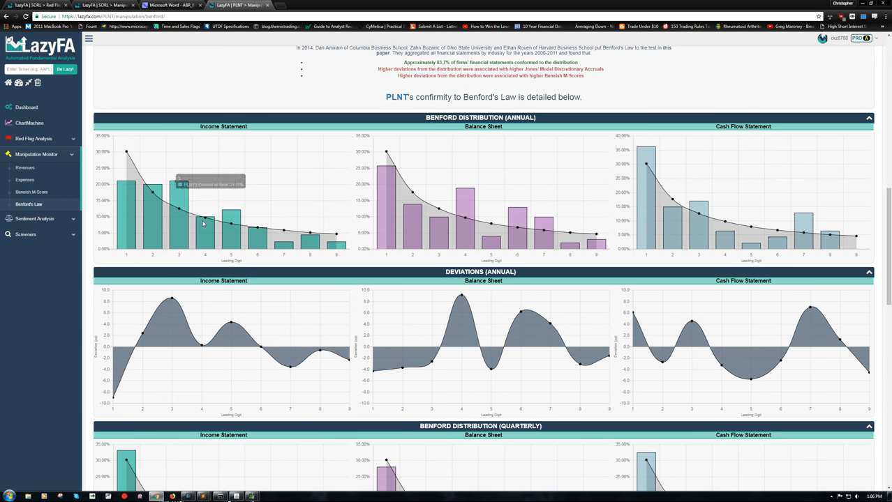
mouse_move(490, 241)
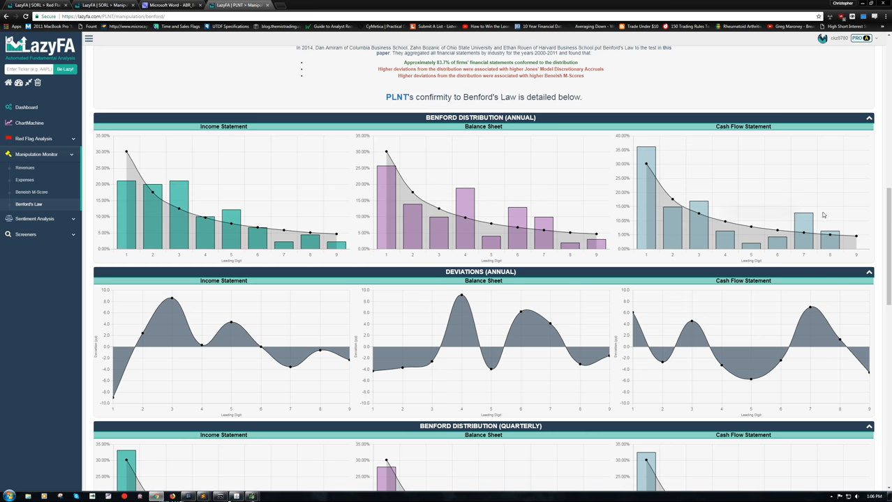
mouse_move(305, 152)
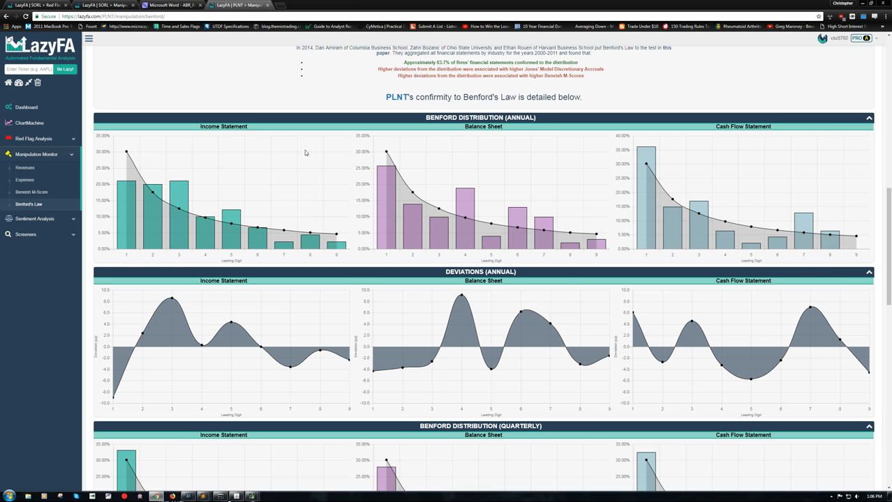
scroll("down", 3)
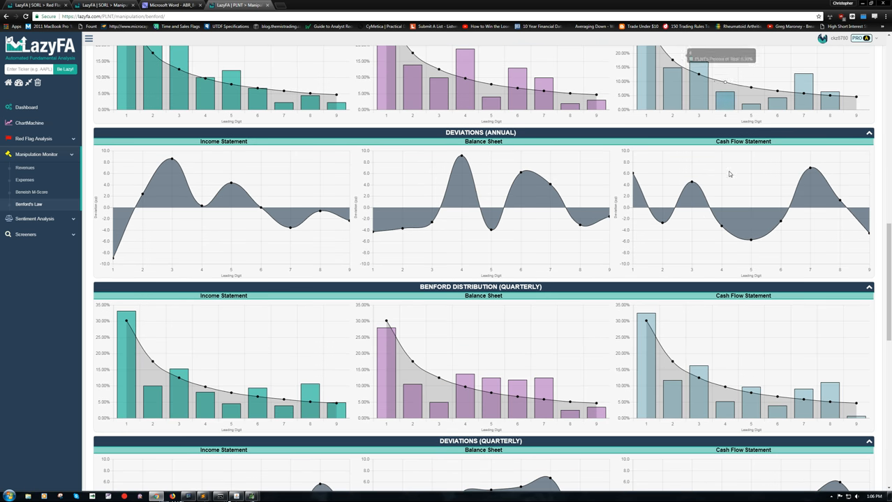
scroll("down", 3)
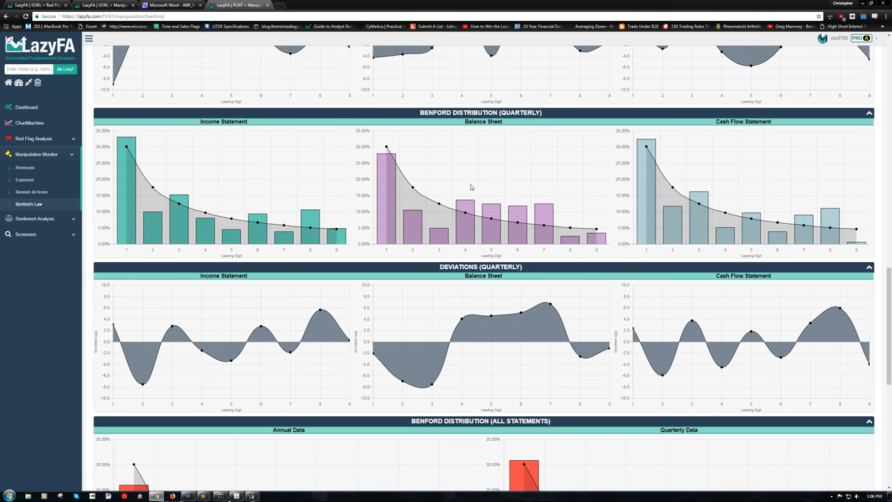
scroll("down", 3)
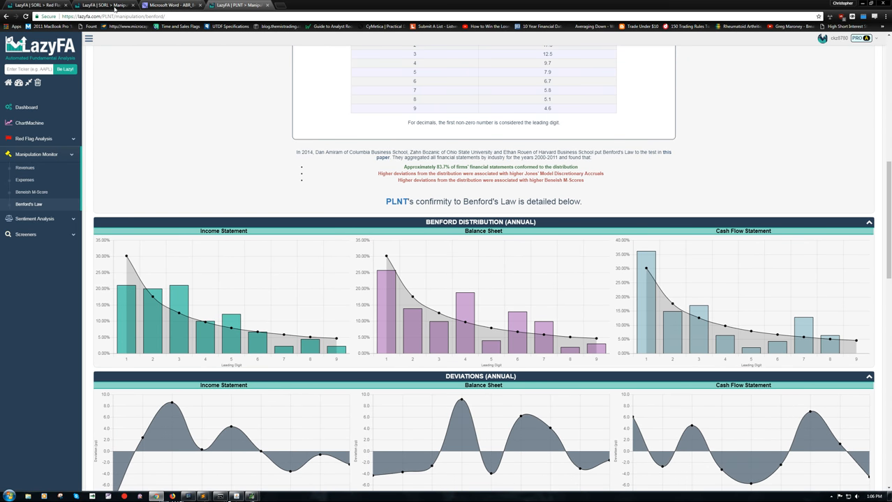
Review SORL's all-statements Benford deviation charts, then go to SORL's dashboard.
scroll("down", 3)
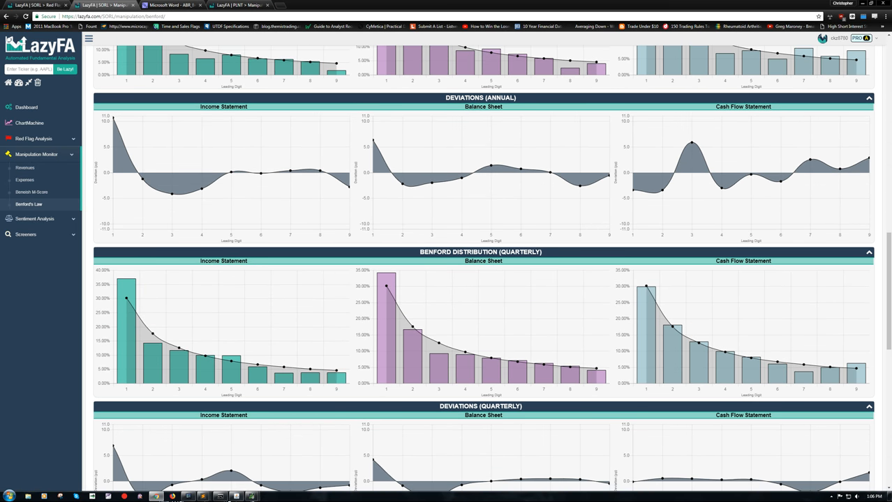
scroll("down", 3)
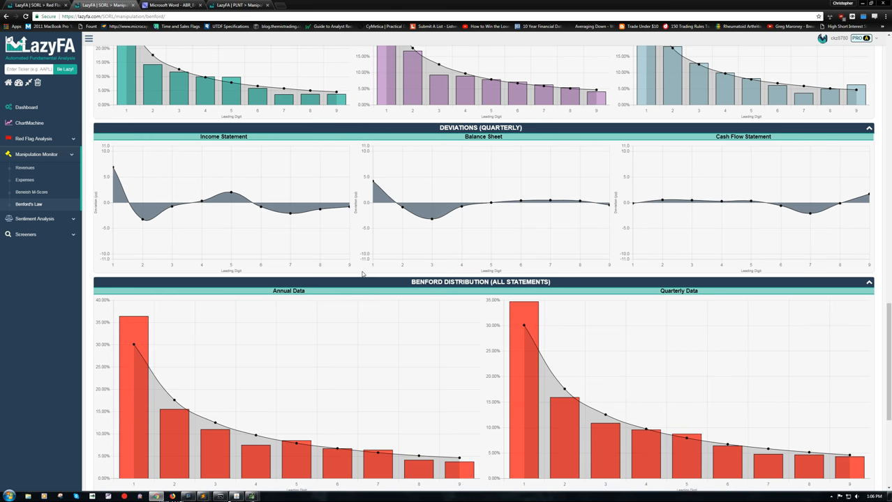
scroll("down", 3)
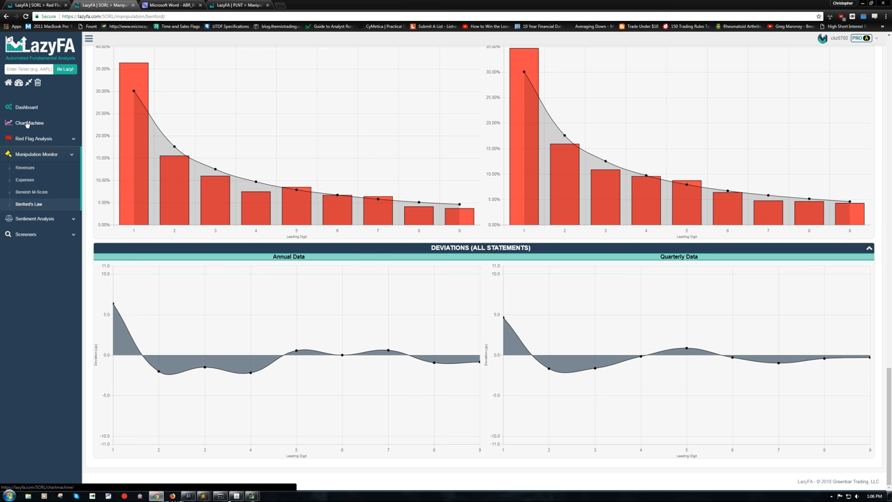
mouse_move(47, 124)
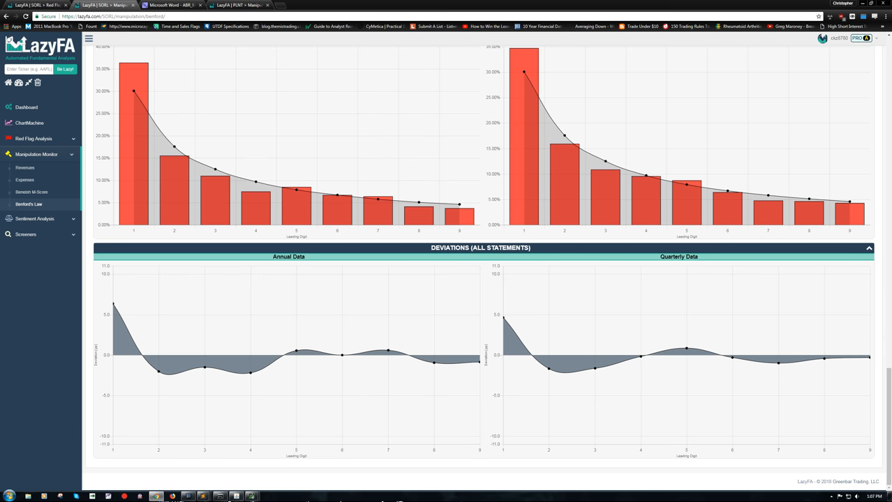
mouse_move(184, 215)
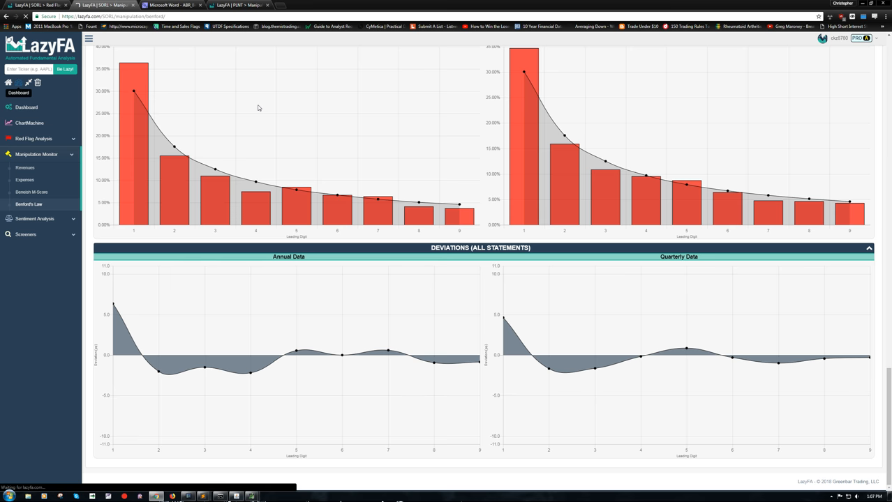
left_click(26, 107)
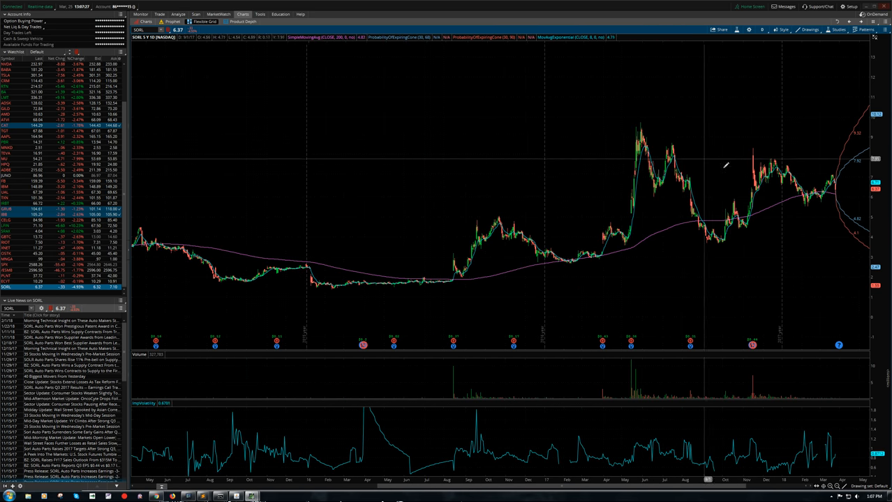
mouse_move(575, 230)
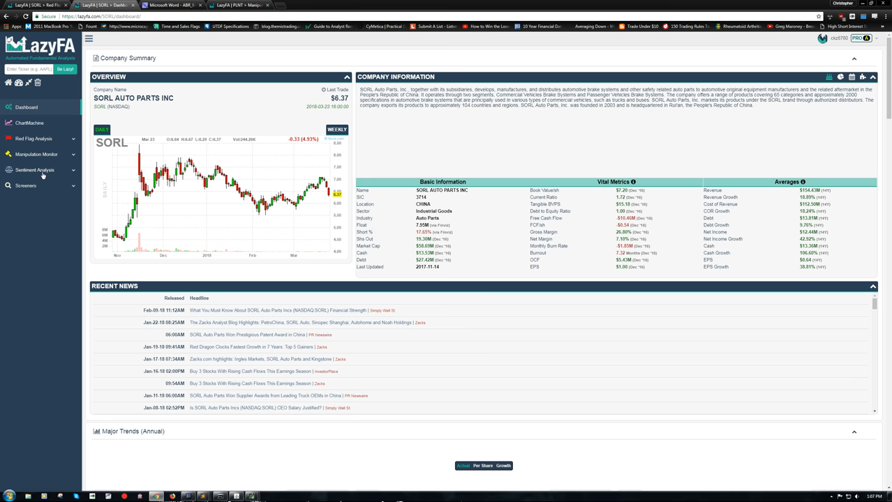
Expand Sentiment Analysis and enter 'sentient' in the address bar of the Benford tab.
left_click(34, 169)
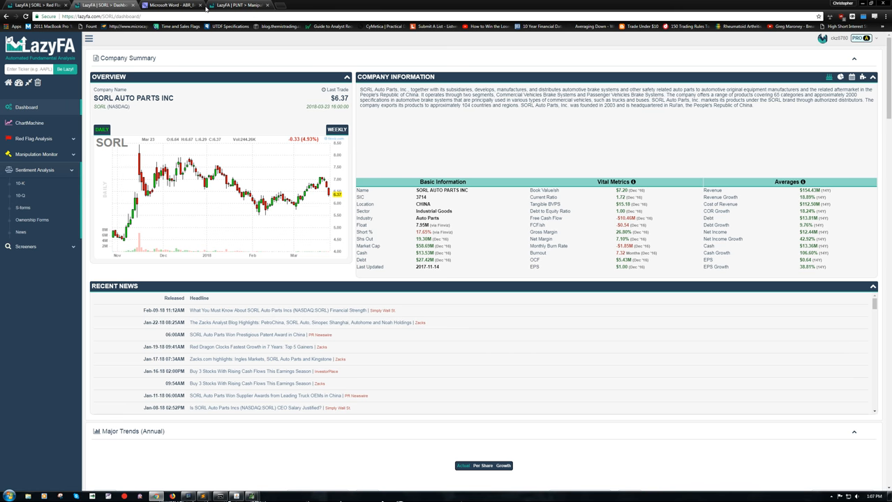
left_click(241, 5)
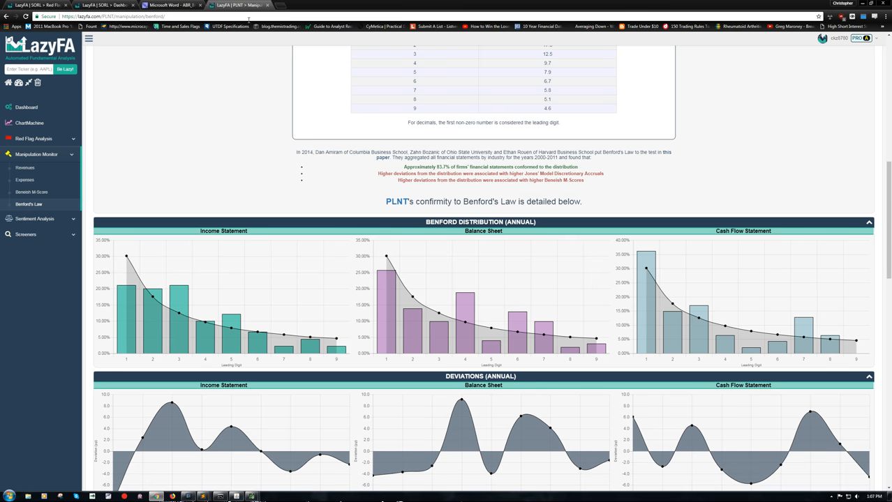
left_click(112, 16)
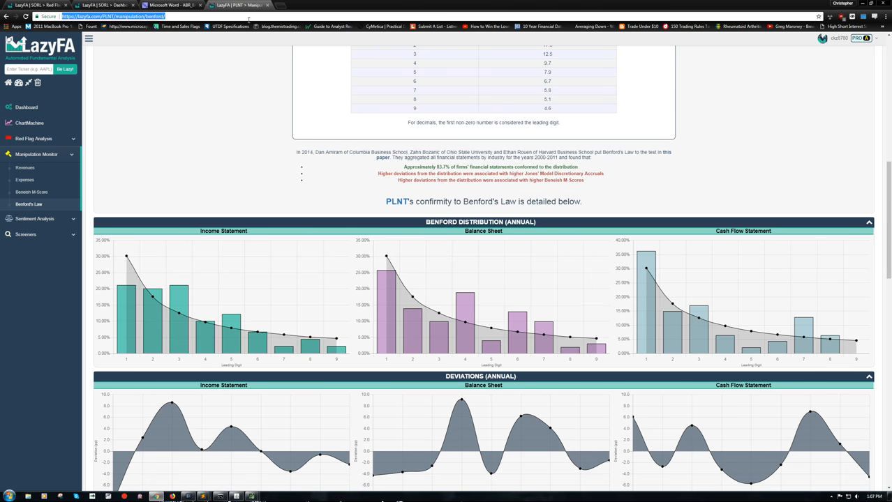
type("sentientbeing.herokuapp.com")
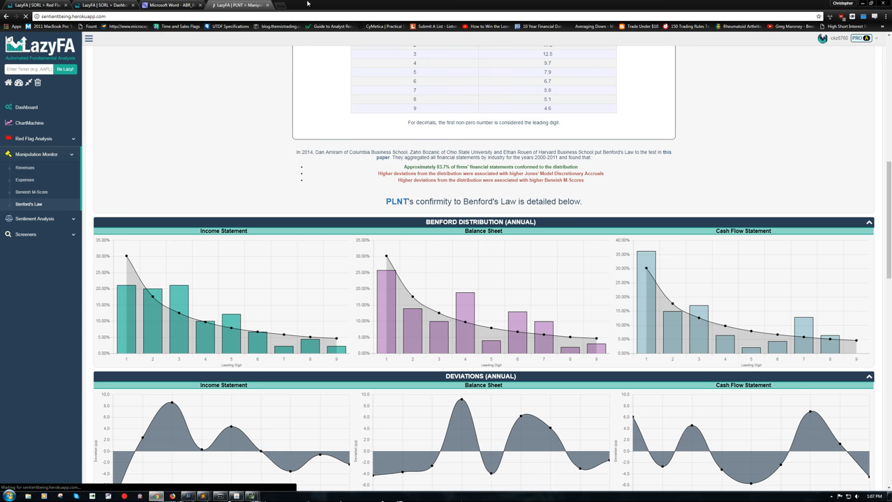
Open sec.gov in a new tab and load Sentient Being in the research paper's tab.
left_click(274, 5)
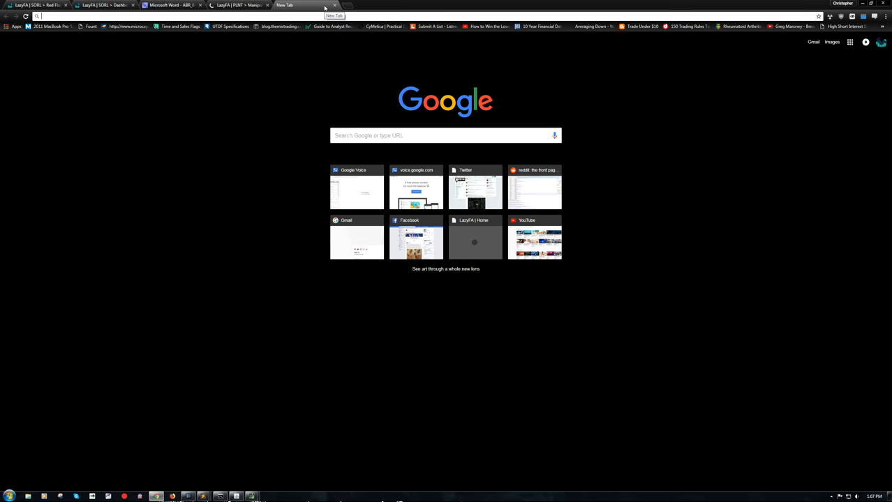
type("se")
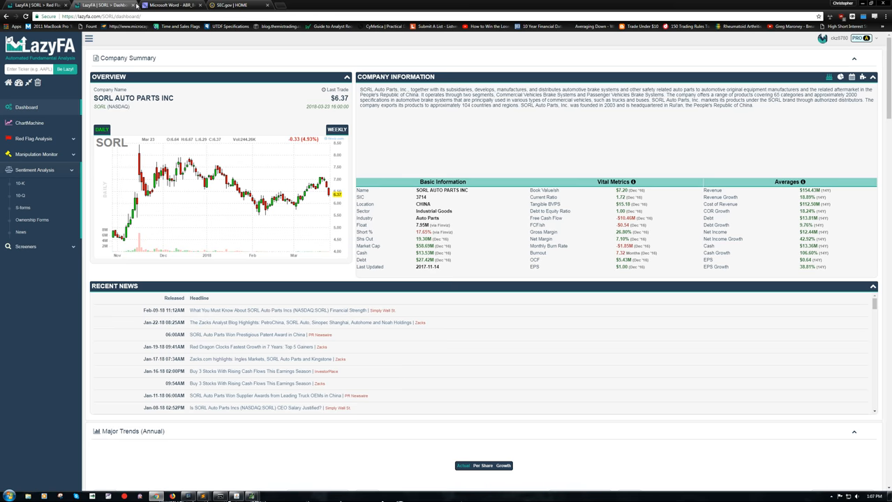
left_click(171, 5)
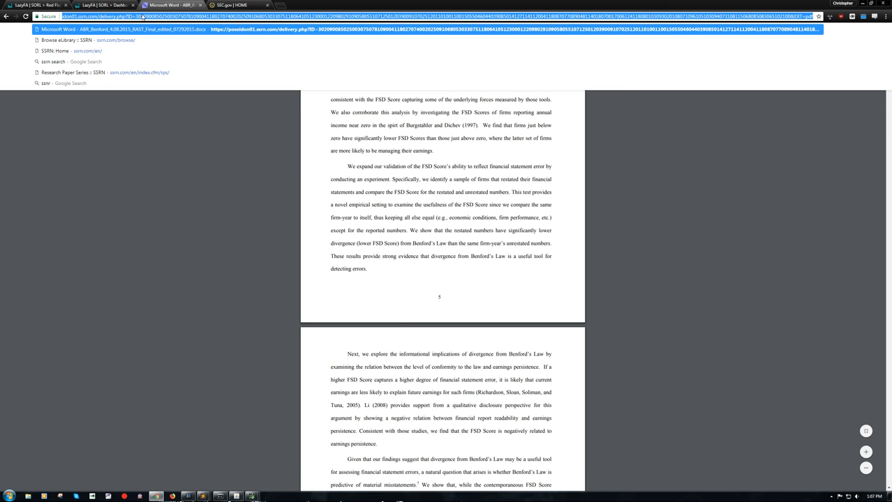
type("se")
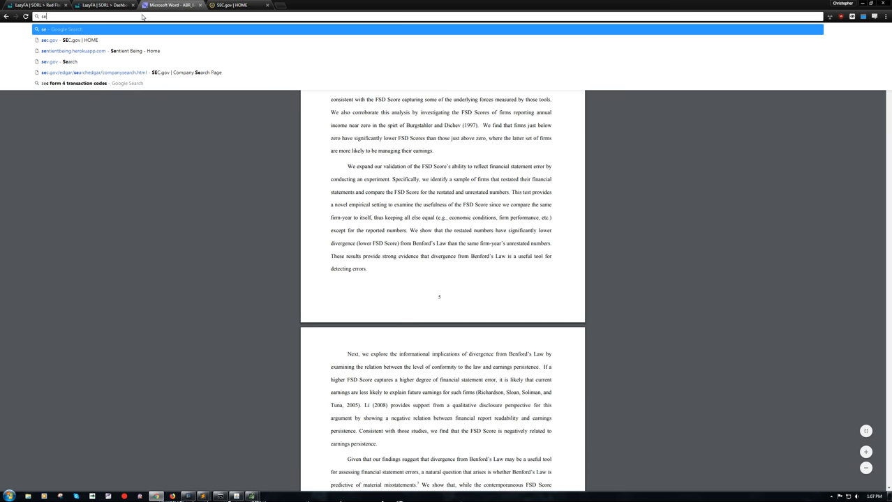
left_click(73, 50)
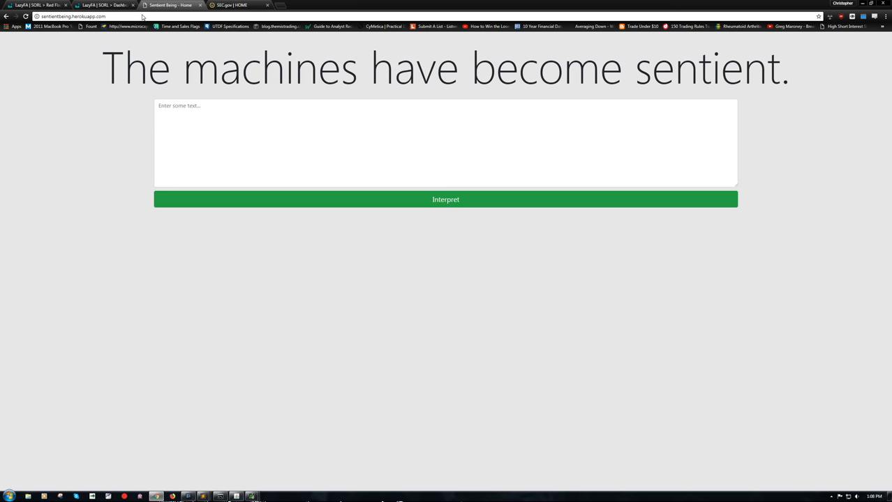
Search SEC EDGAR for SORL's filings, copy the 2016 10-K text, and return to Sentient Being.
left_click(241, 5)
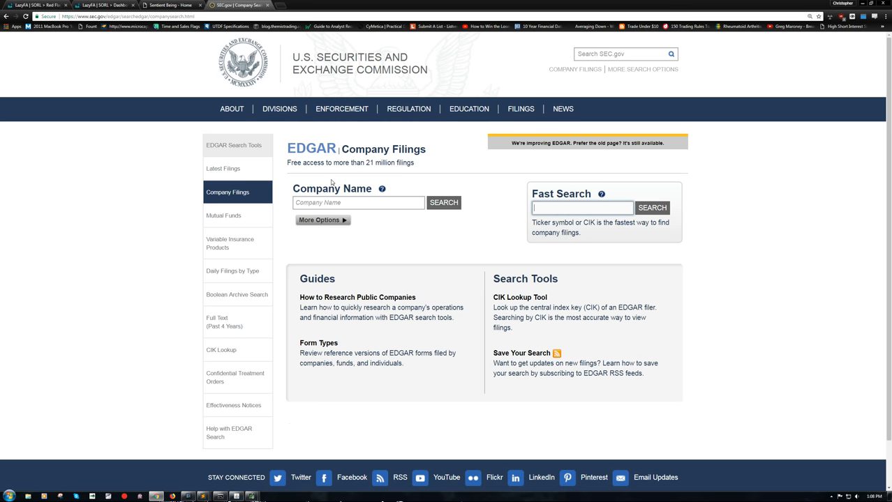
type("SORL")
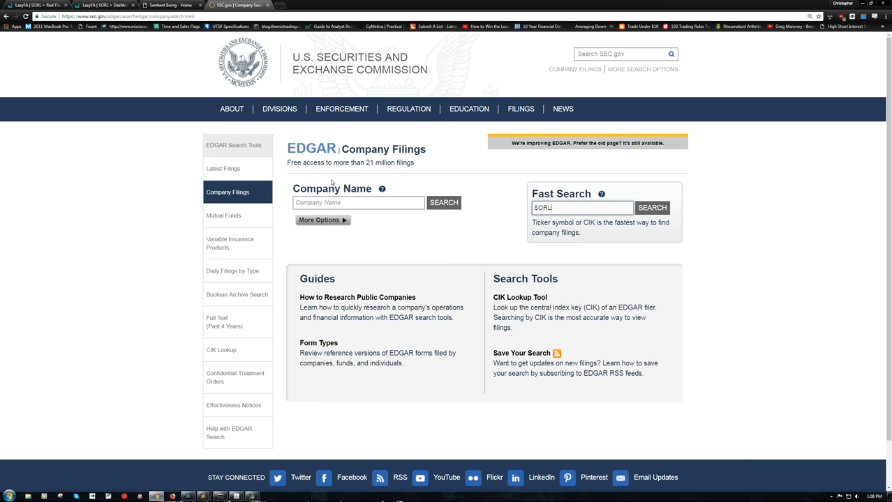
left_click(651, 207)
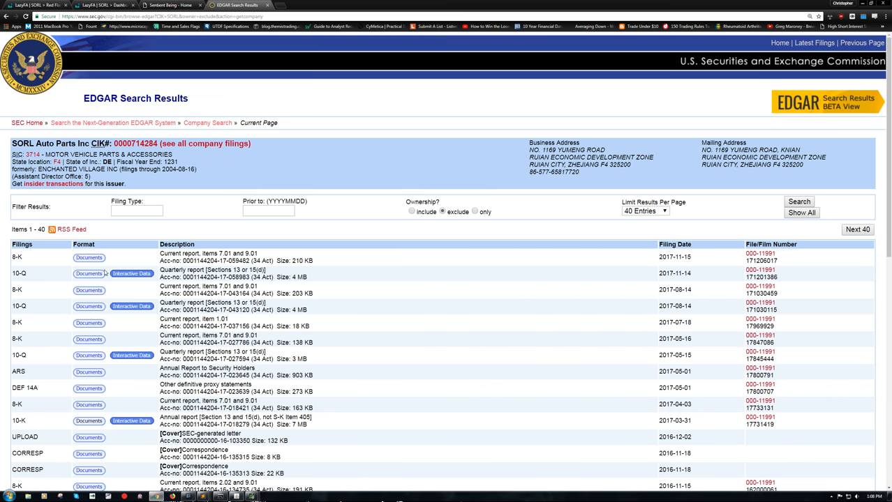
scroll("down", 3)
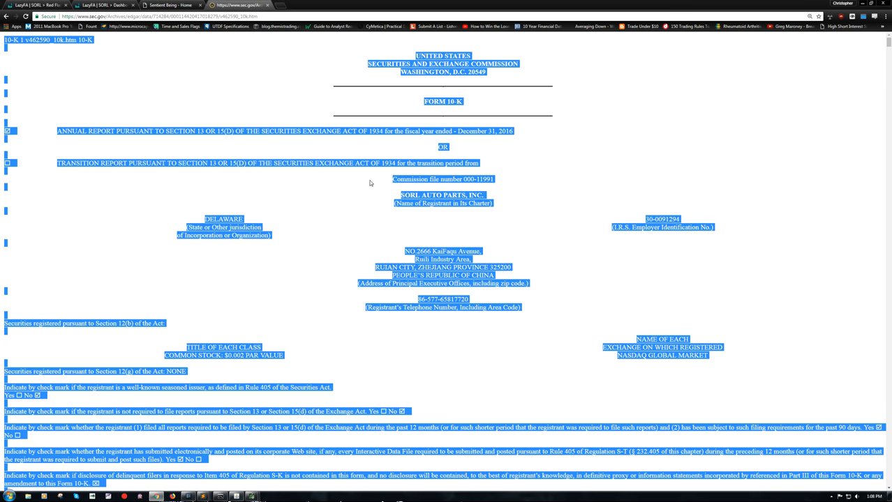
left_click(171, 5)
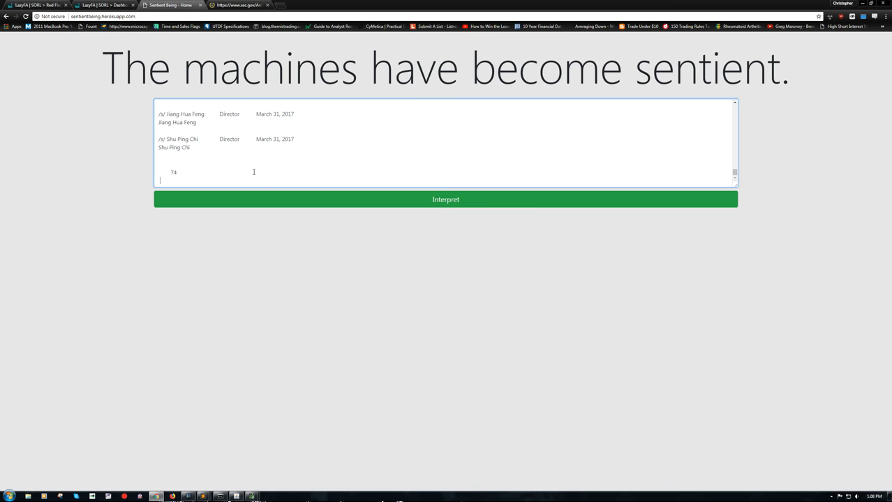
Run Interpret on the pasted SORL 10-K text.
left_click(446, 200)
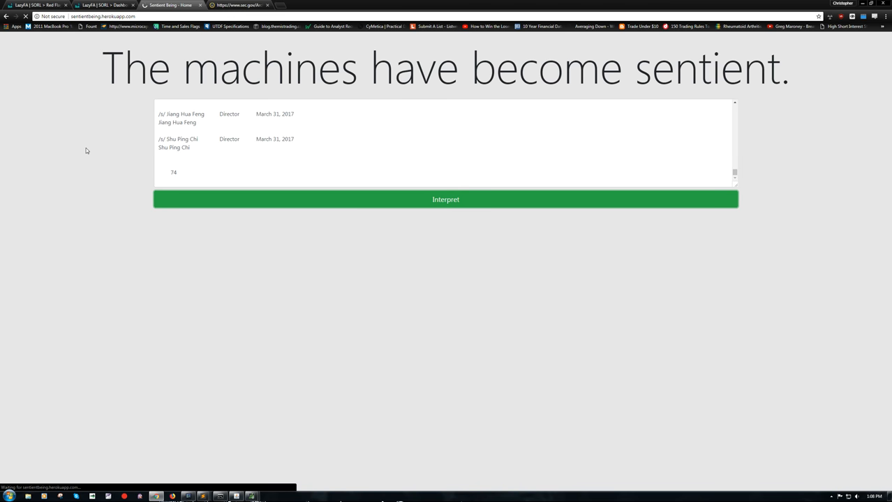
left_click(445, 199)
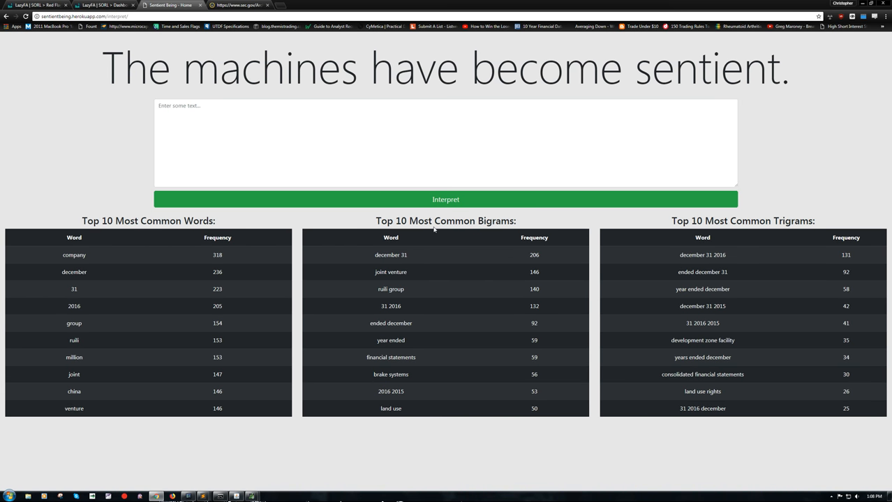
mouse_move(673, 218)
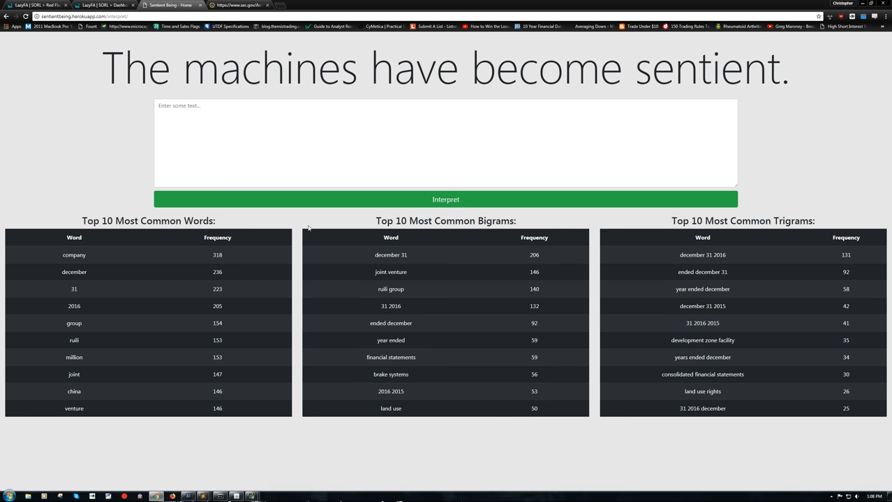
mouse_move(667, 275)
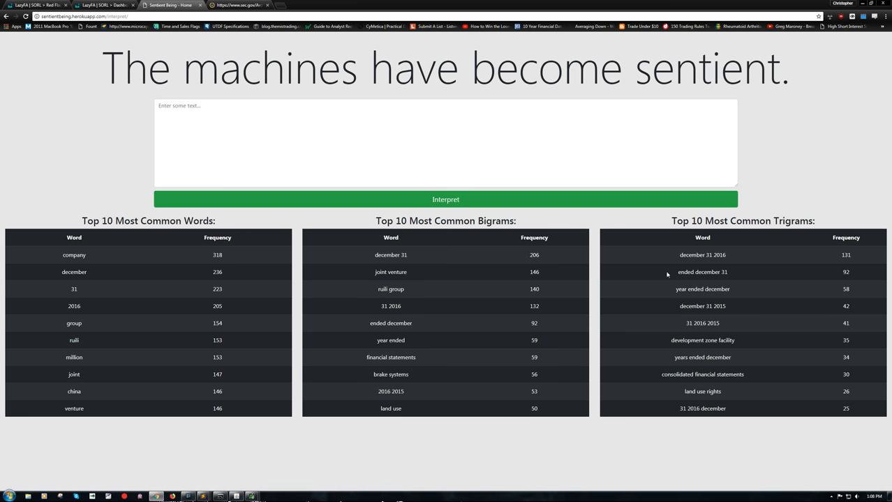
Highlight 'joint venture', 'development zone facility' and 'land use rights', then return to SORL's dashboard.
double_click(702, 255)
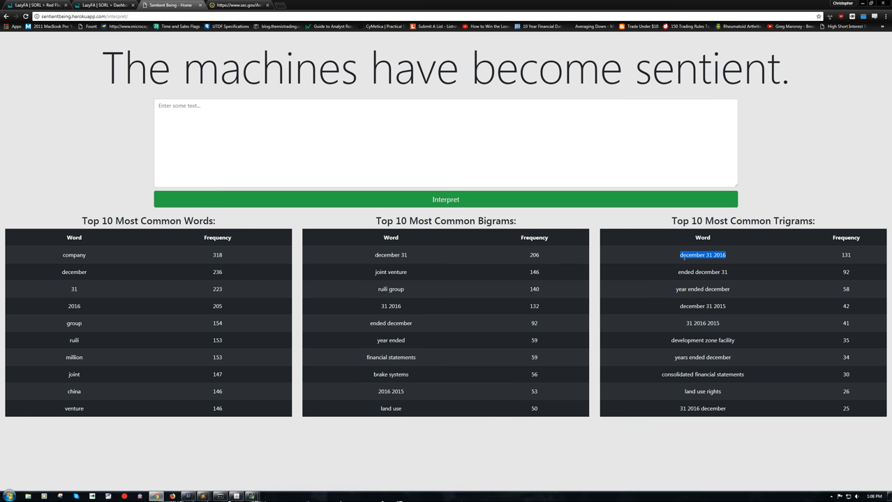
mouse_move(349, 261)
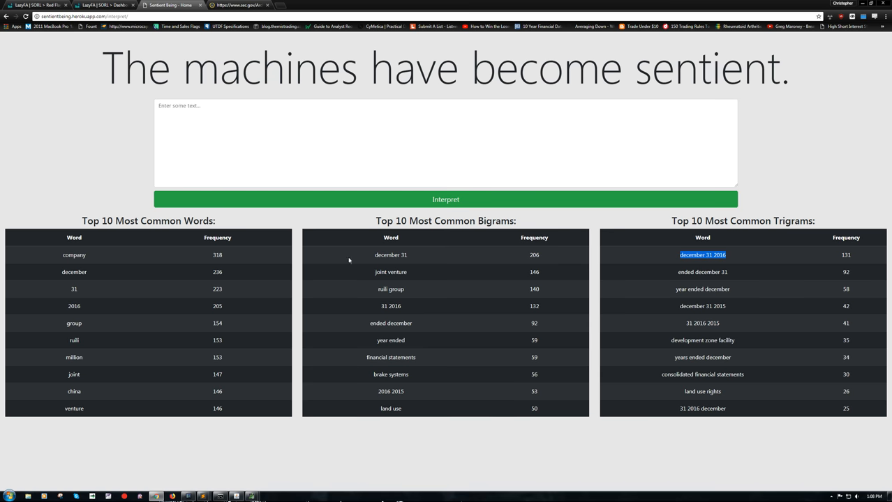
mouse_move(452, 328)
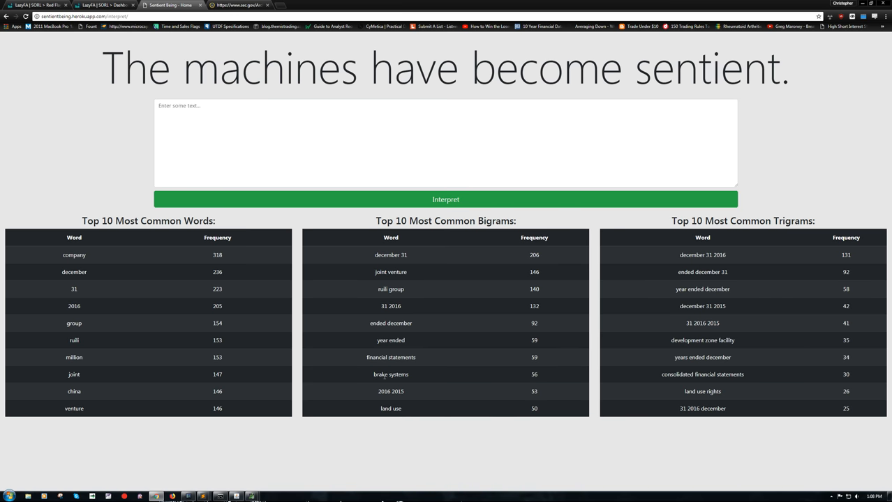
double_click(391, 374)
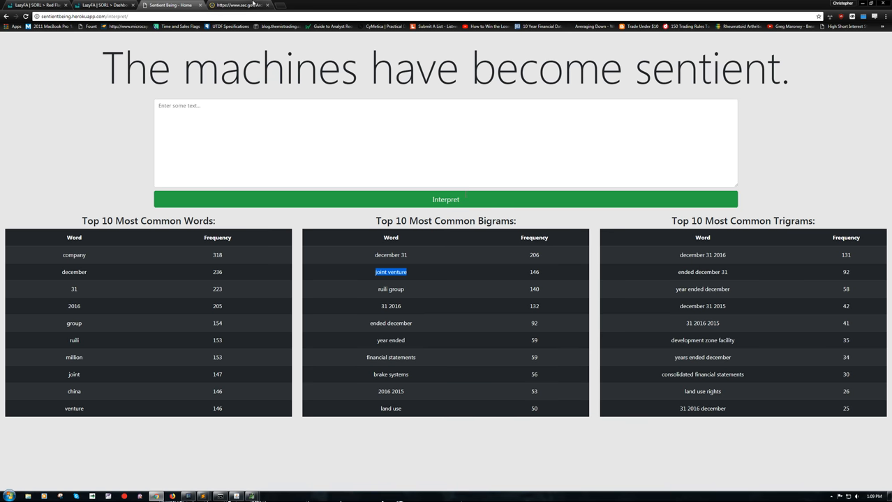
double_click(703, 341)
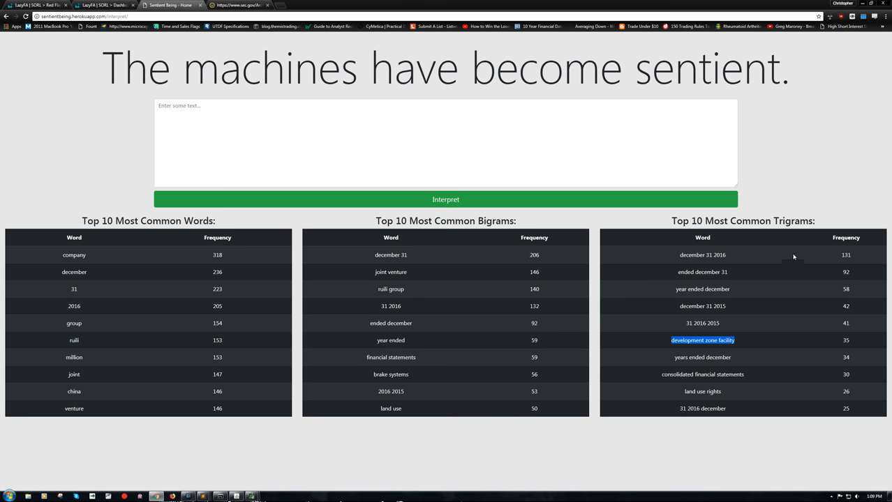
mouse_move(738, 356)
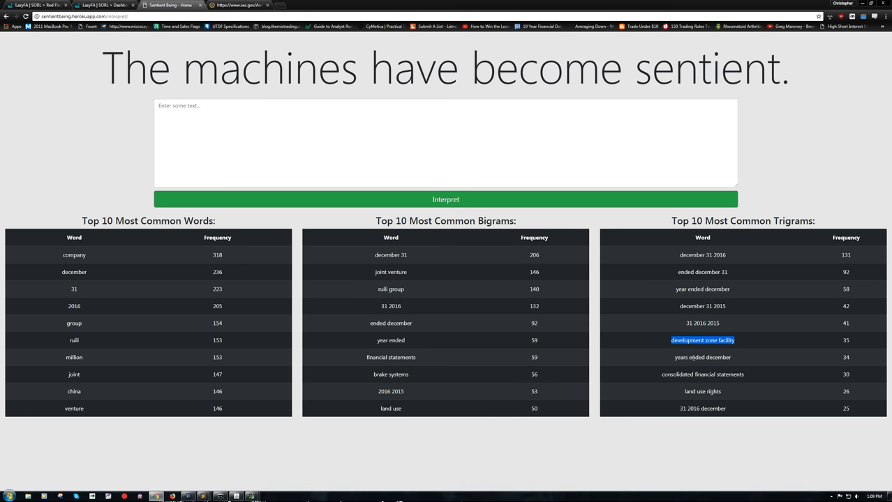
double_click(702, 391)
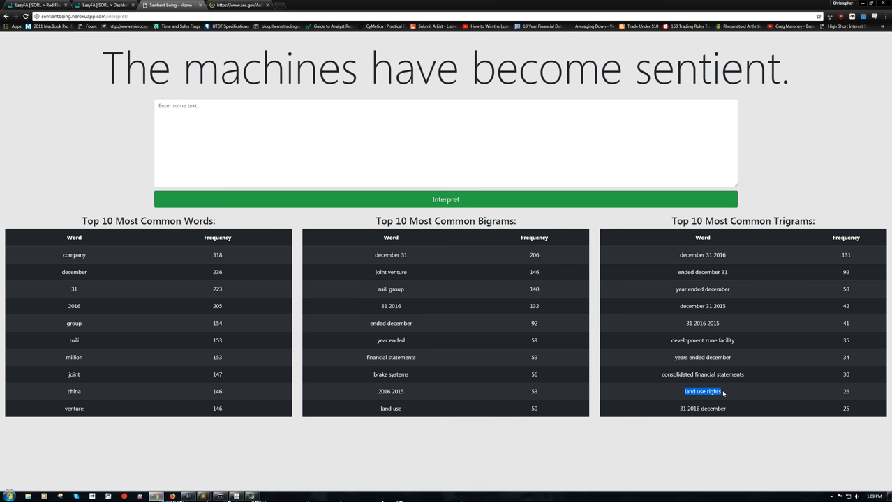
mouse_move(660, 345)
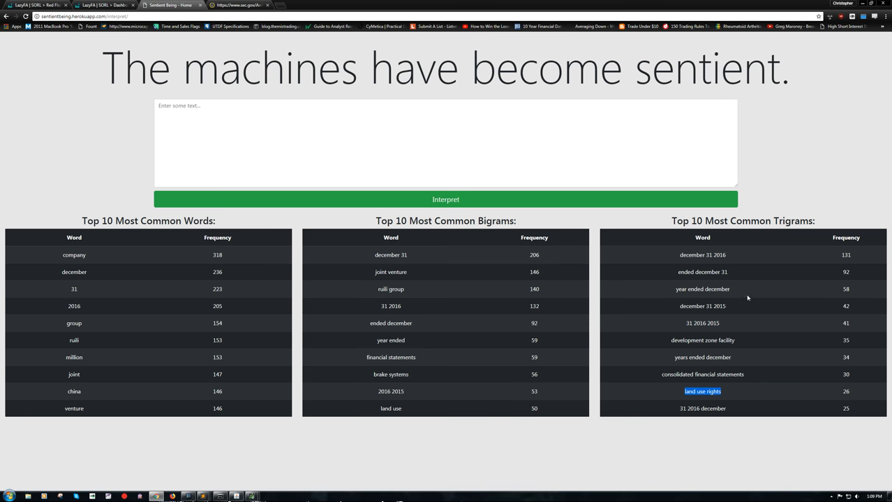
mouse_move(522, 312)
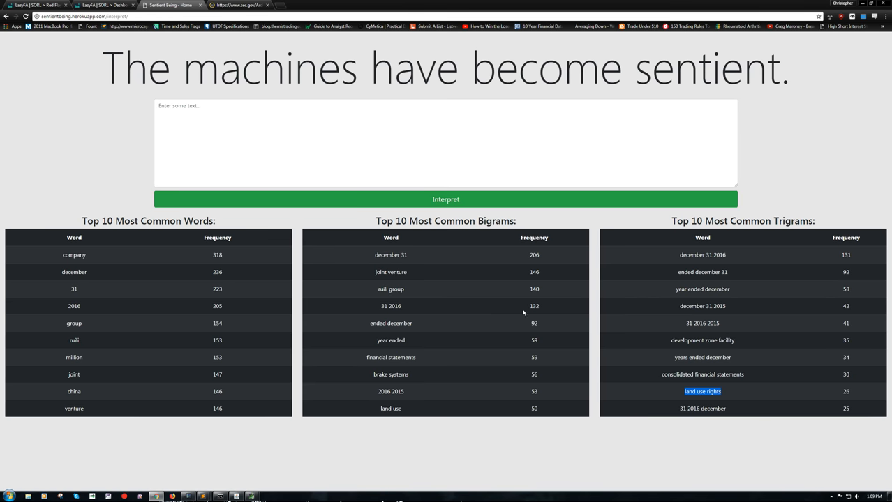
mouse_move(332, 238)
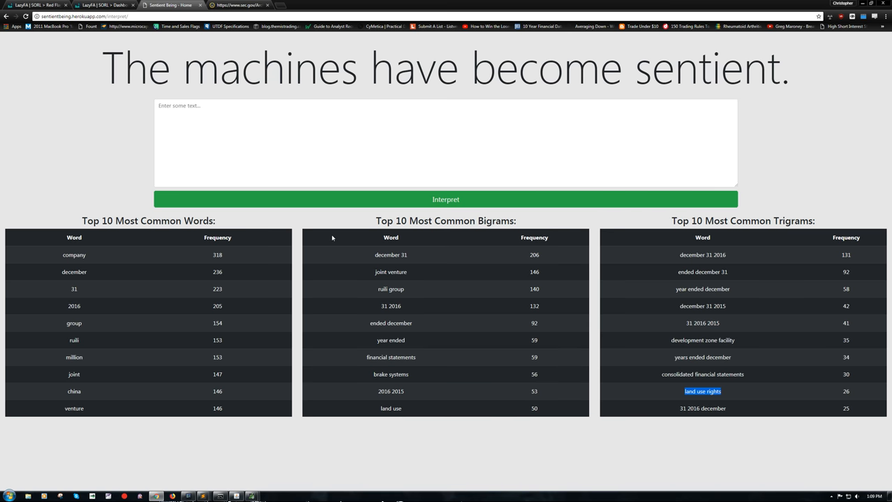
mouse_move(317, 241)
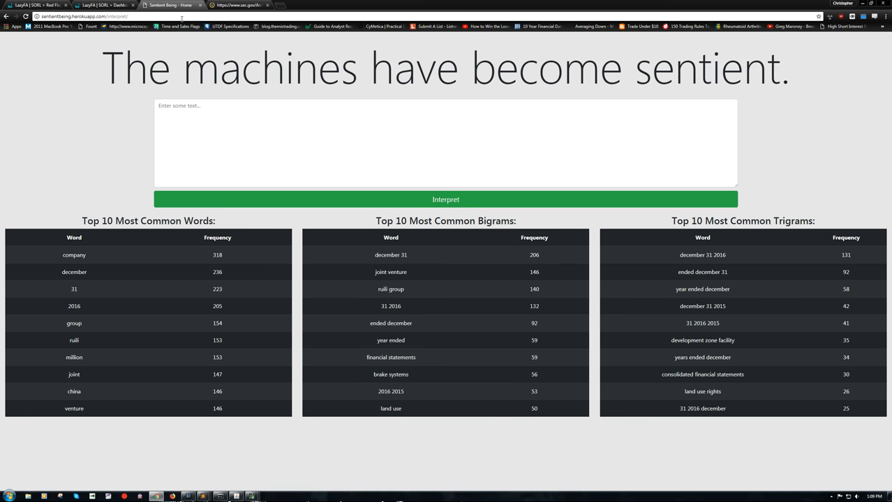
mouse_move(83, 125)
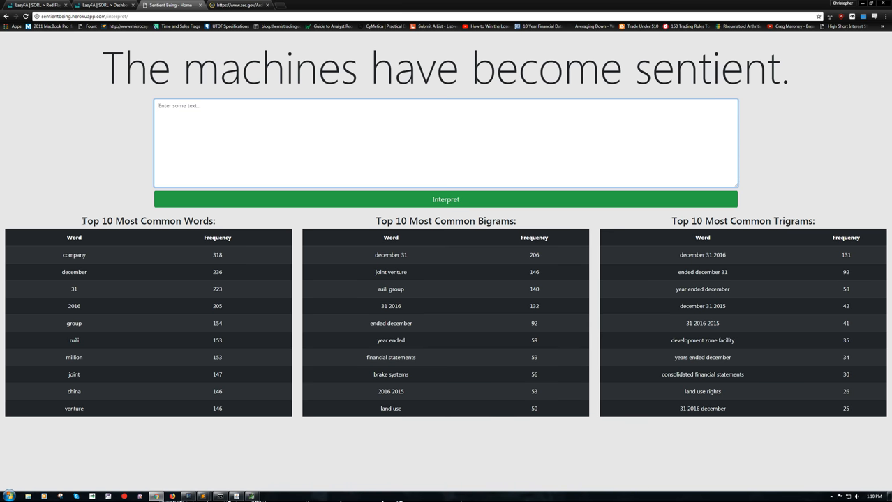
mouse_move(547, 208)
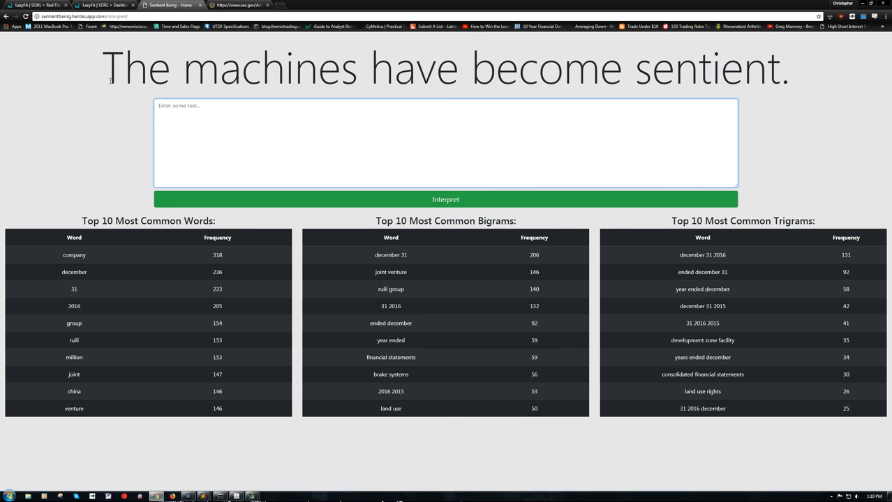
mouse_move(94, 5)
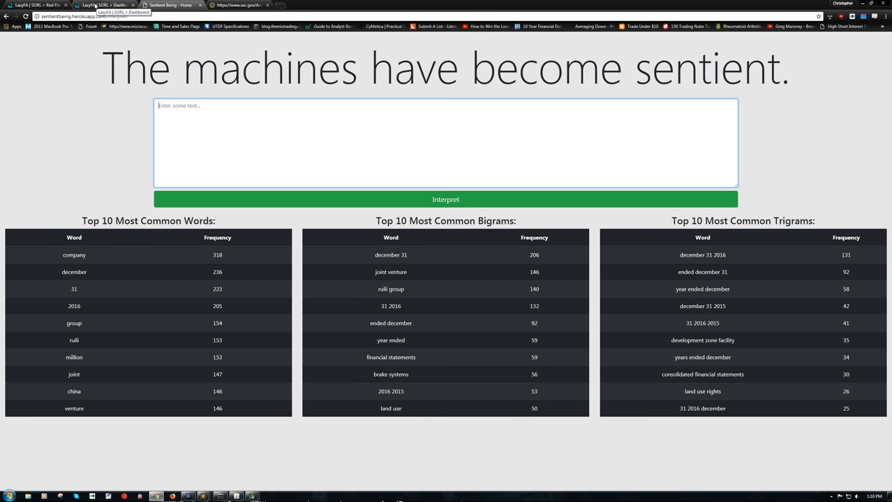
left_click(105, 5)
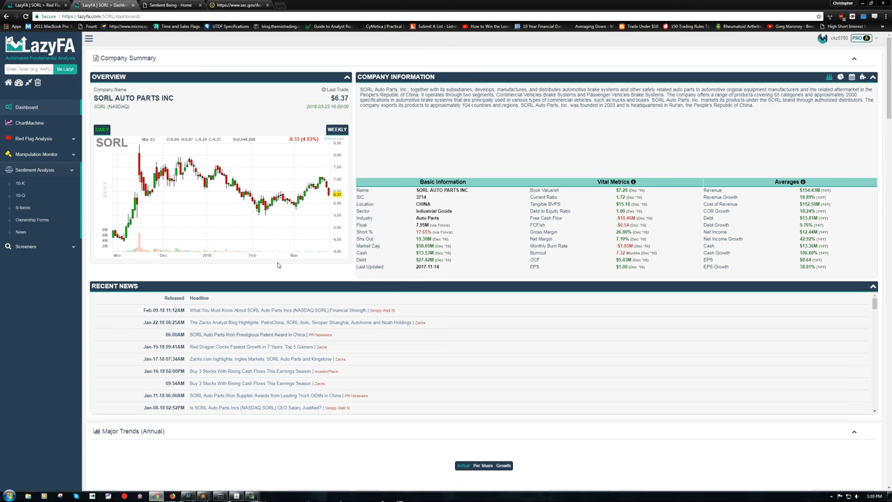
mouse_move(46, 314)
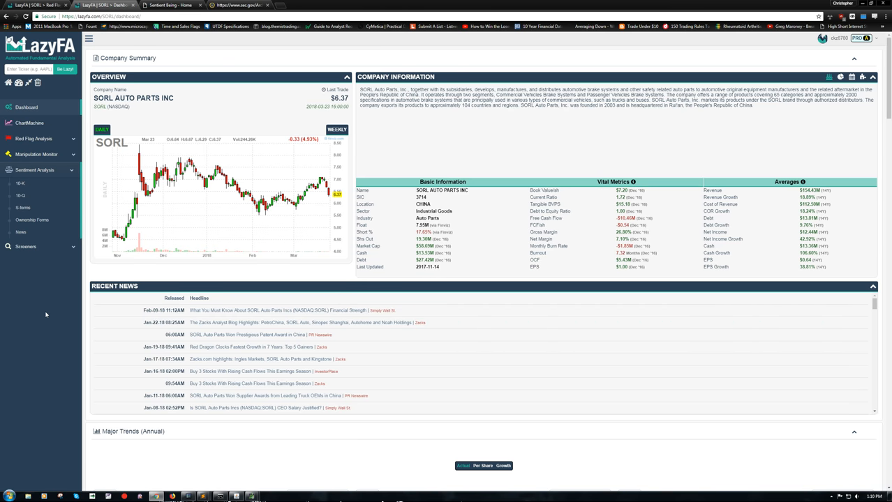
mouse_move(46, 315)
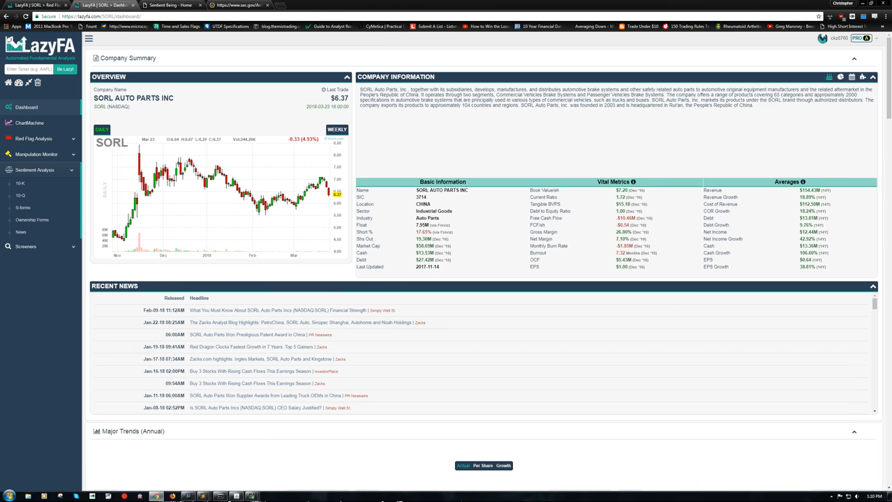
scroll("down", 3)
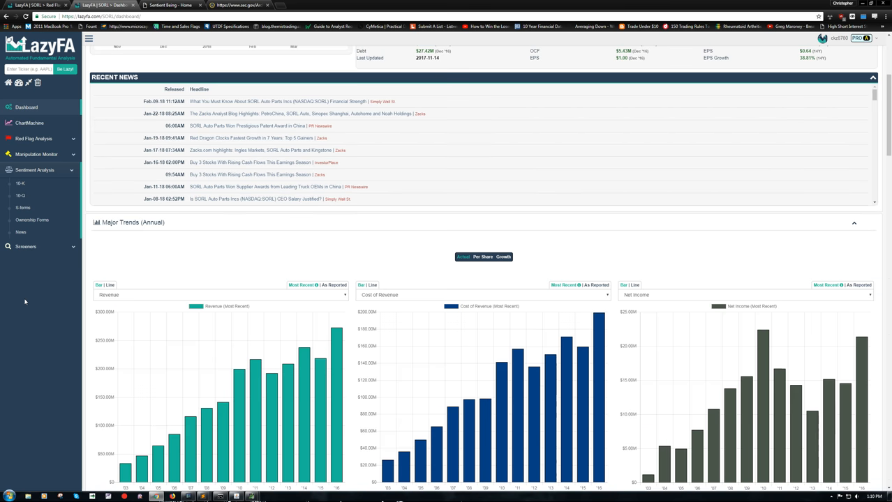
scroll("down", 3)
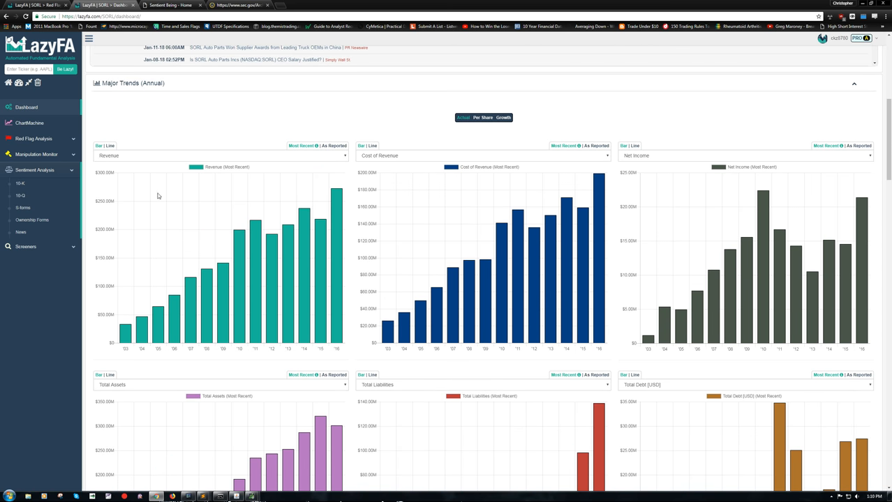
mouse_move(149, 328)
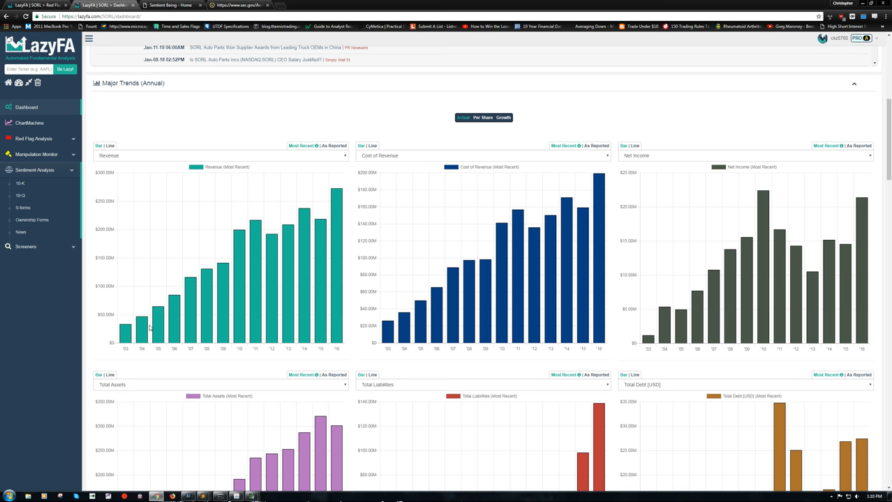
mouse_move(20, 183)
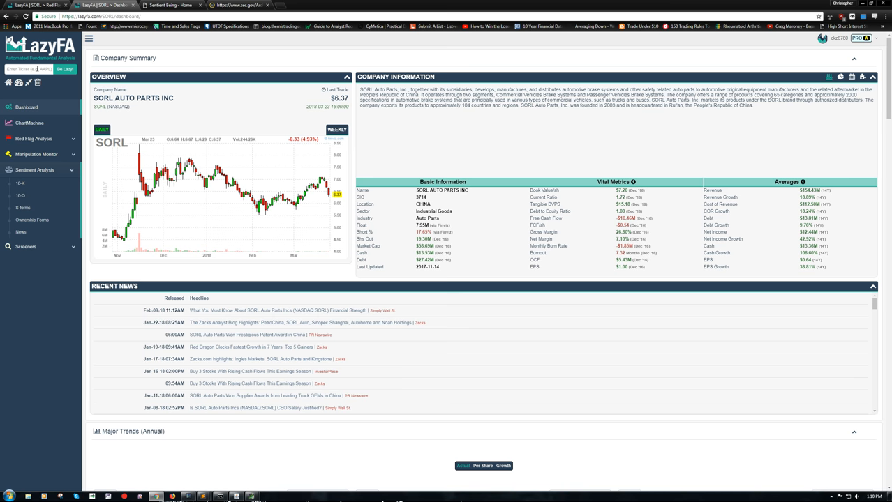
scroll("down", 3)
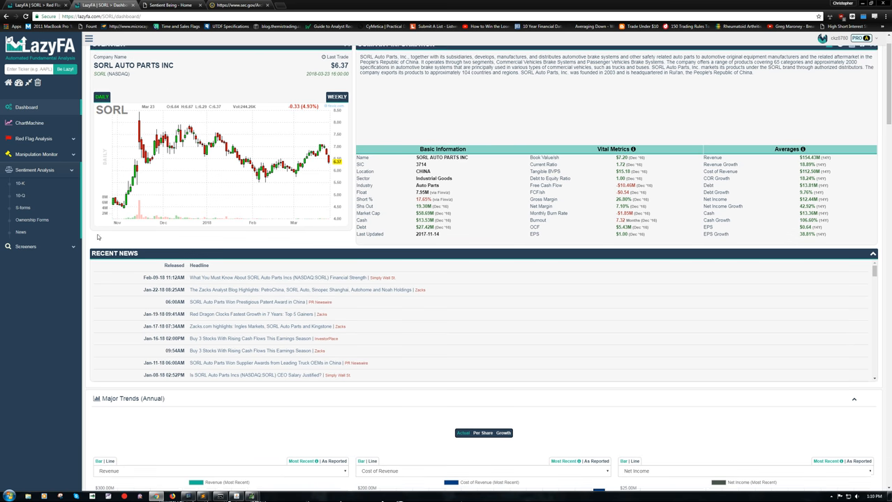
scroll("down", 3)
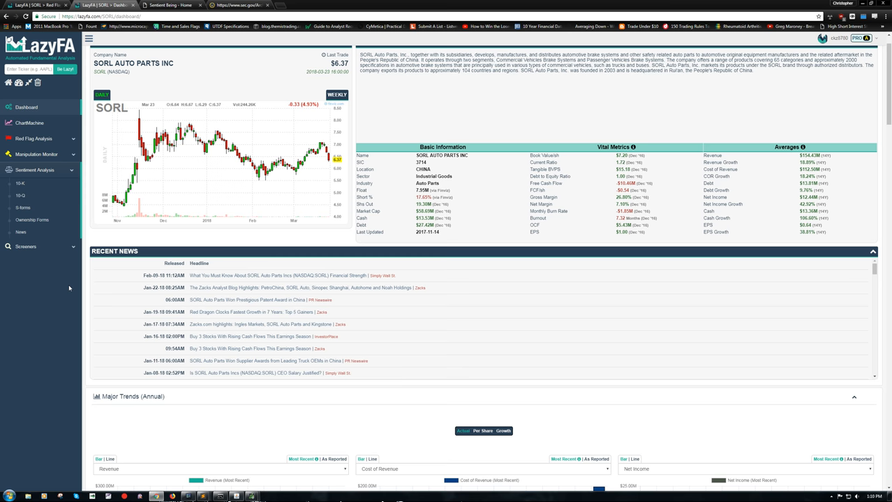
scroll("down", 3)
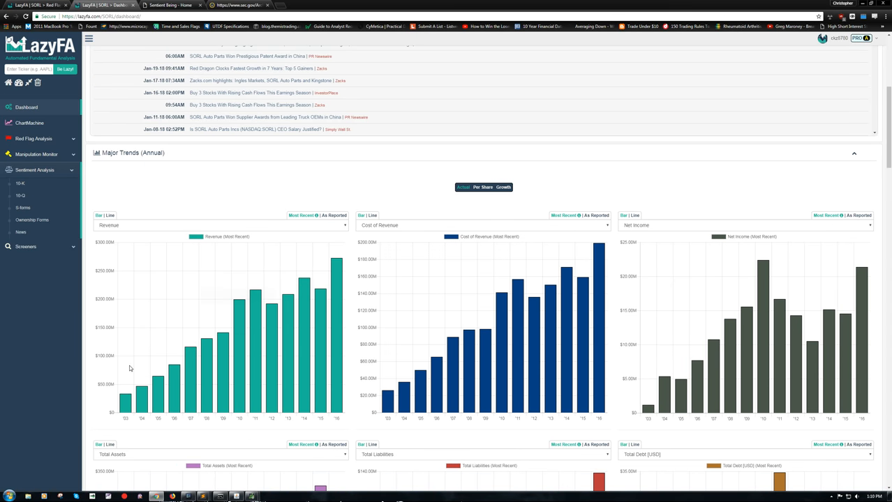
mouse_move(68, 330)
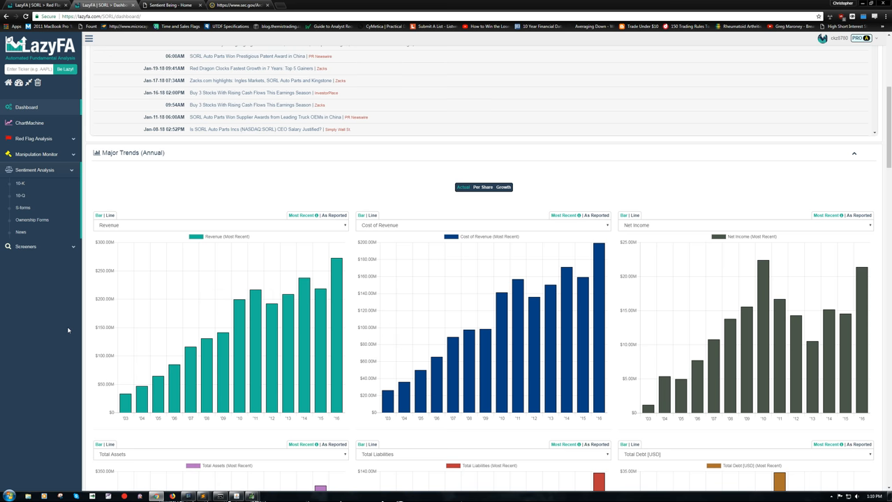